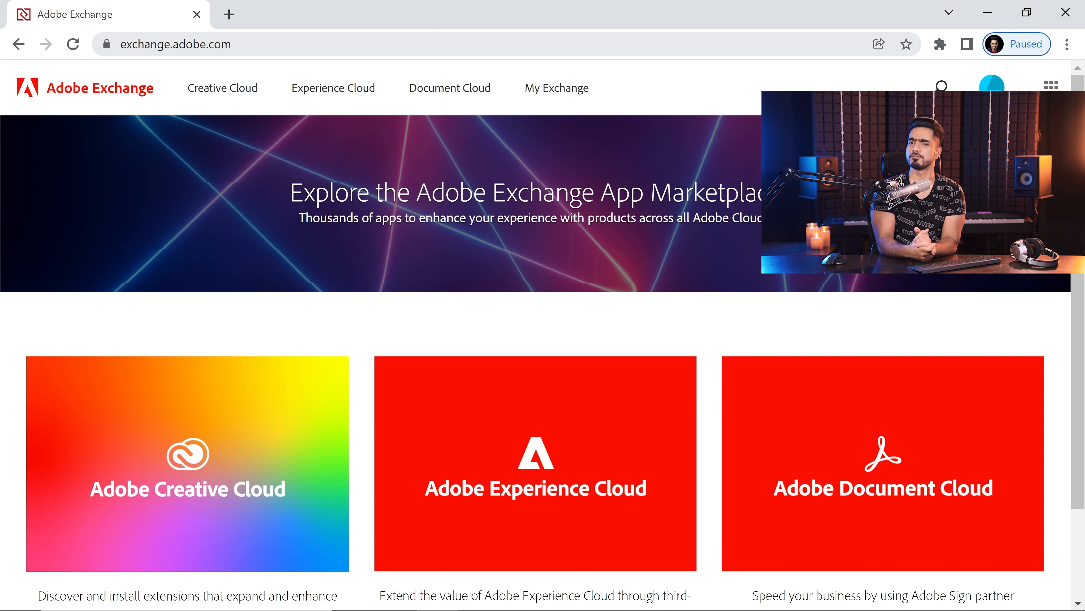
mouse_move(333, 88)
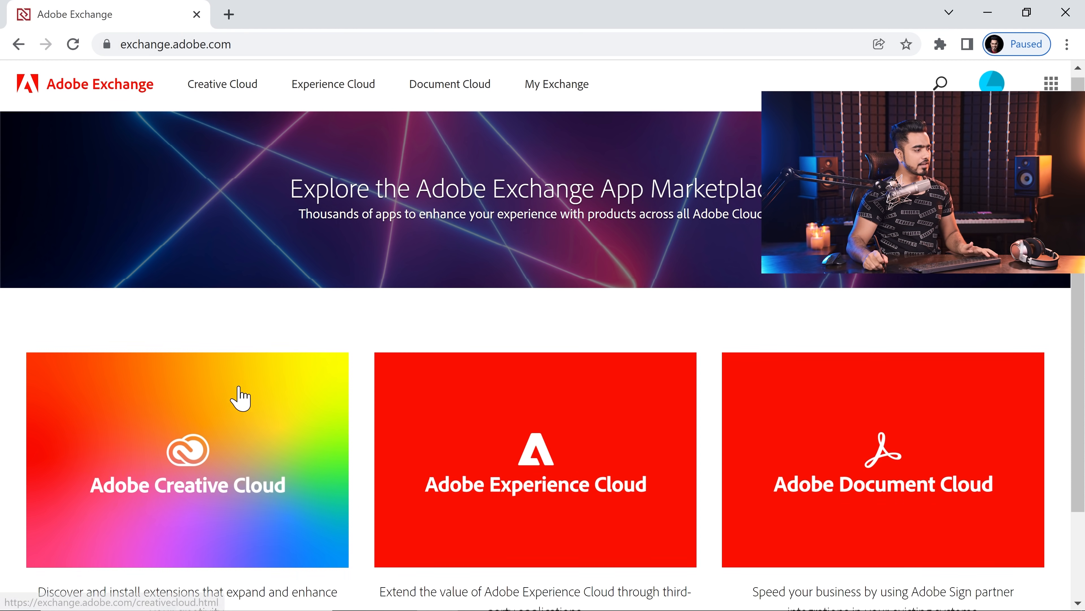
- Search the Creative Cloud extensions marketplace for 'stock'
click(186, 460)
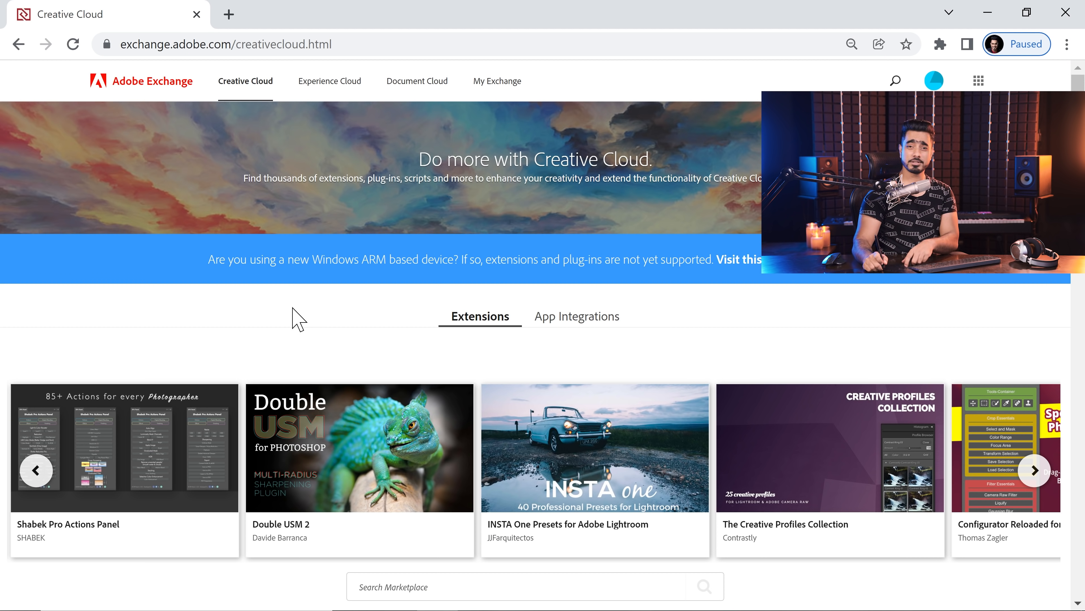
scroll(down, 3)
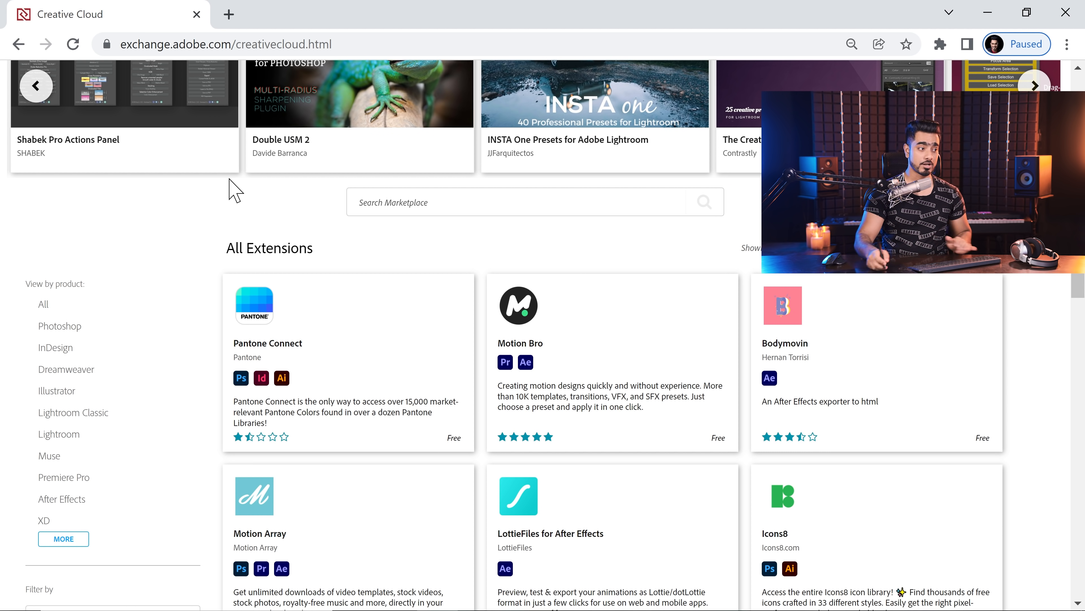
text(stock)
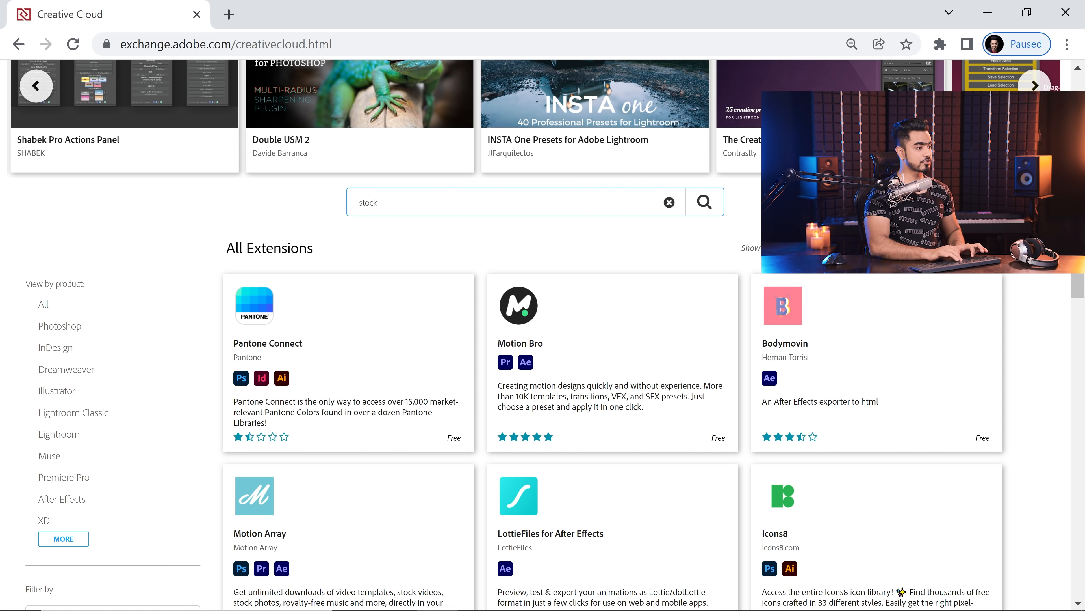
click(704, 202)
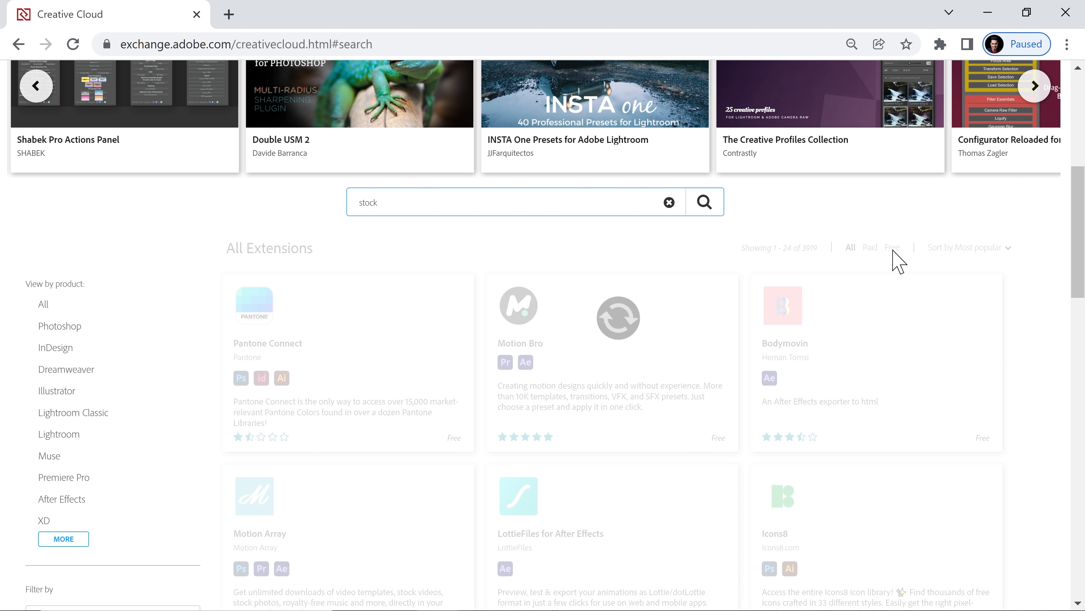
- Narrow the stock results to Photoshop extensions and browse the list (StockSolo, Shutterstock)
click(60, 326)
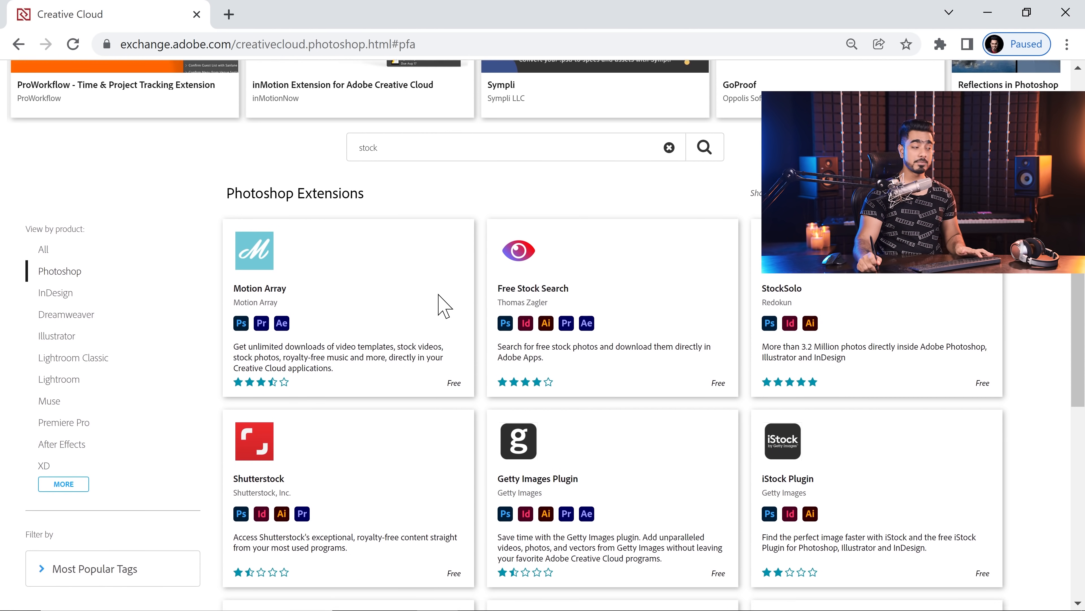
scroll(down, 3)
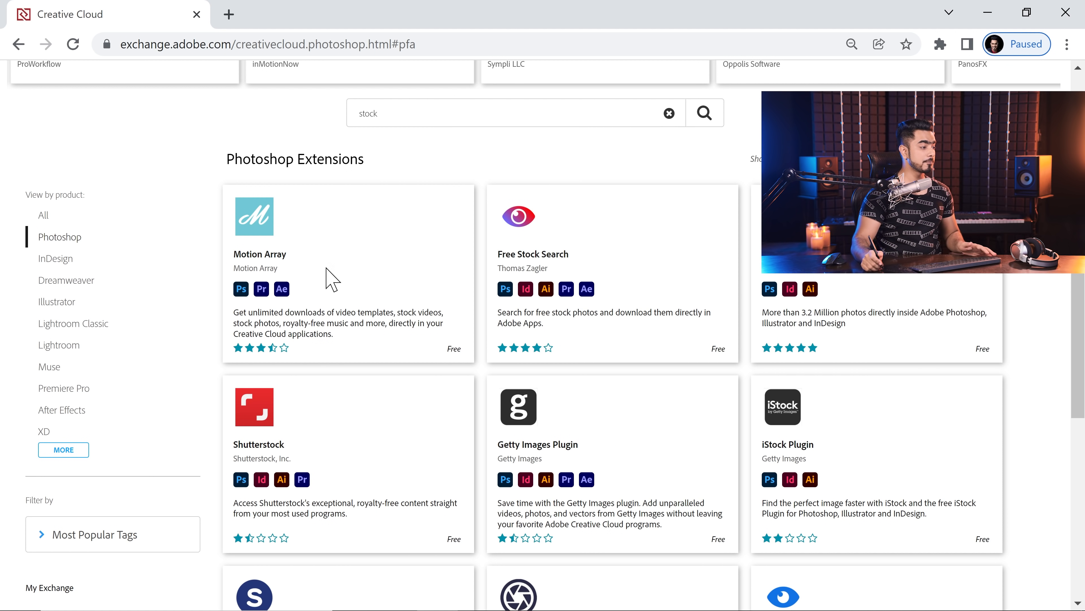
mouse_move(589, 433)
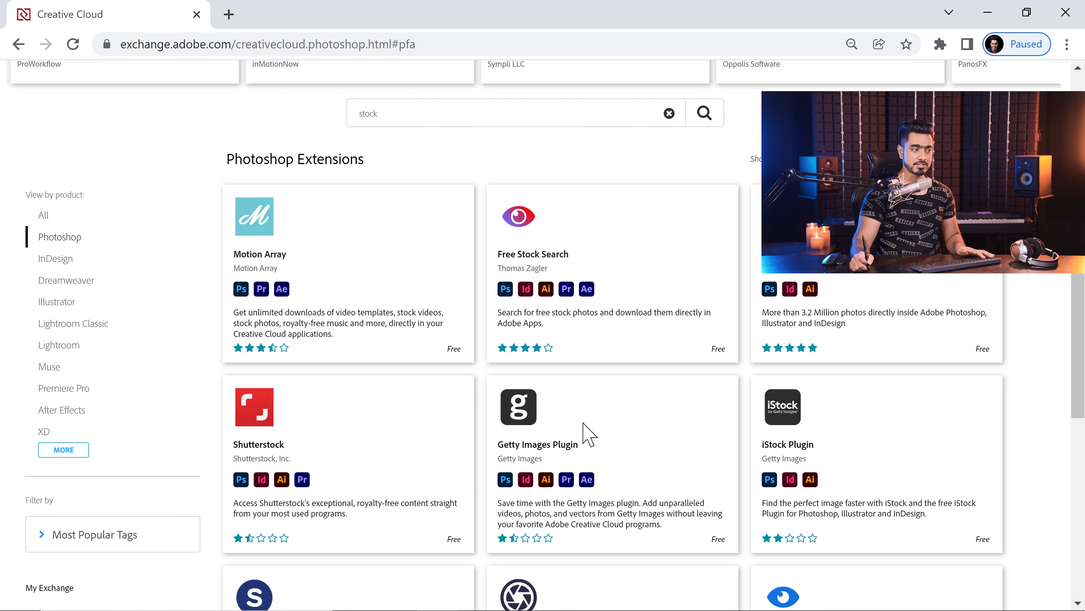
scroll(down, 3)
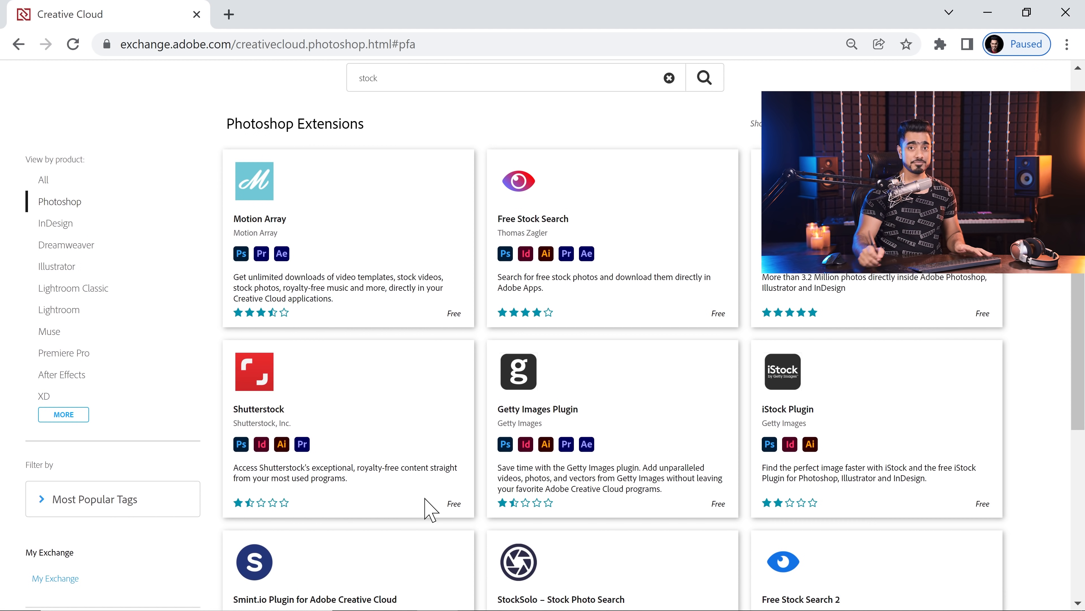
scroll(down, 3)
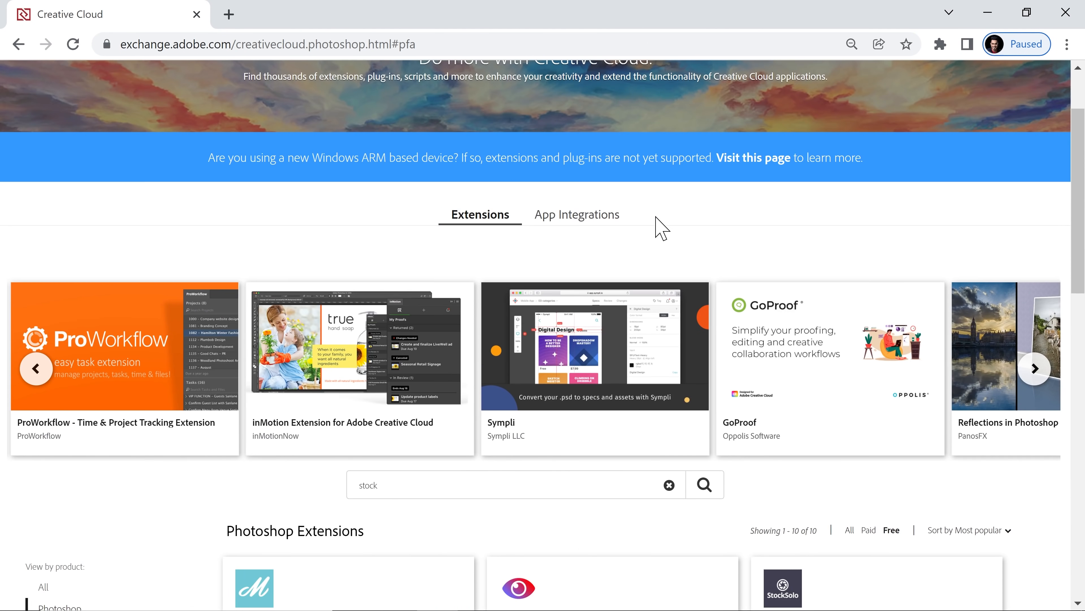
scroll(down, 3)
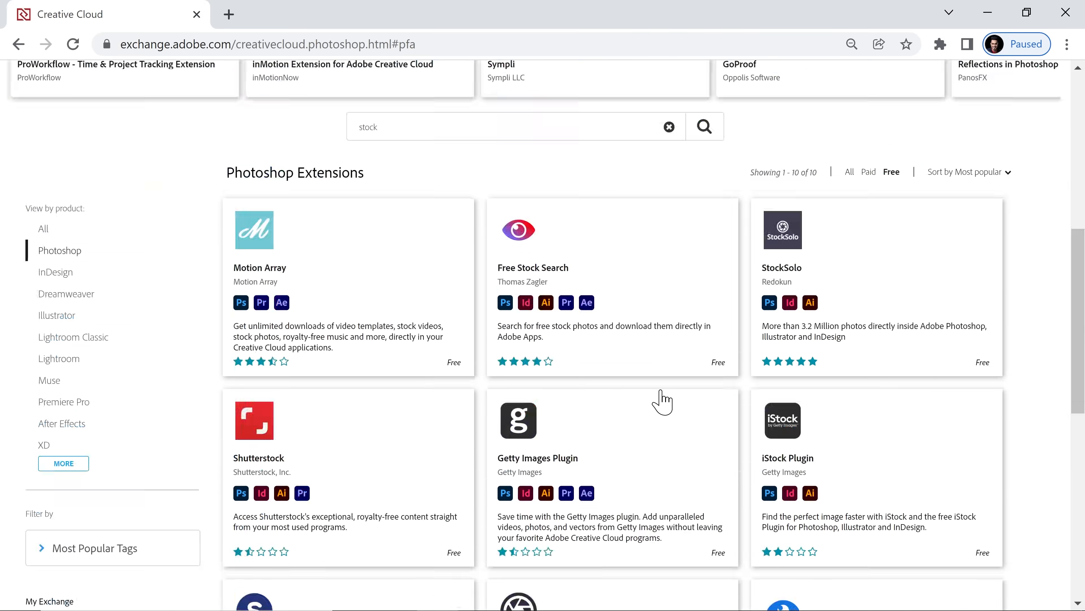
scroll(down, 3)
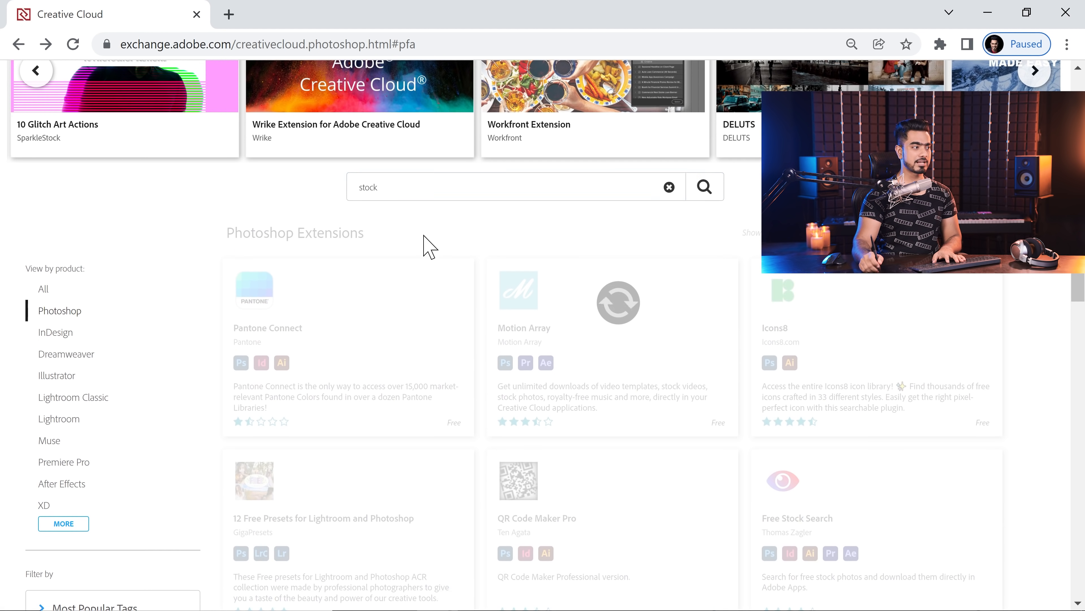
- Search 'pexels' and view the Pexels free images extension page
text(pexels)
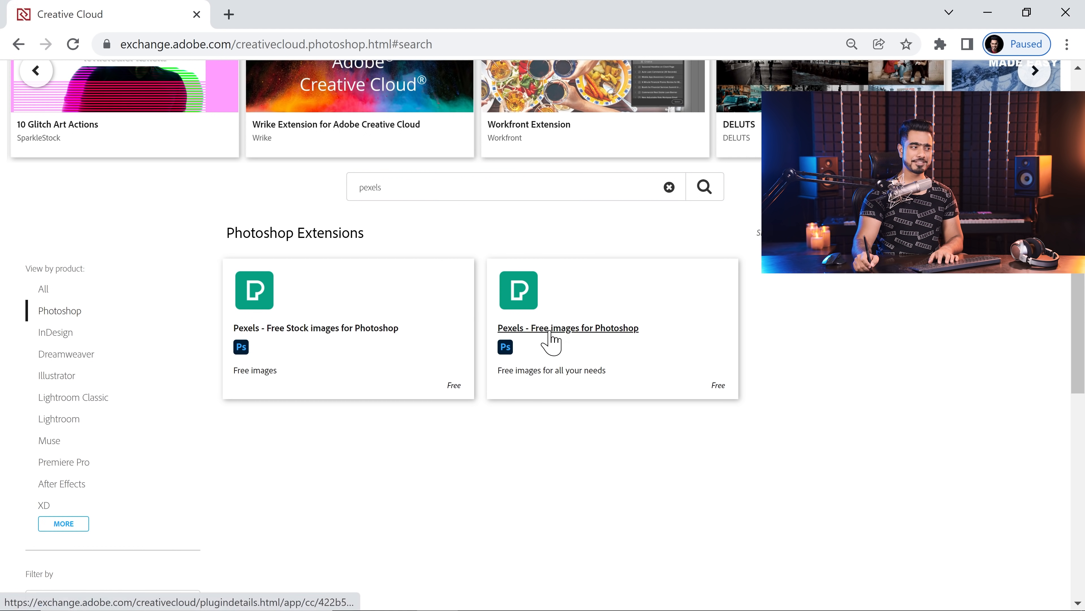
click(568, 327)
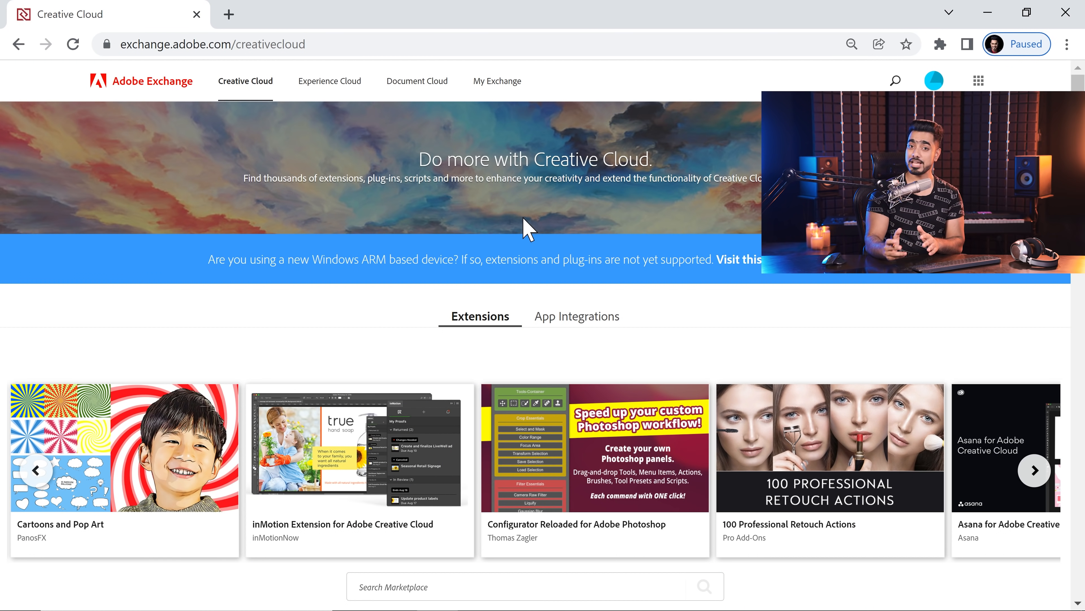
scroll(down, 3)
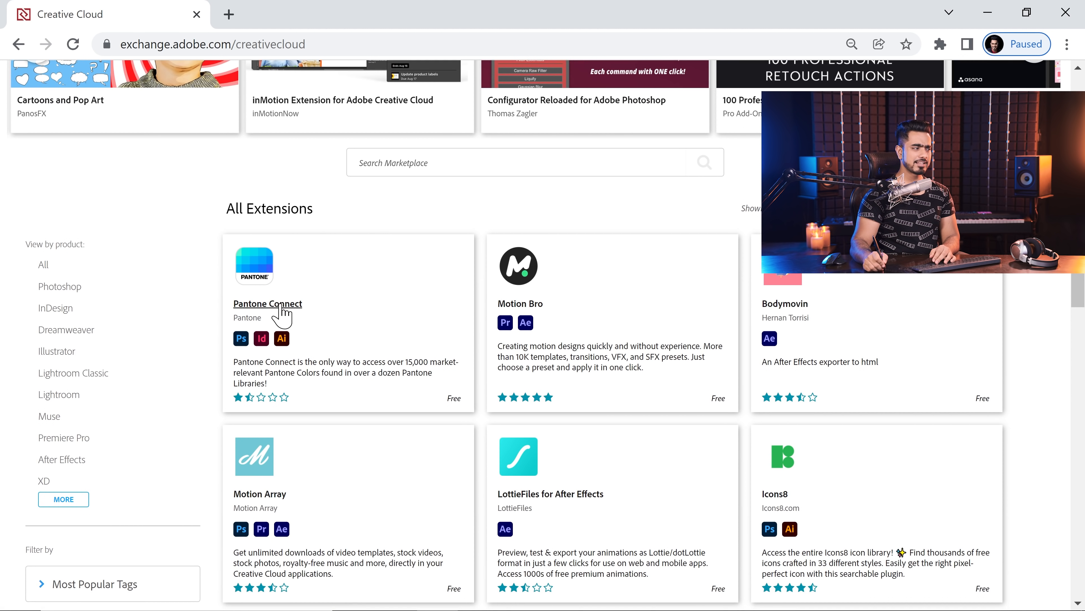
- Acquire the free Pantone Connect extension and accept its license agreement
click(268, 303)
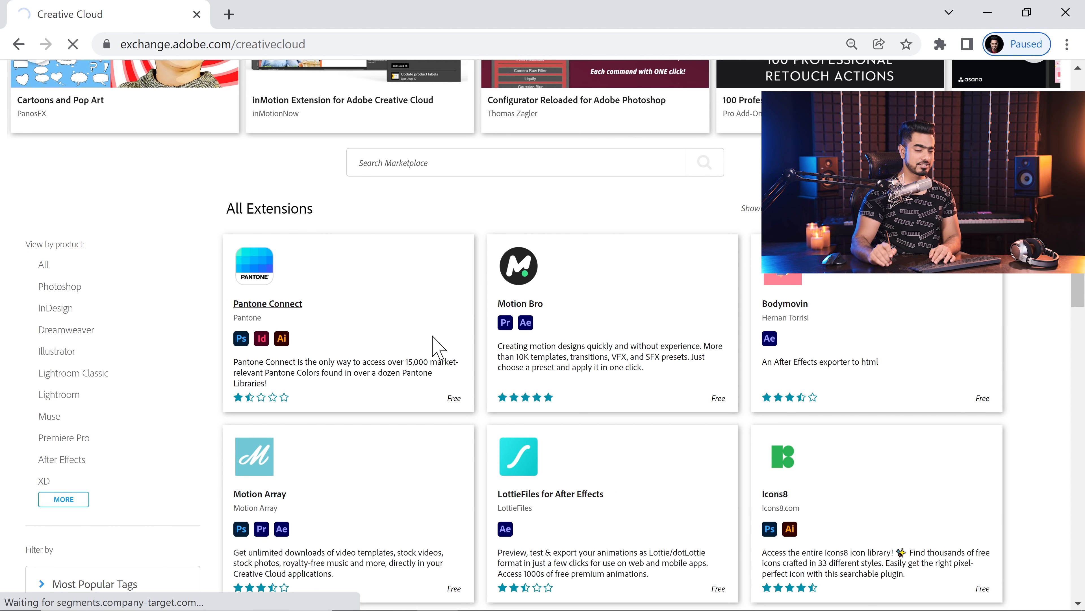
click(268, 303)
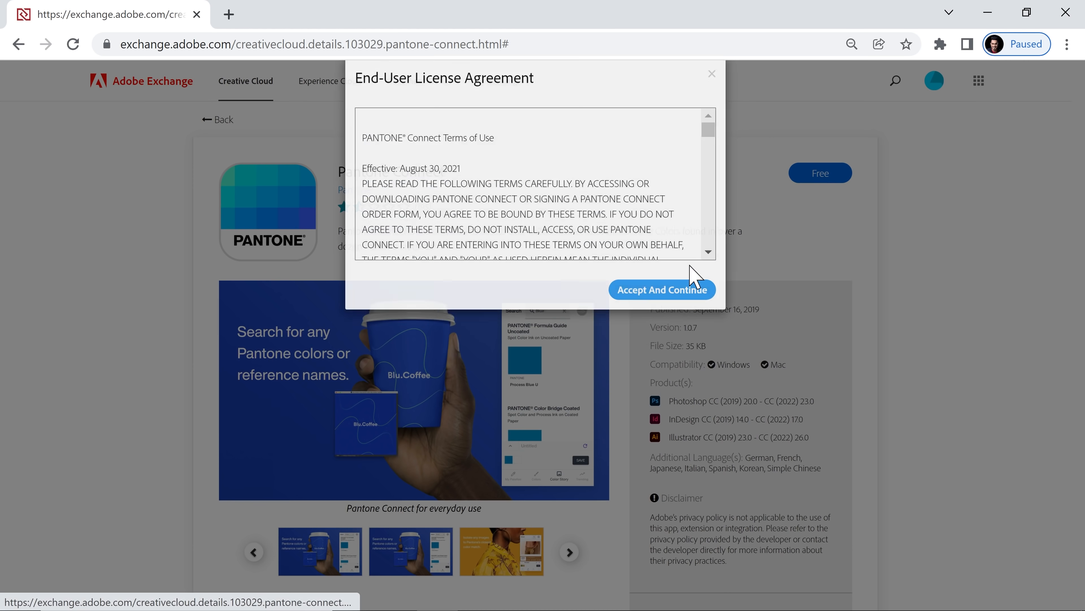
click(661, 289)
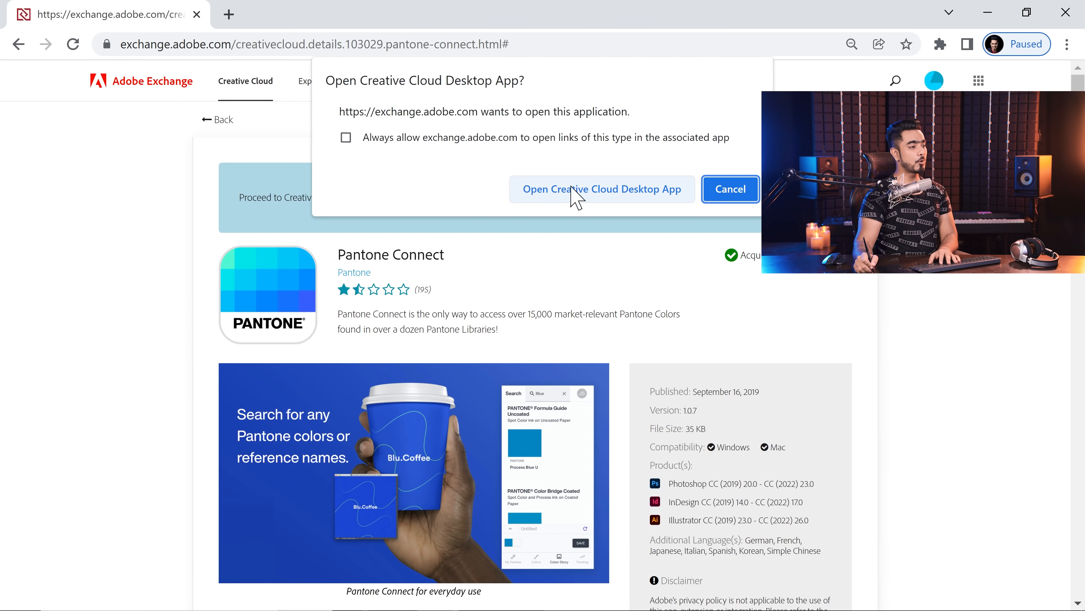
- Hand off to Creative Cloud Desktop and confirm installing the Pantone Connect plugin
click(602, 189)
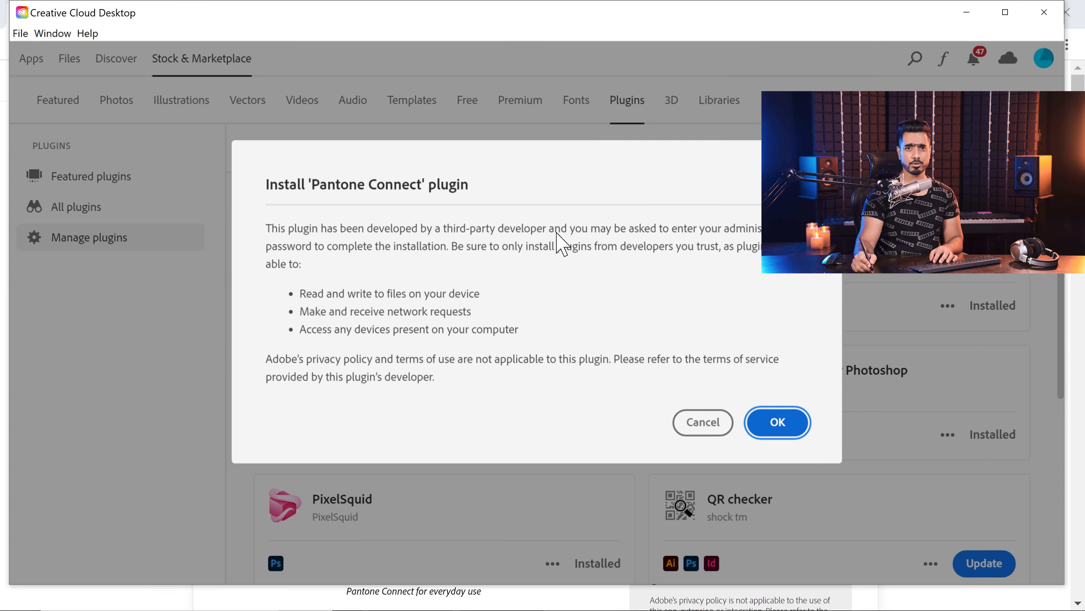
click(777, 422)
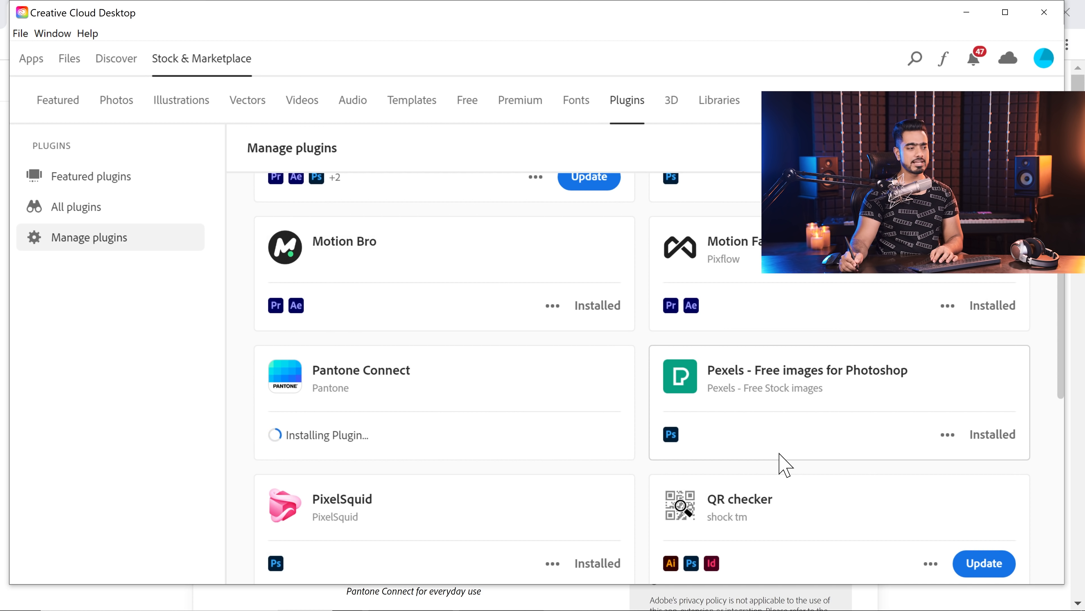
mouse_move(758, 415)
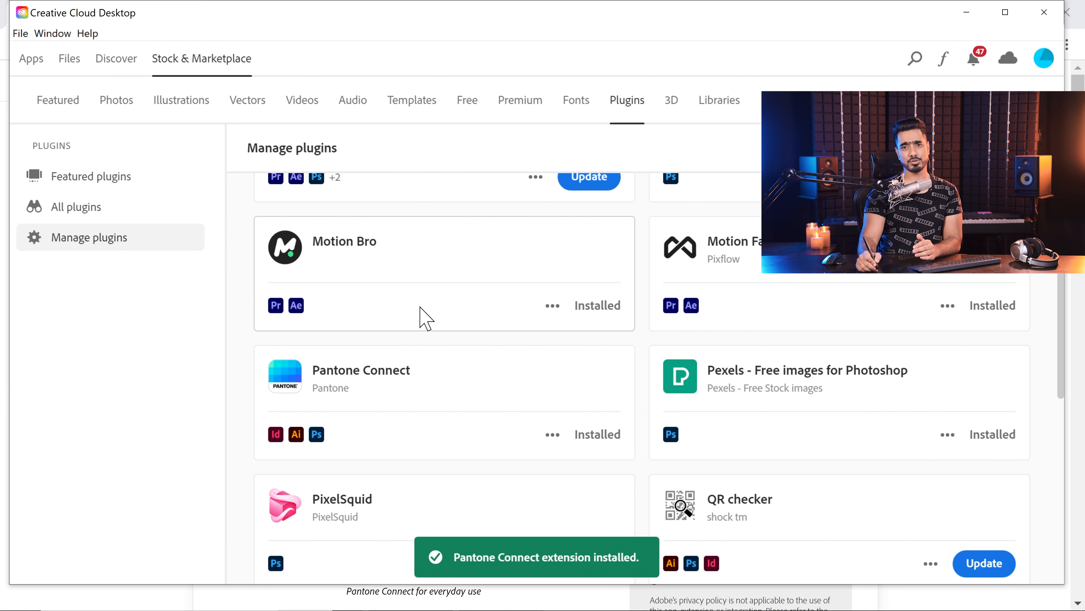
mouse_move(505, 382)
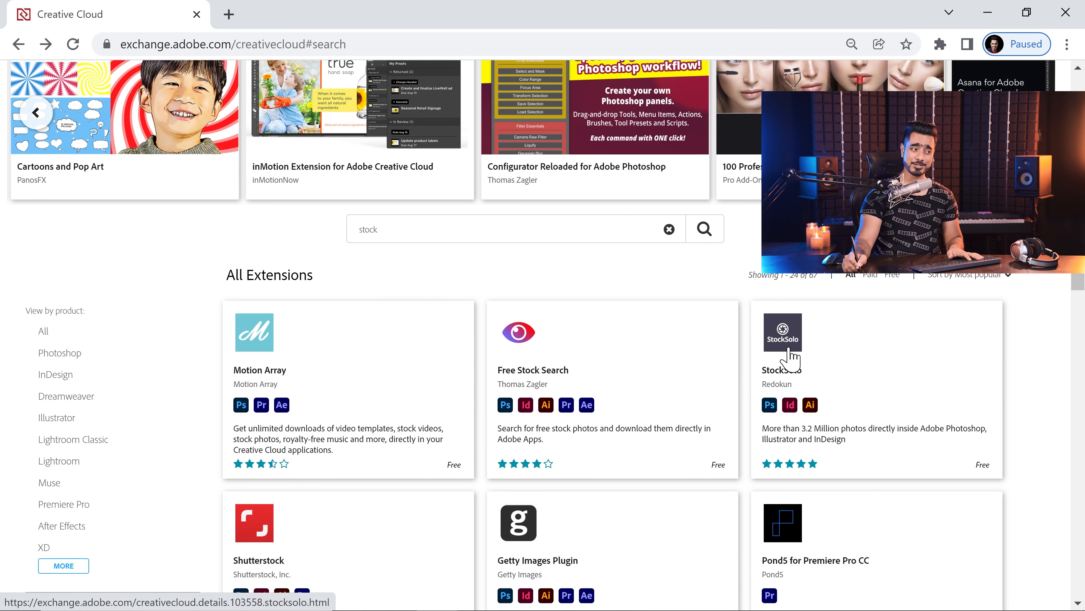
- View the StockSolo extension page and the list of acquired extensions
click(782, 351)
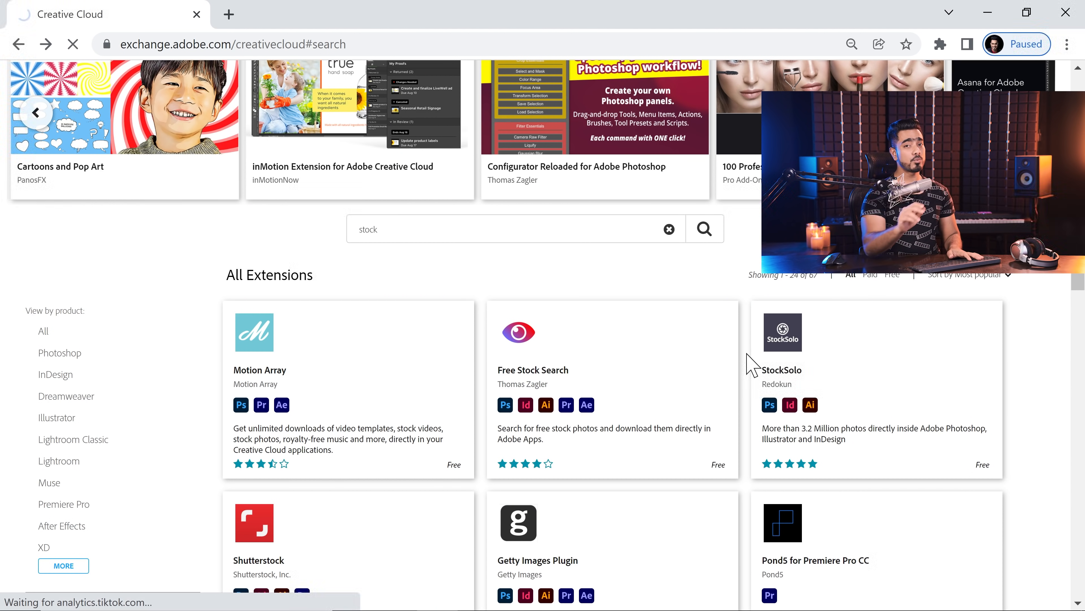
click(782, 332)
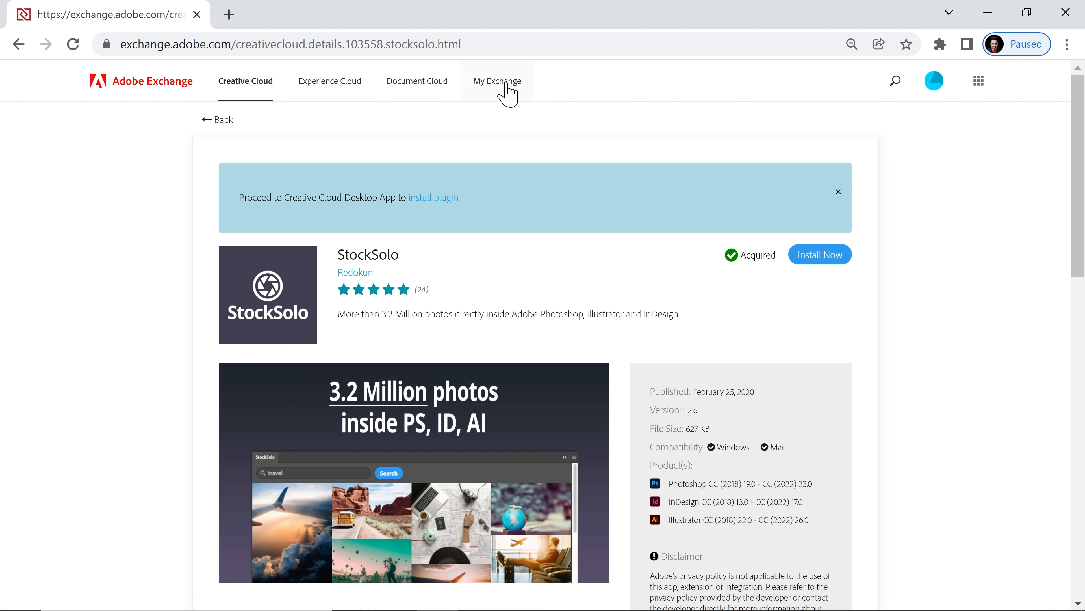
click(496, 81)
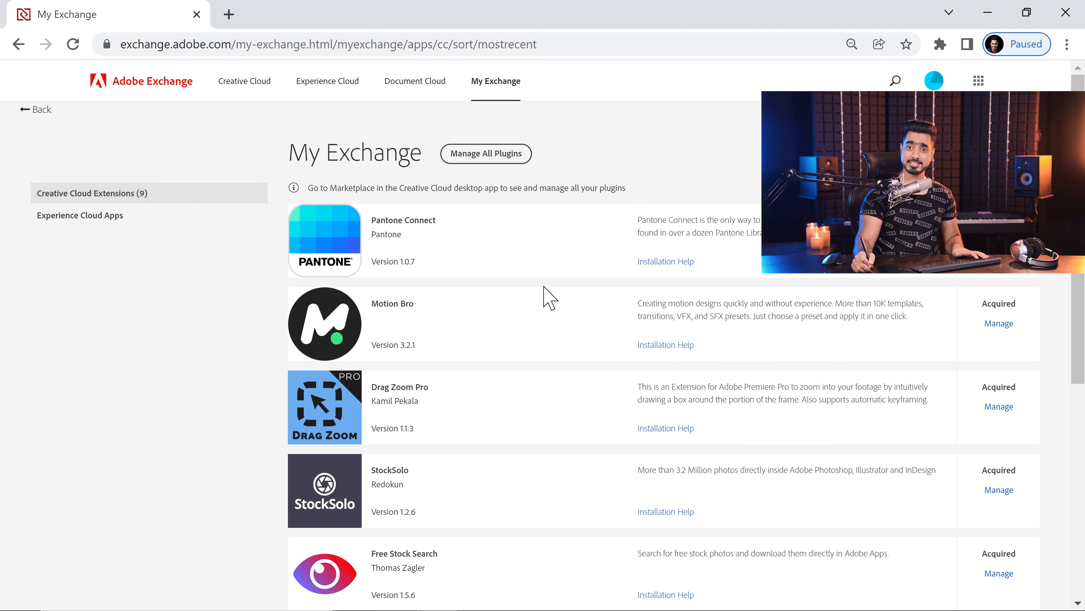
- Reach StockSolo's install instructions at the manual .zxp download option
scroll(down, 3)
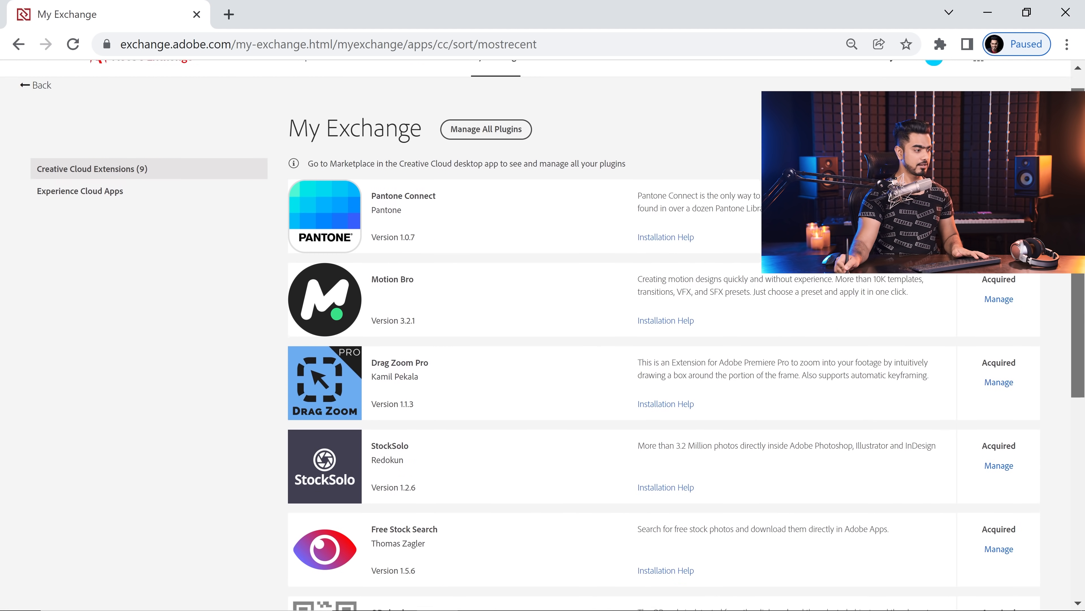
scroll(down, 3)
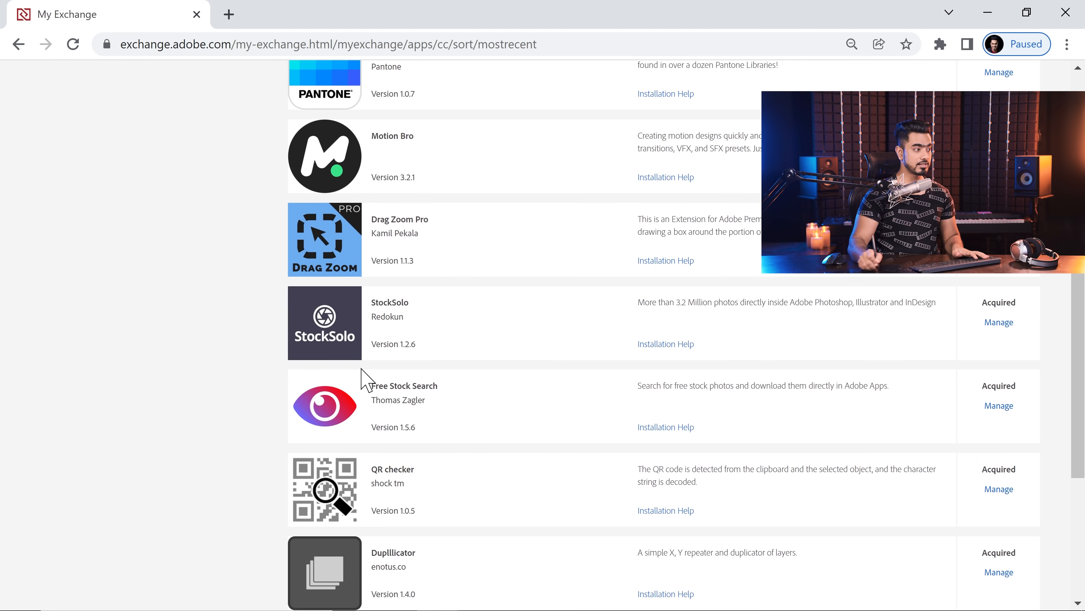
click(666, 343)
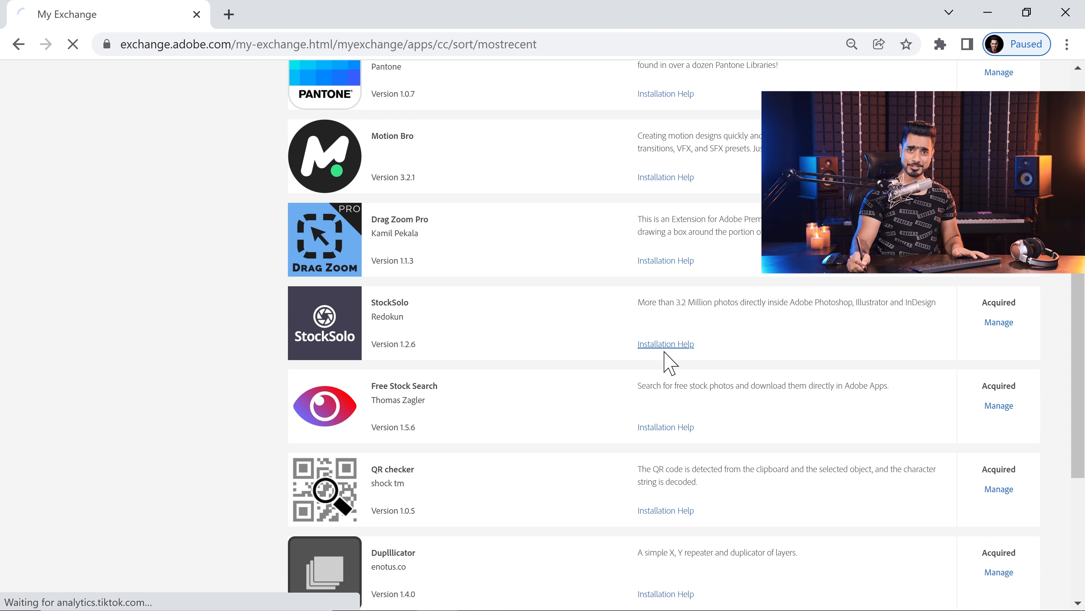
click(665, 343)
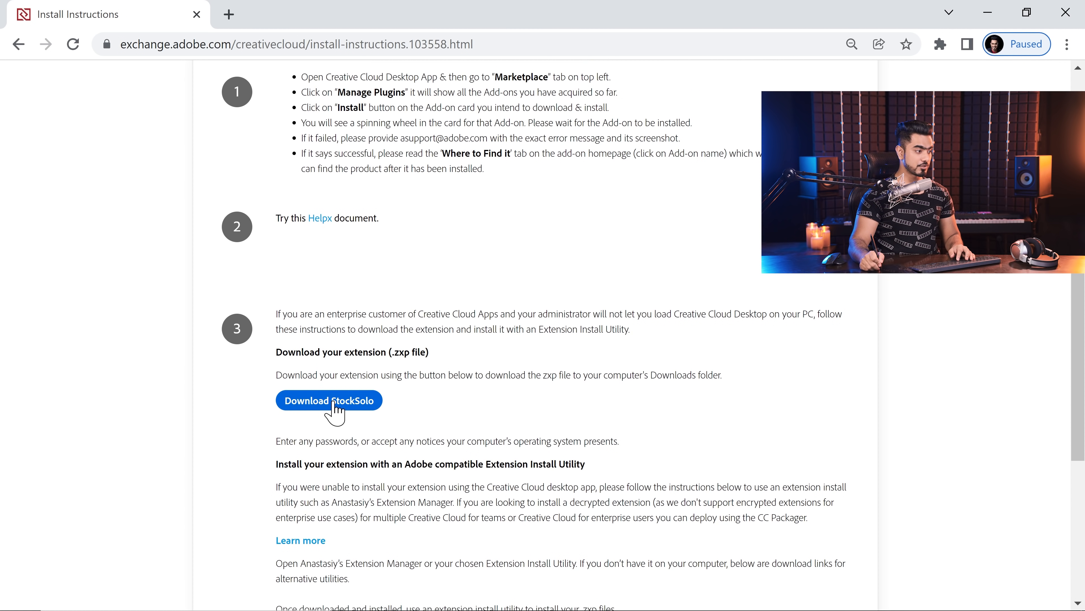
- Download StockSolo_1.2.6.zxp into the Stock folder and launch it to install
click(329, 400)
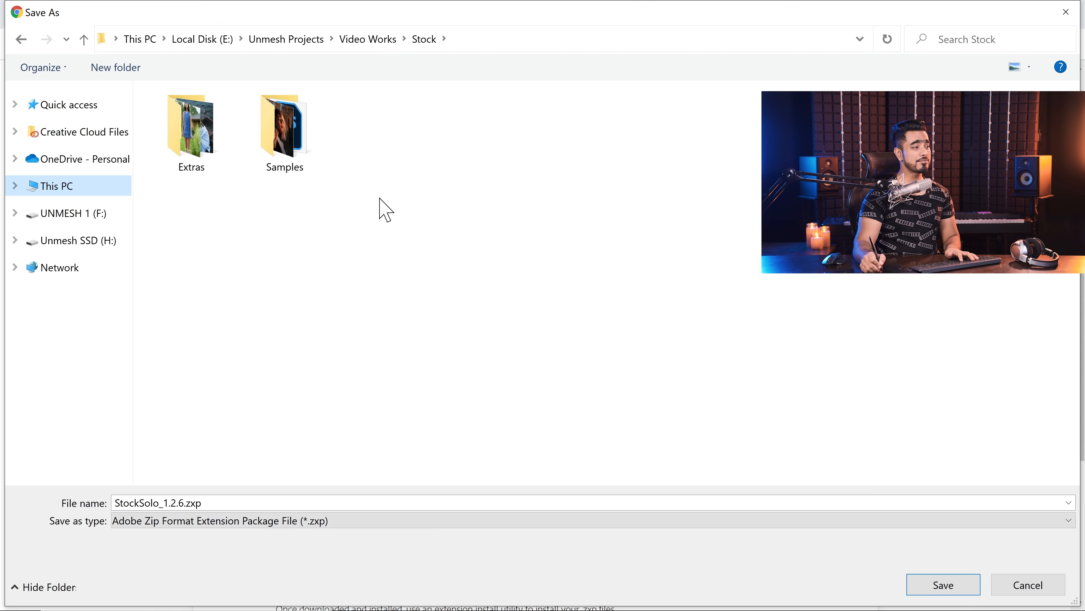
click(157, 502)
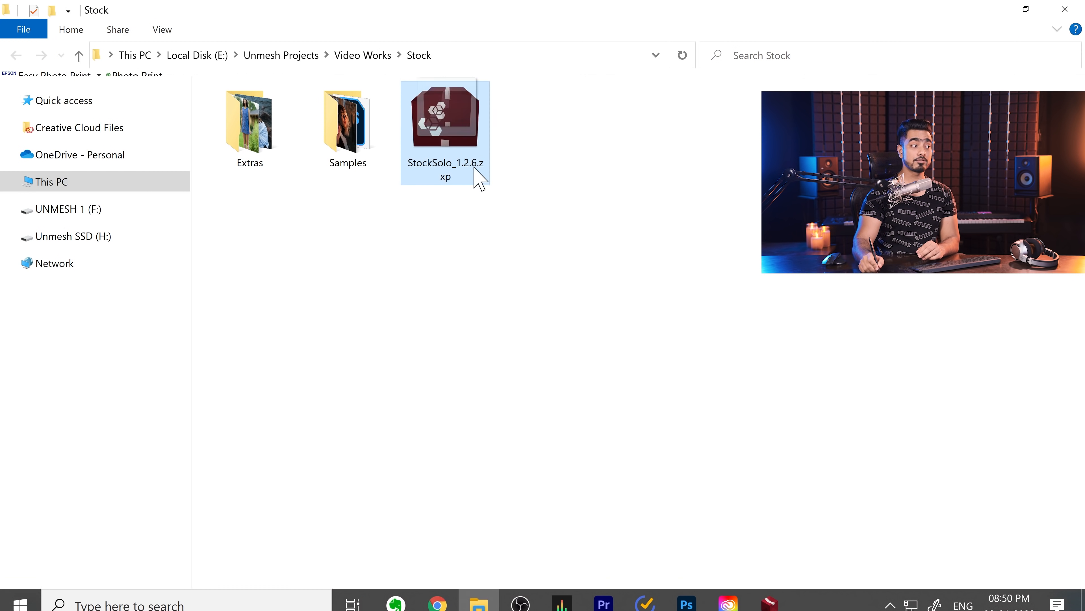
double_click(445, 121)
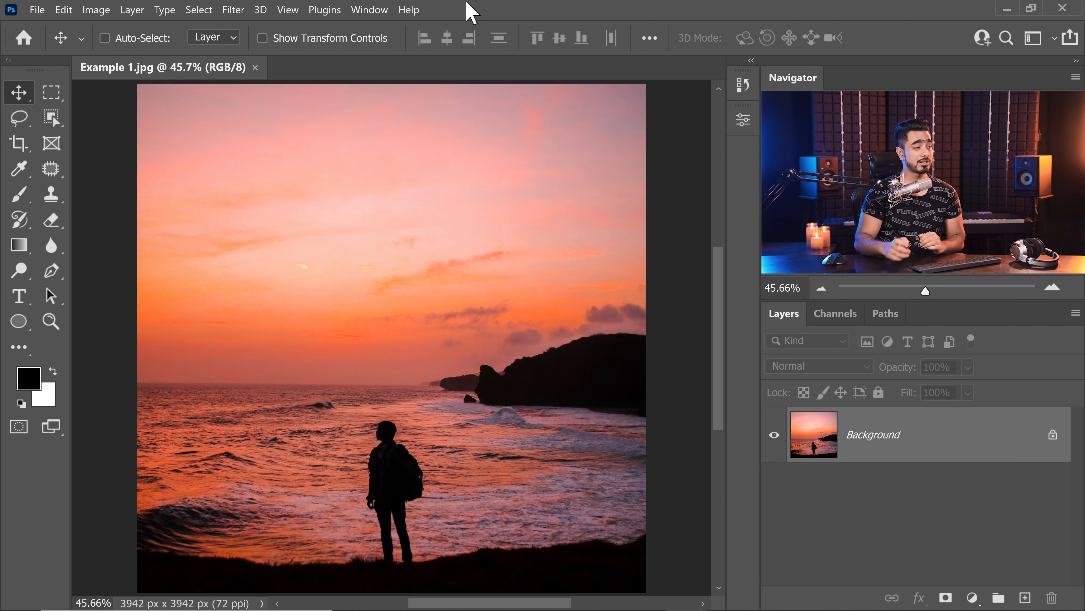
click(324, 9)
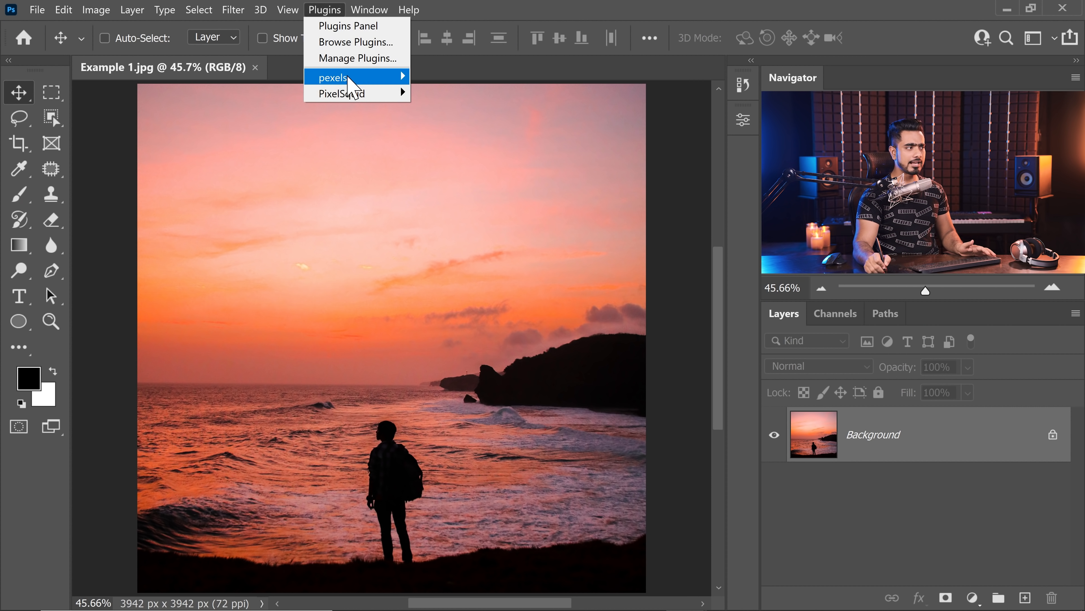
mouse_move(334, 77)
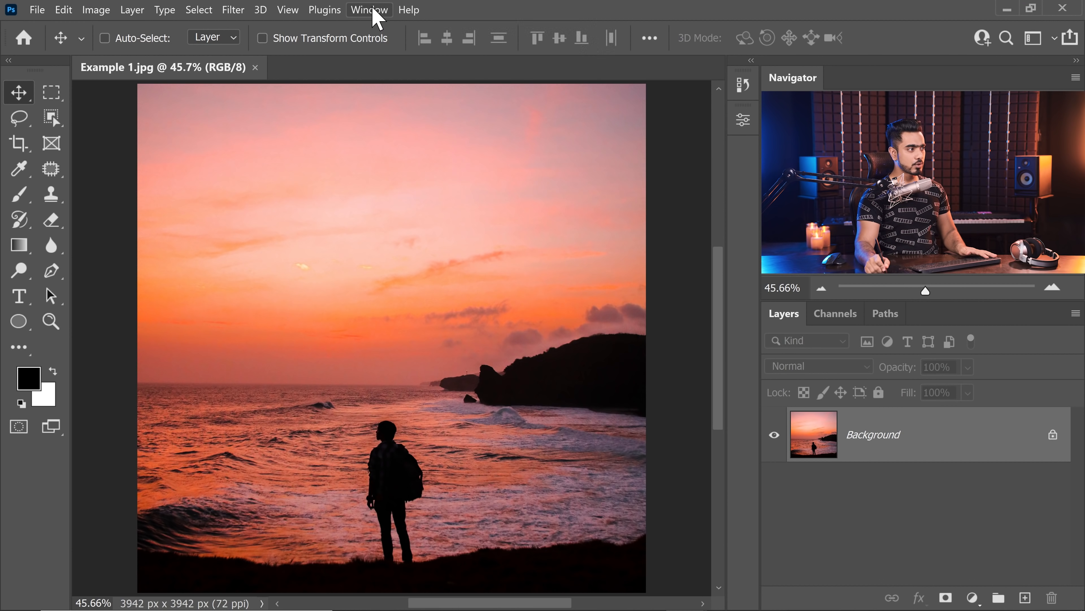
click(369, 10)
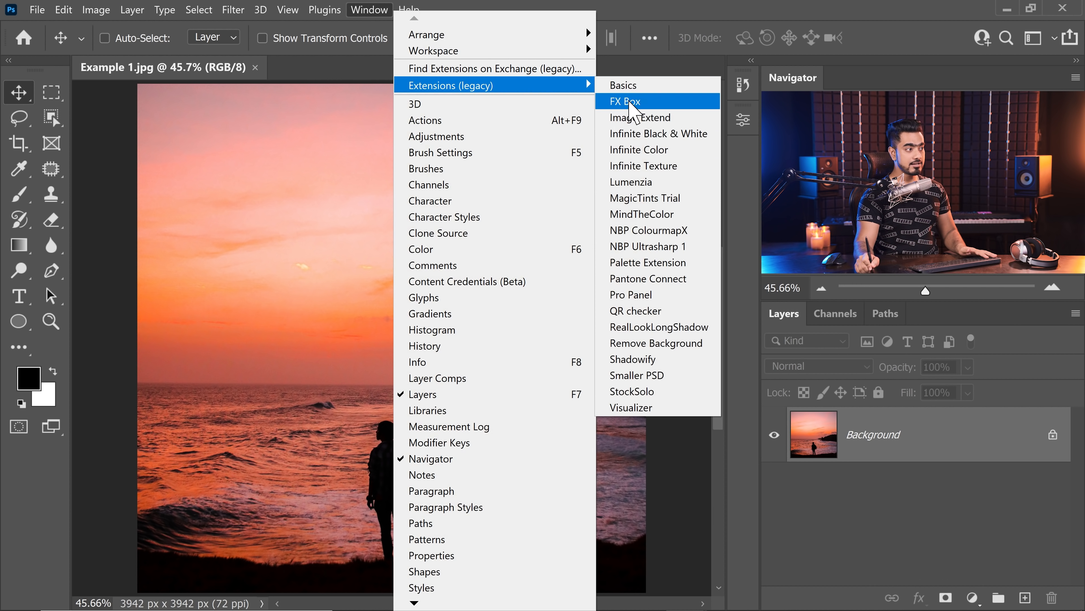
mouse_move(682, 12)
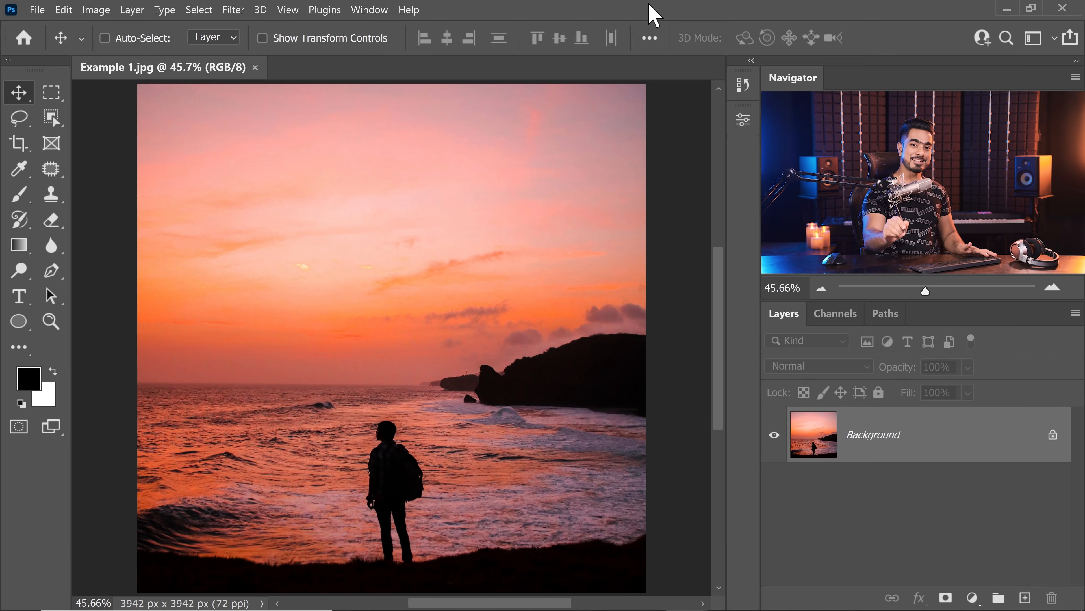
- Launch the Pexels panel from the Plugins menu over the sunset photo
click(324, 10)
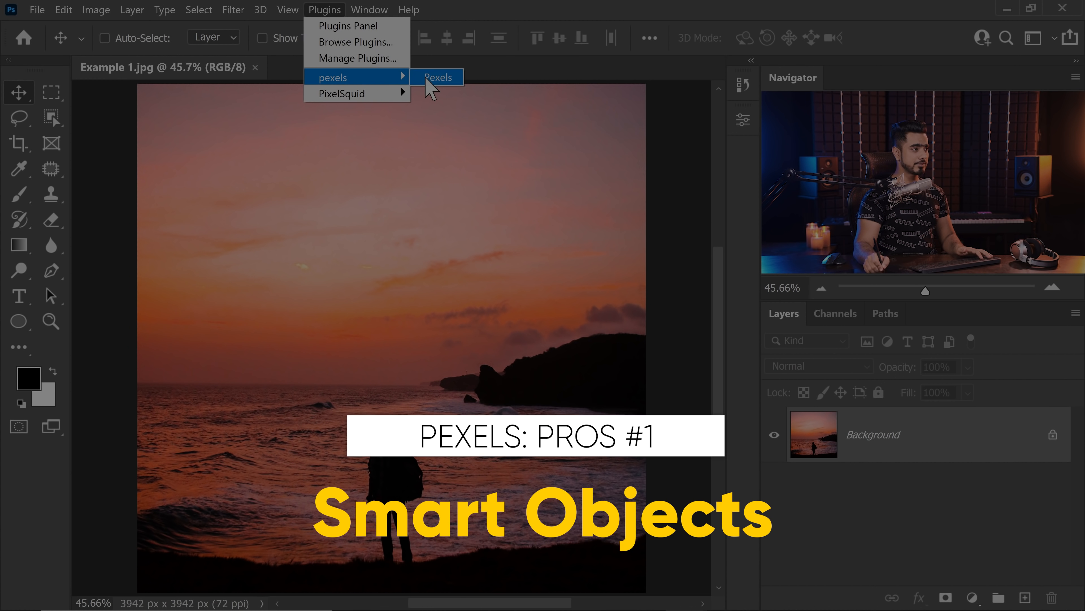
click(437, 77)
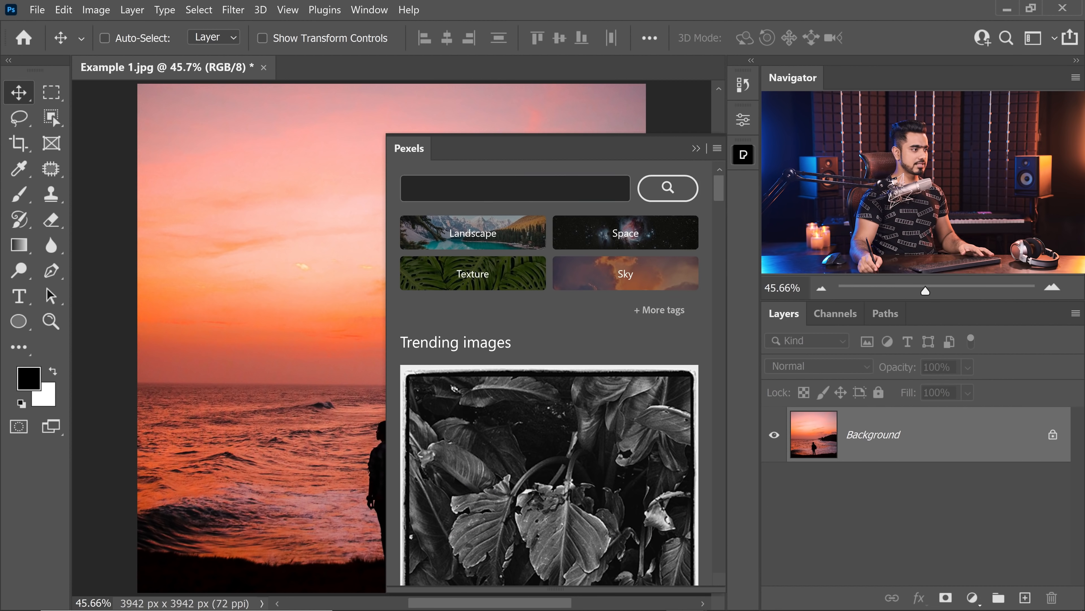
- Search Pexels for 'boat' and browse the results down to a sailboat
text(boat)
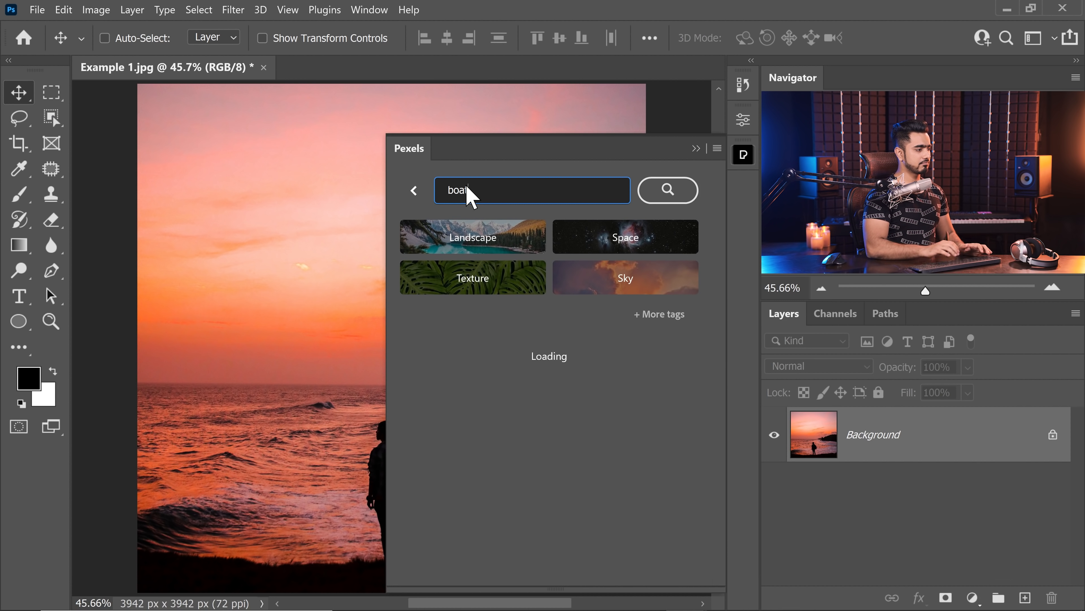
click(666, 190)
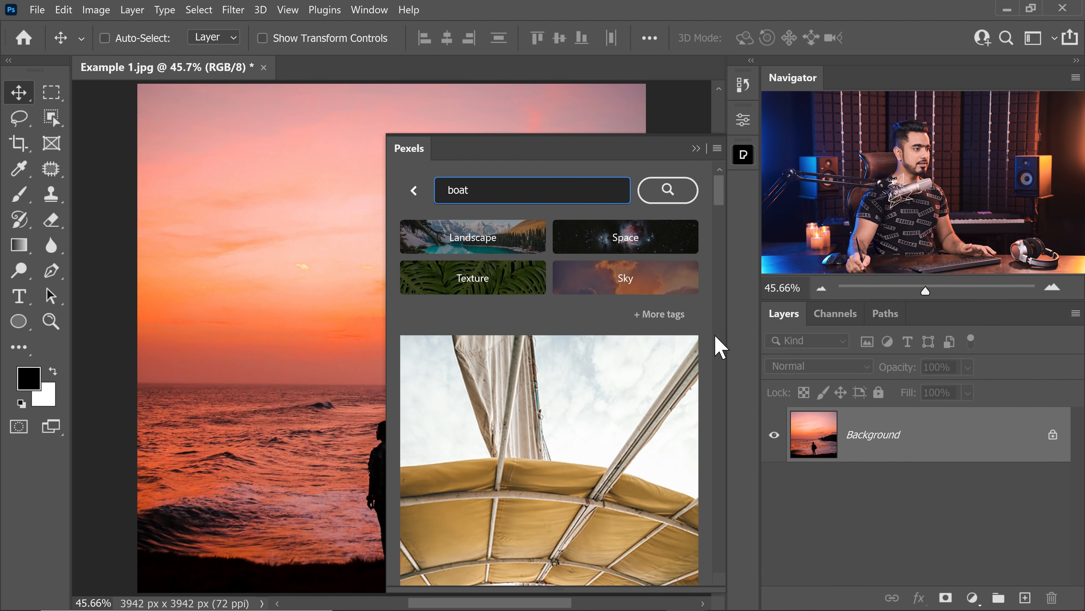
scroll(down, 3)
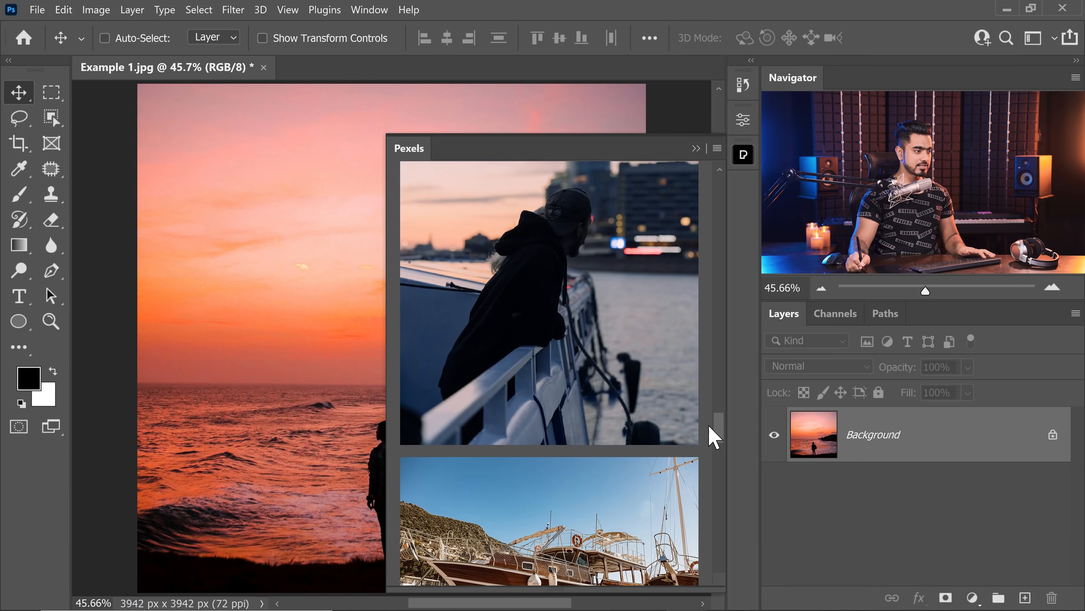
scroll(down, 3)
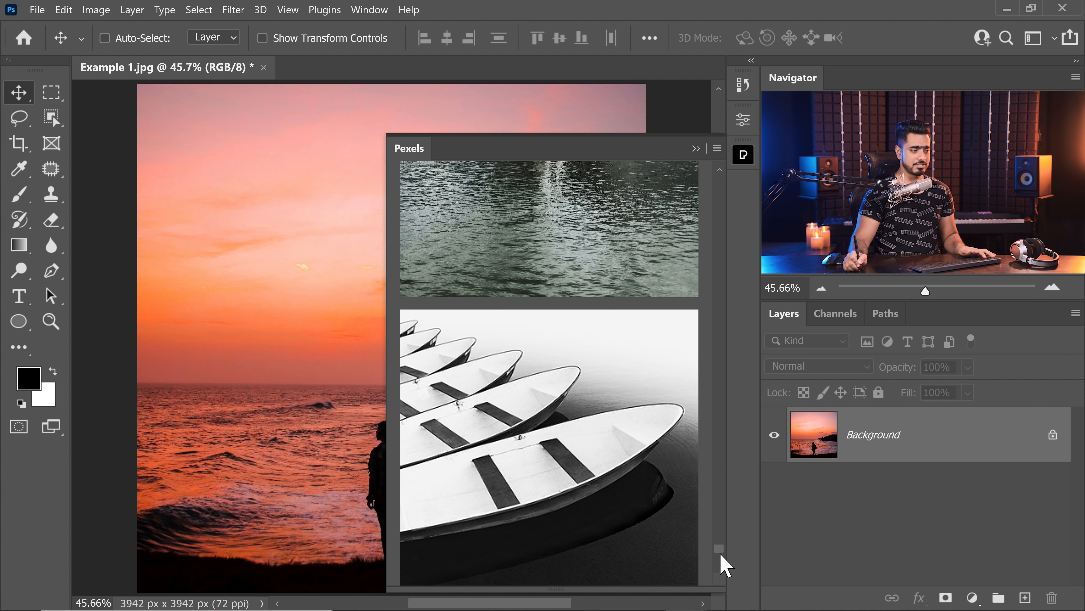
scroll(down, 3)
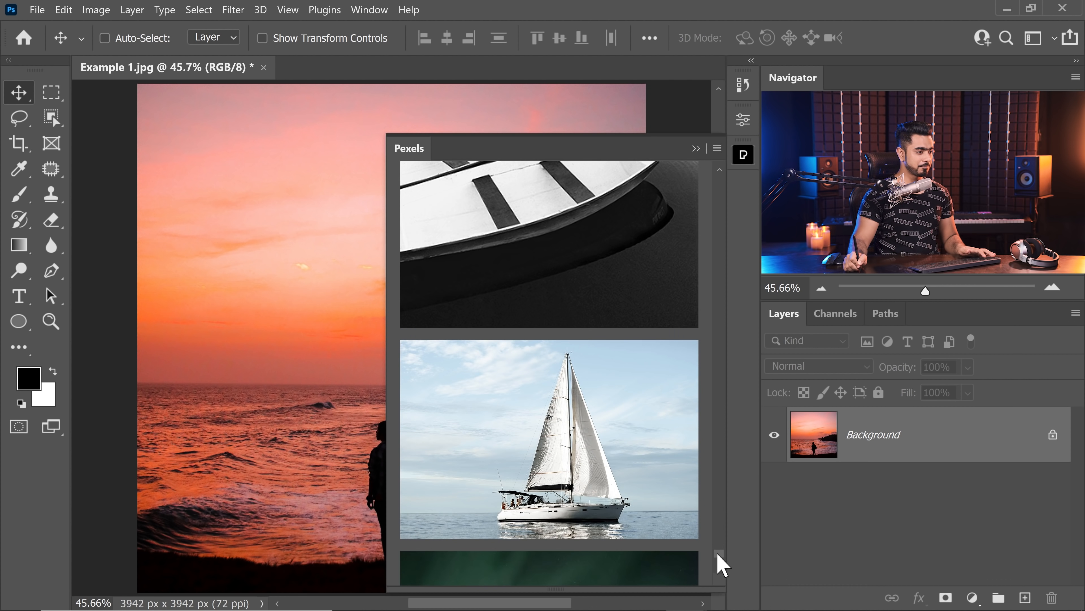
mouse_move(661, 526)
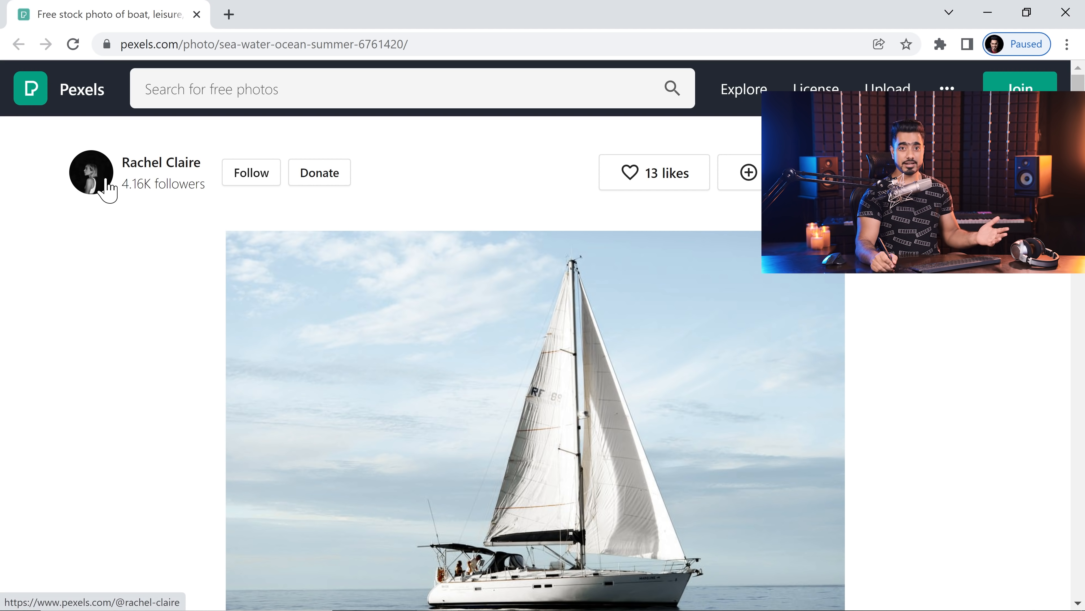
- View the sailboat photo's Pexels.com page with photographer credit and free download
click(986, 172)
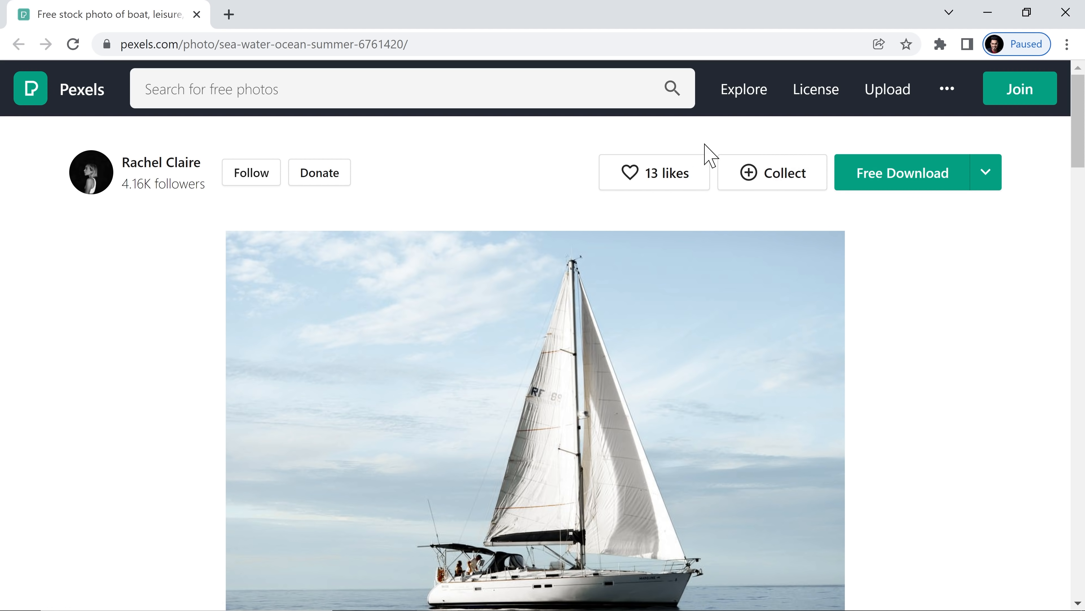
mouse_move(650, 149)
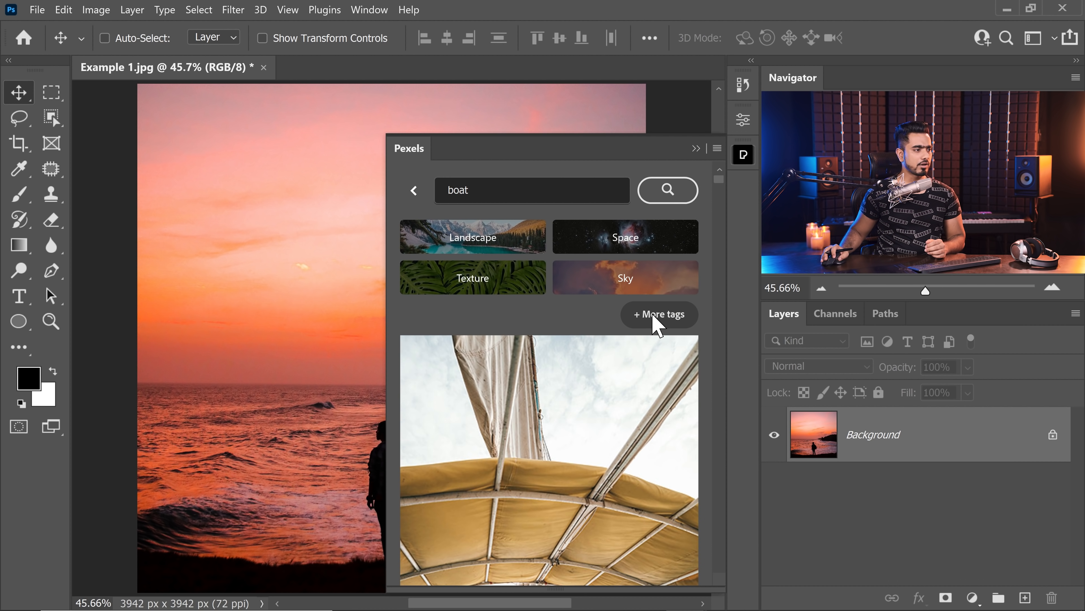
- Reveal more Pexels category tags (Interior, Abstract, Travel, Wildlife) and browse results
click(658, 314)
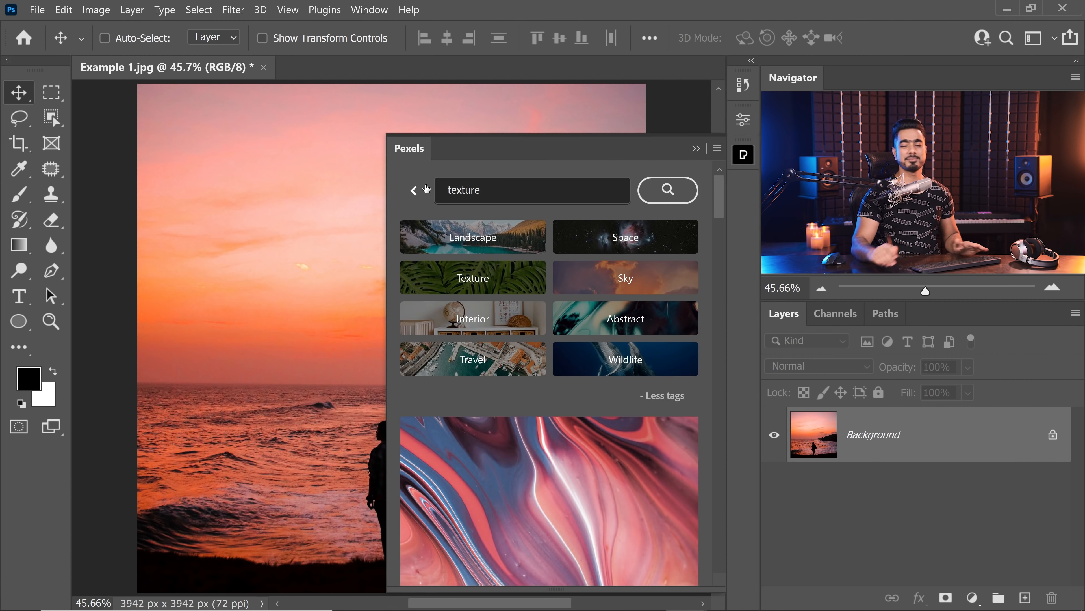
scroll(down, 3)
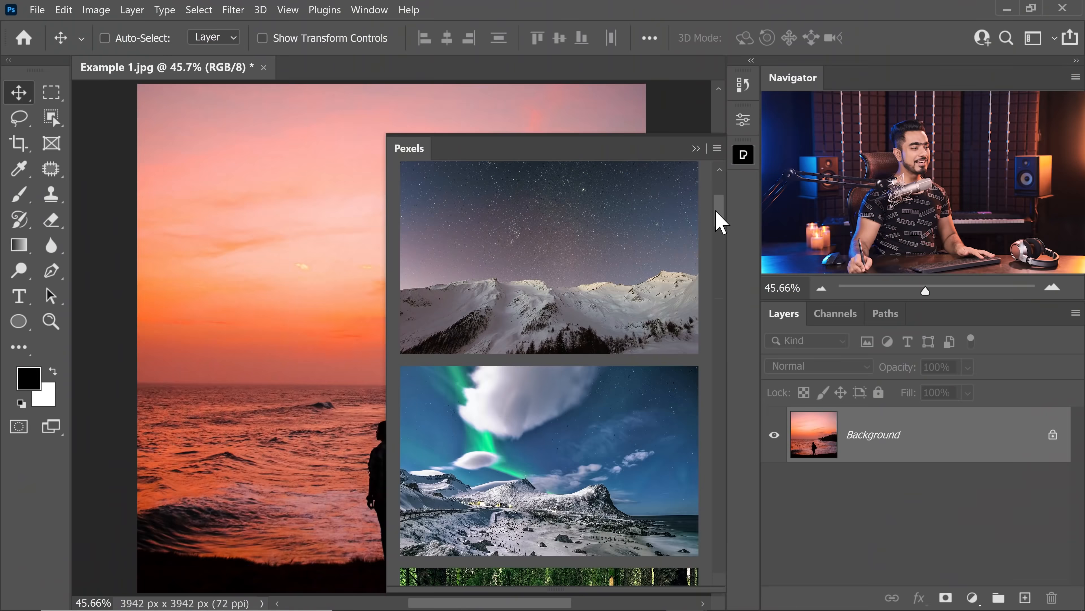
scroll(down, 3)
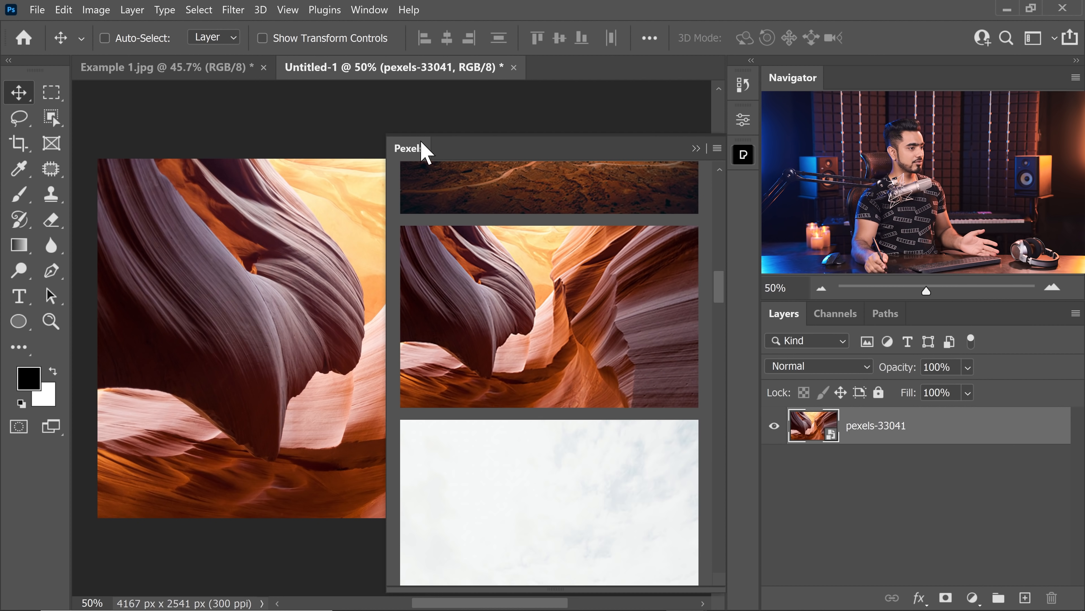
mouse_move(700, 166)
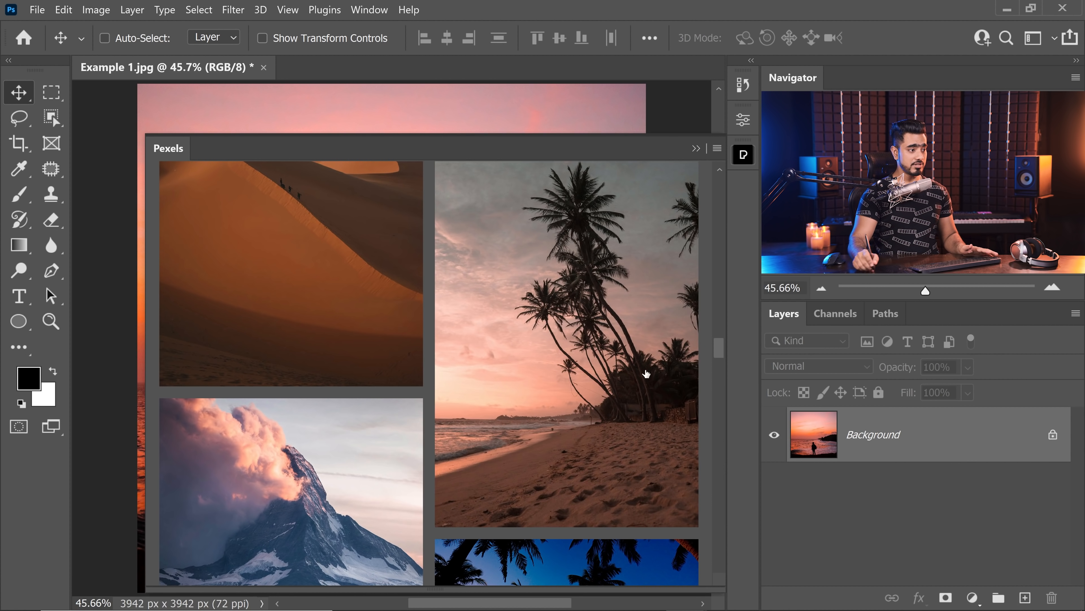
- Scroll the widened Pexels panel's two-column landscape results
scroll(down, 3)
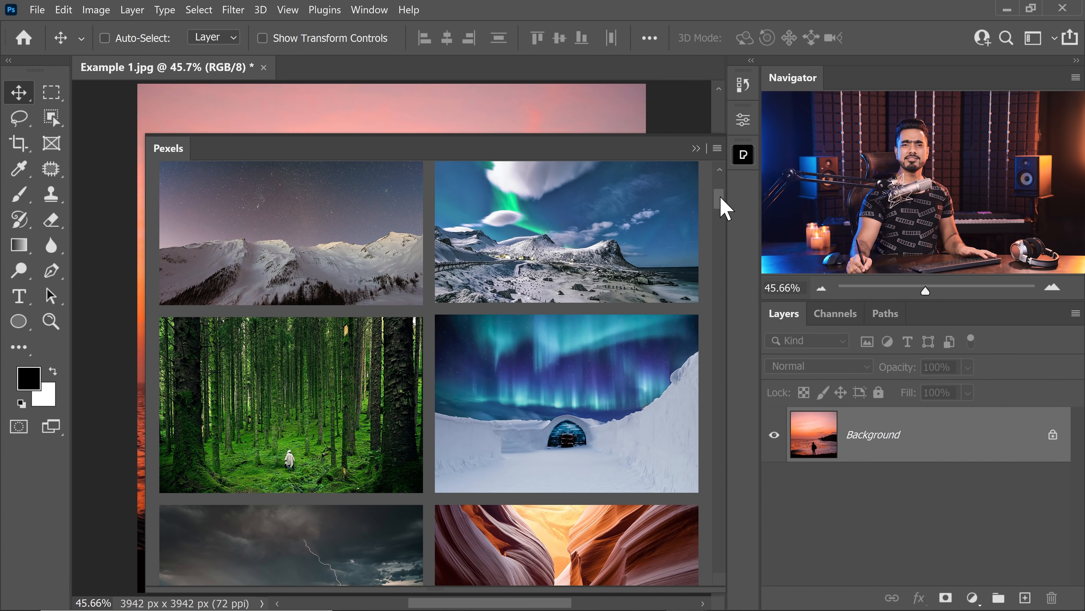
scroll(down, 3)
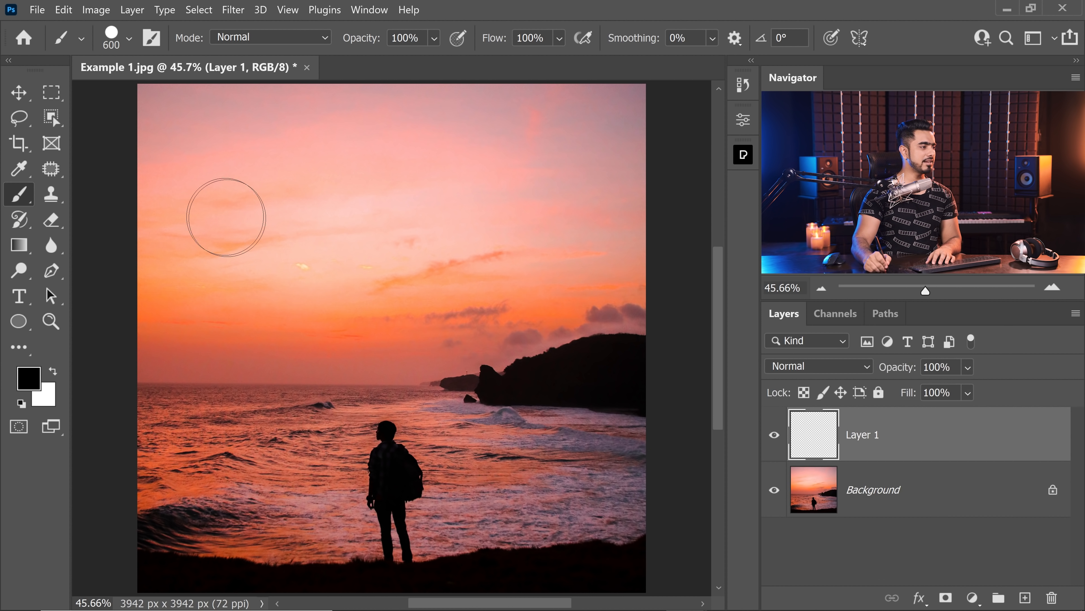
- Paint a thick squiggle across the sky and clip a Pexels sand-dune photo into it
drag(225, 216, 580, 349)
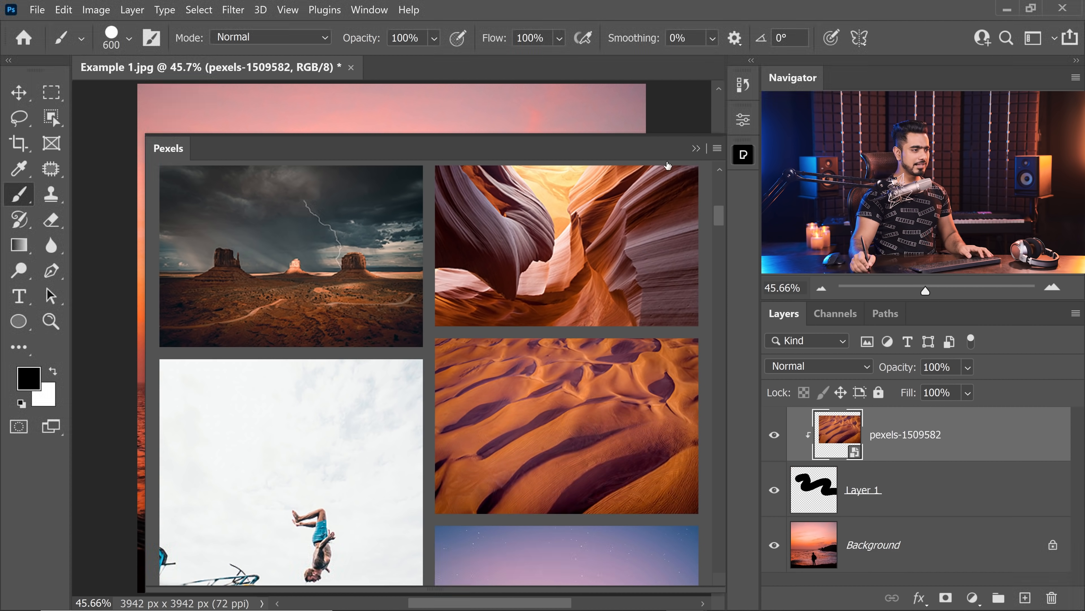
click(697, 148)
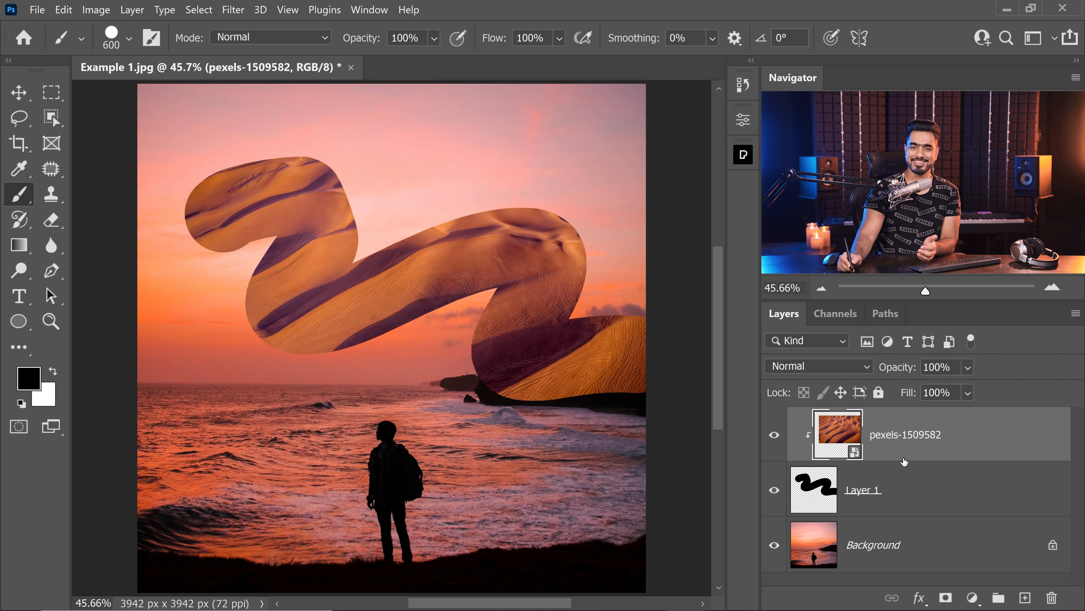
click(1025, 597)
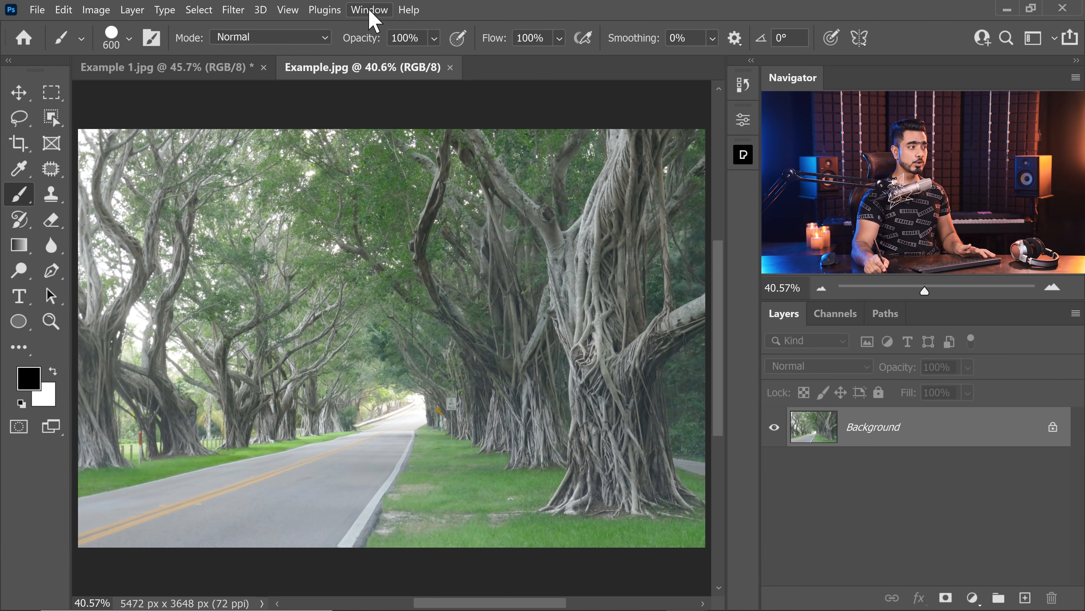
click(369, 10)
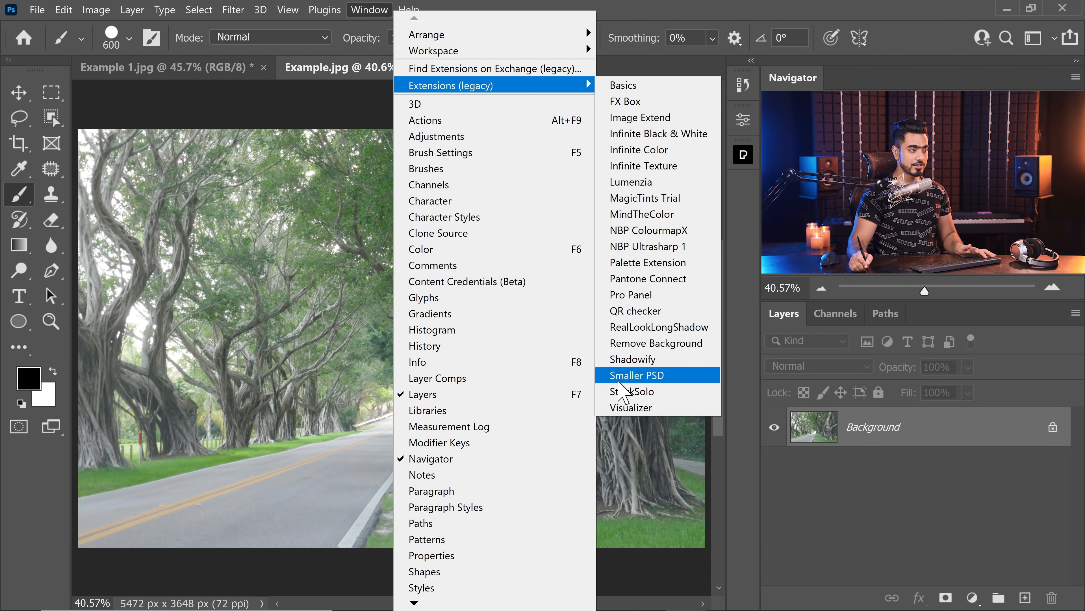
click(632, 391)
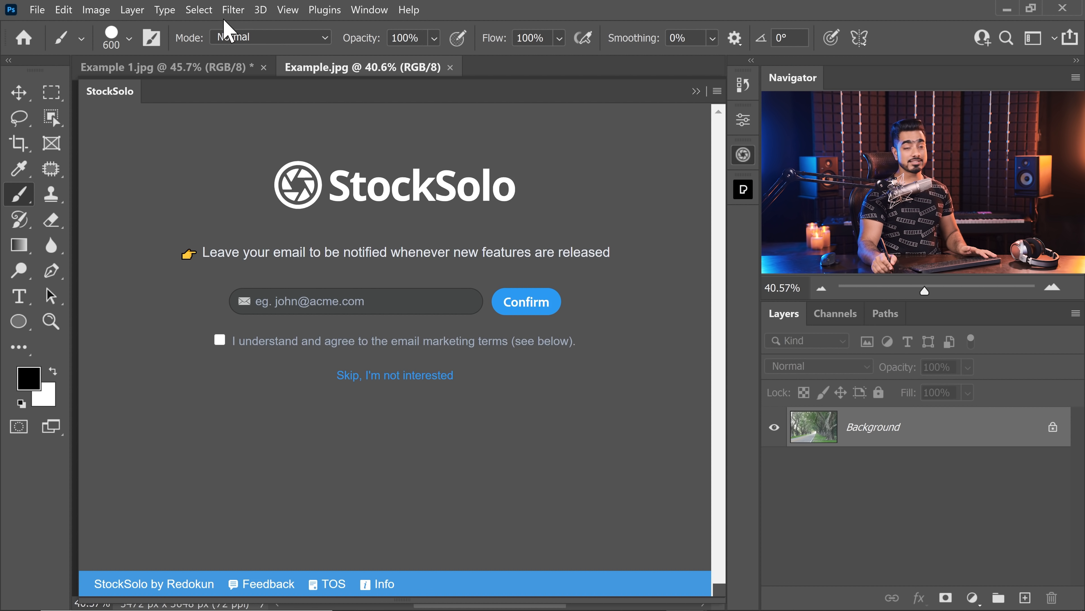
click(394, 374)
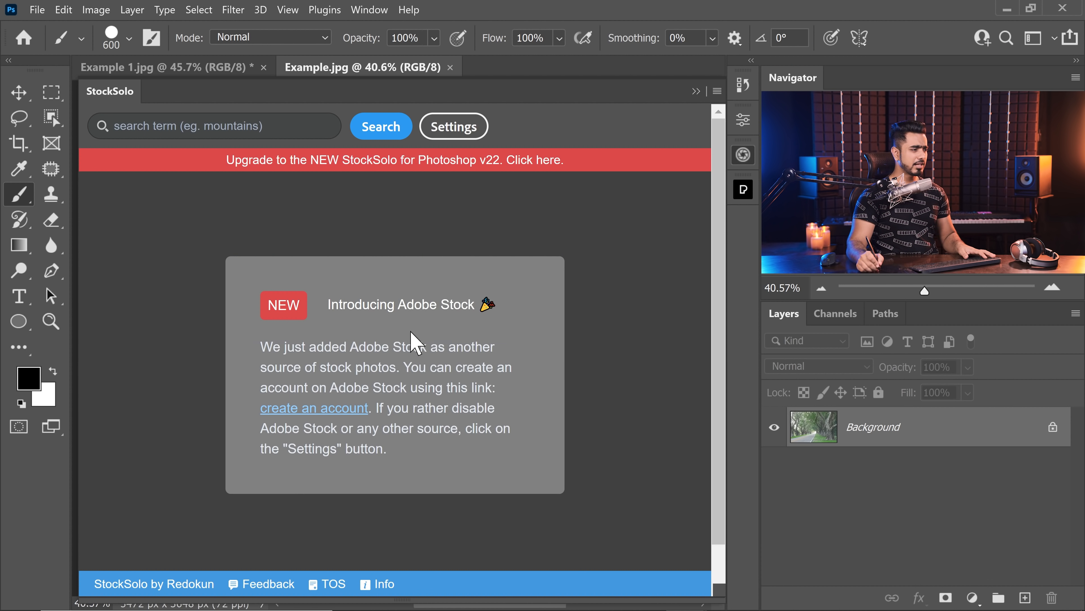
mouse_move(520, 340)
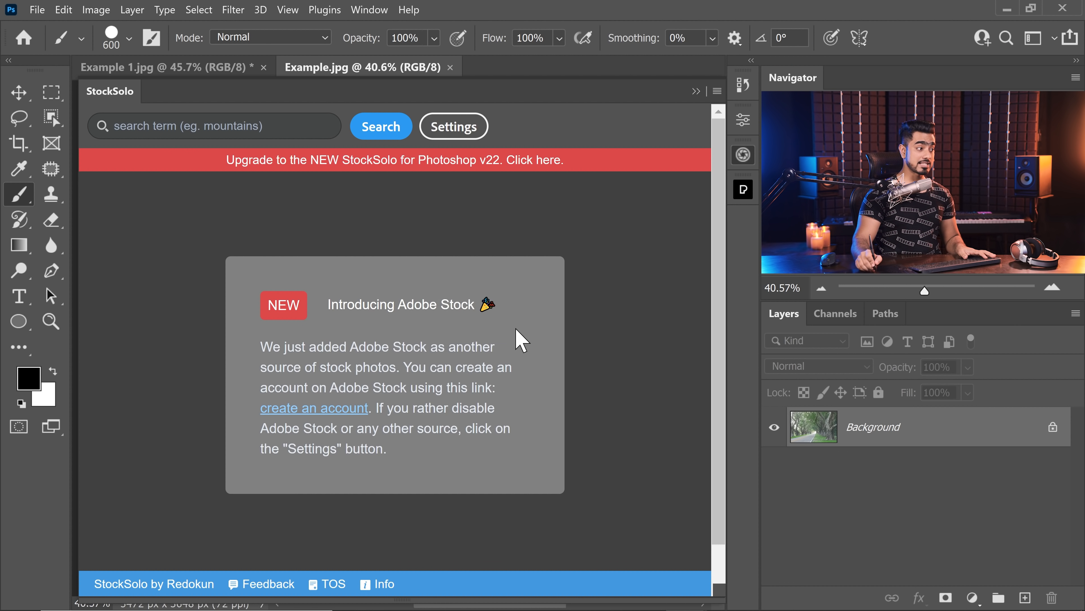
click(453, 127)
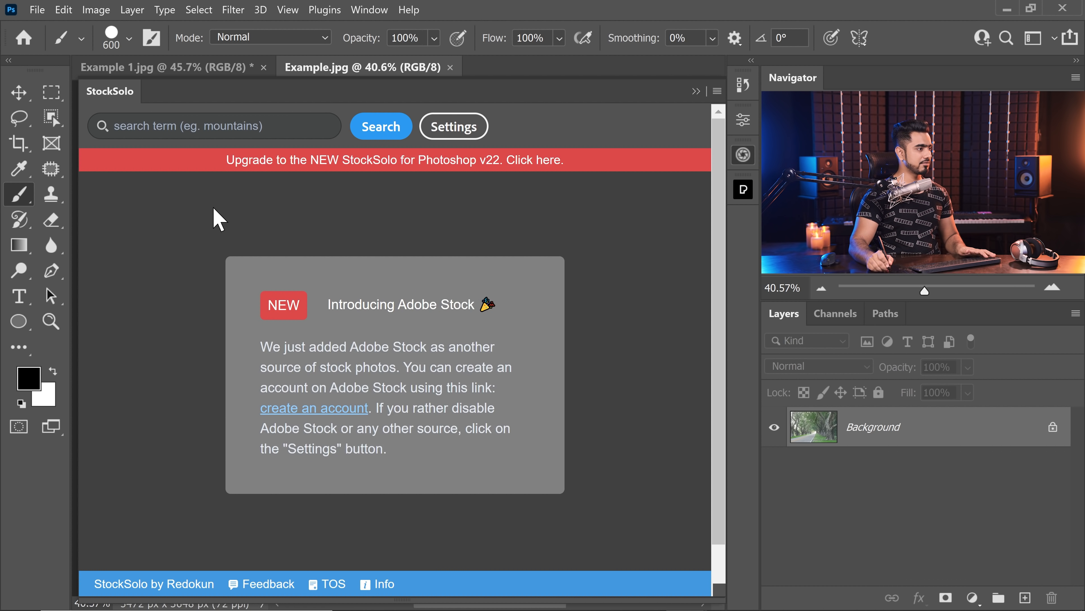
click(454, 126)
text(car)
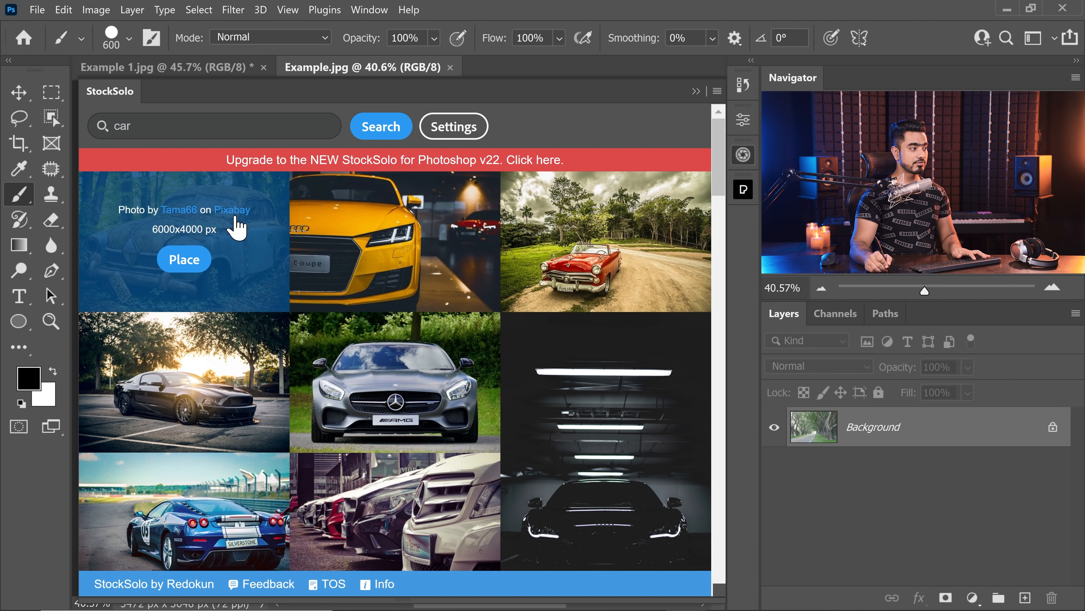
mouse_move(606, 326)
text(beach)
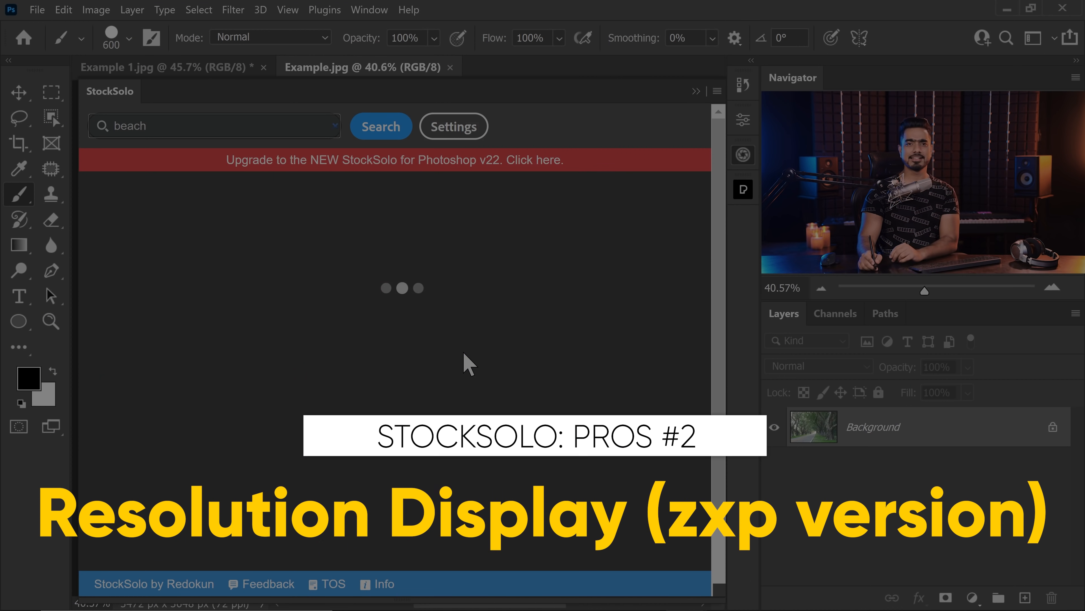
- Hover a beach result to reveal its photographer credit and pixel resolution
click(380, 126)
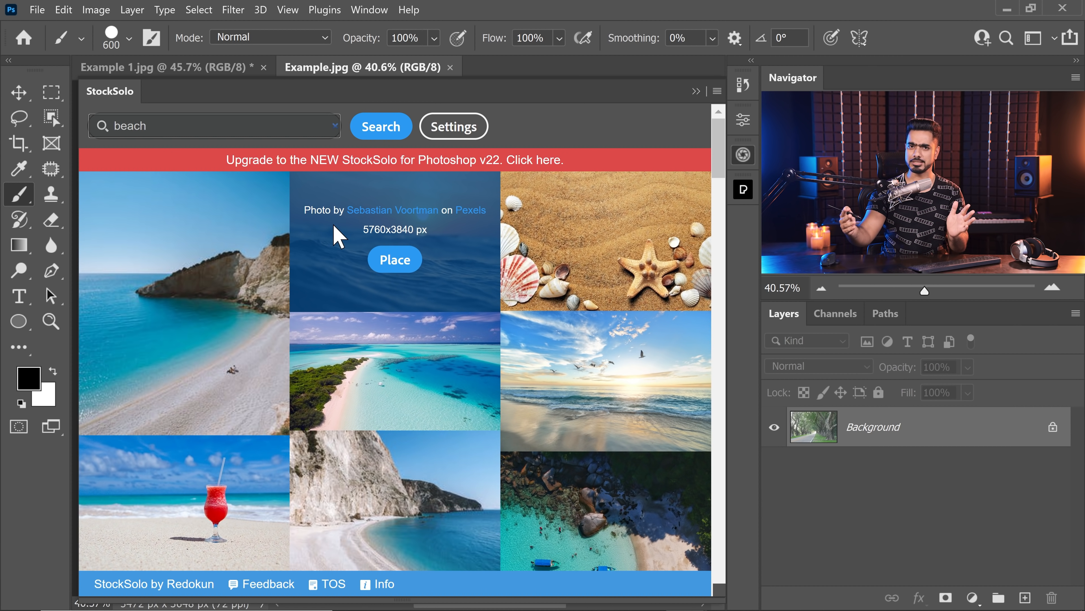
mouse_move(322, 296)
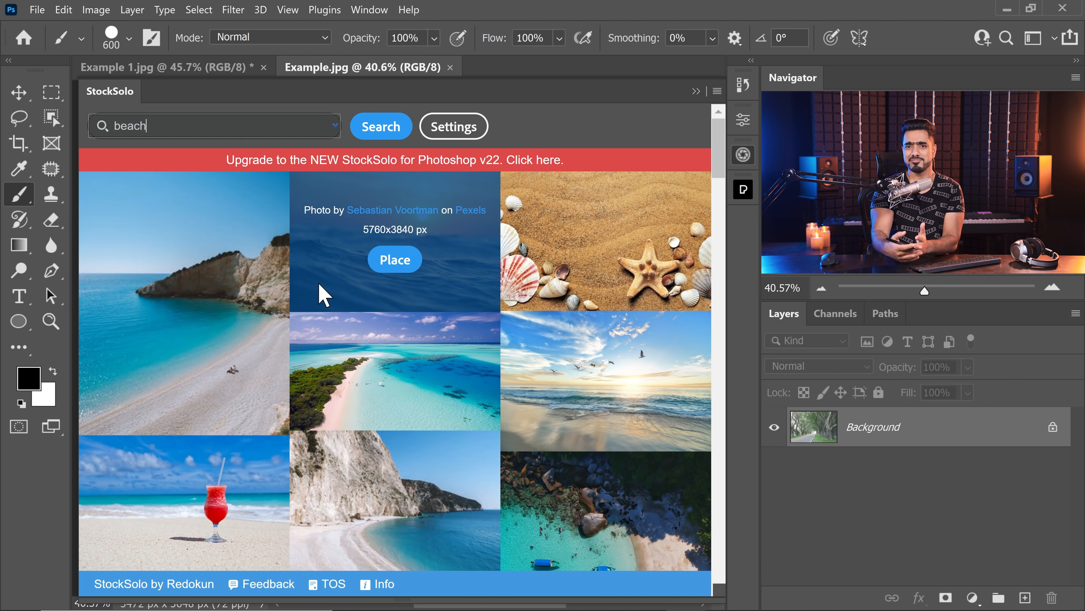
mouse_move(330, 229)
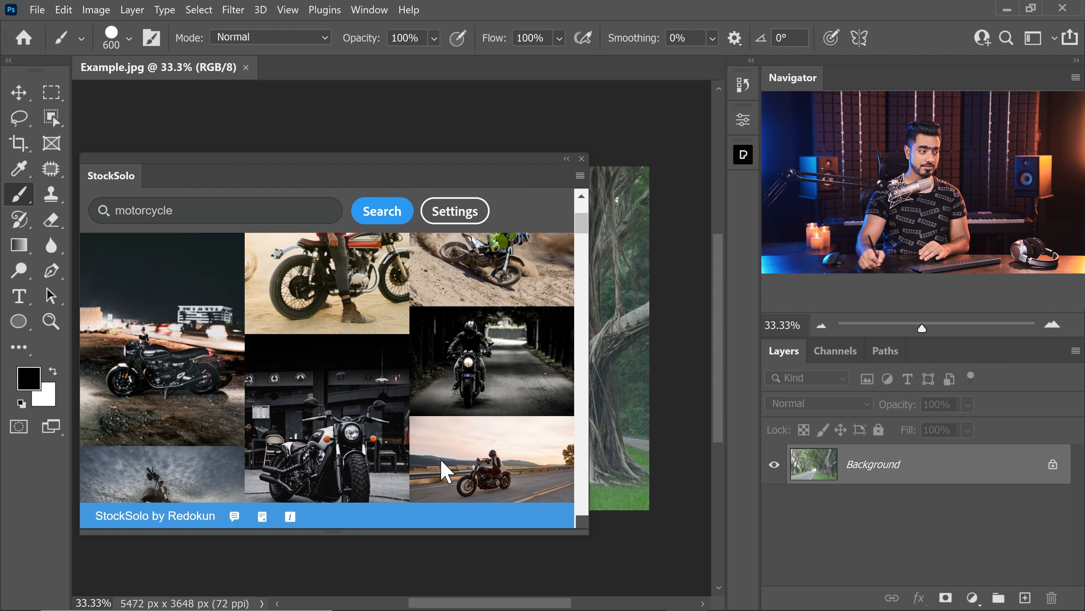
mouse_move(615, 257)
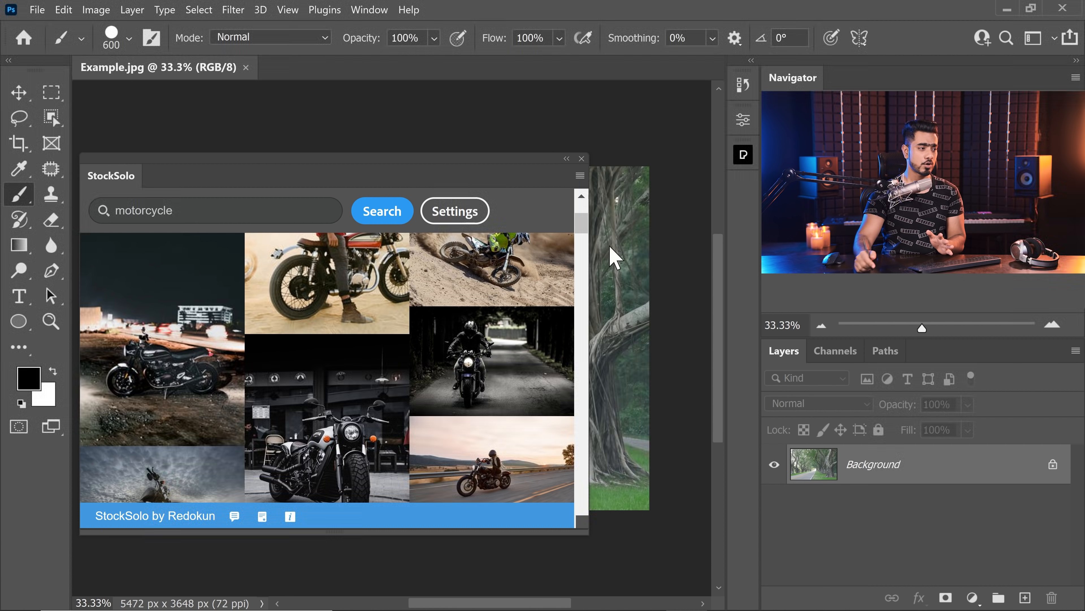
mouse_move(436, 271)
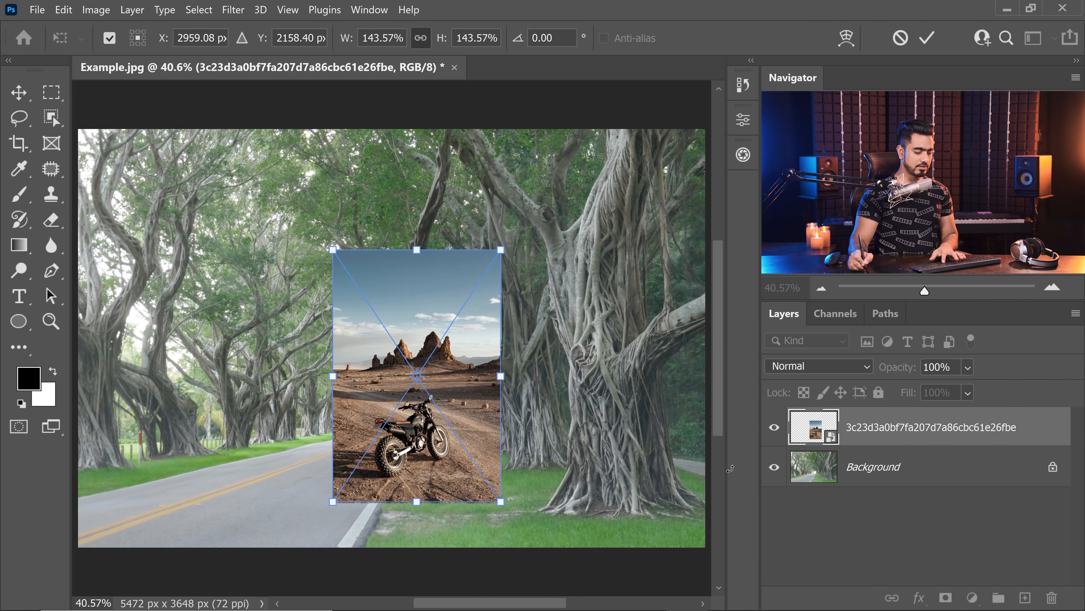
- Commit the placed motorcycle photo layer and follow its photographer credit to Pexels
click(19, 194)
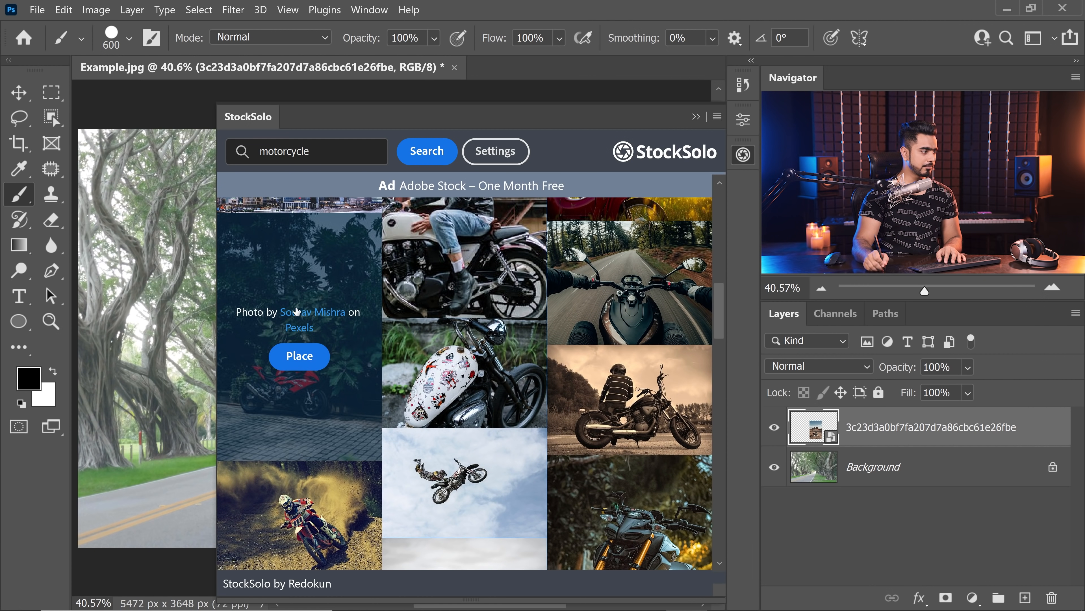
click(311, 312)
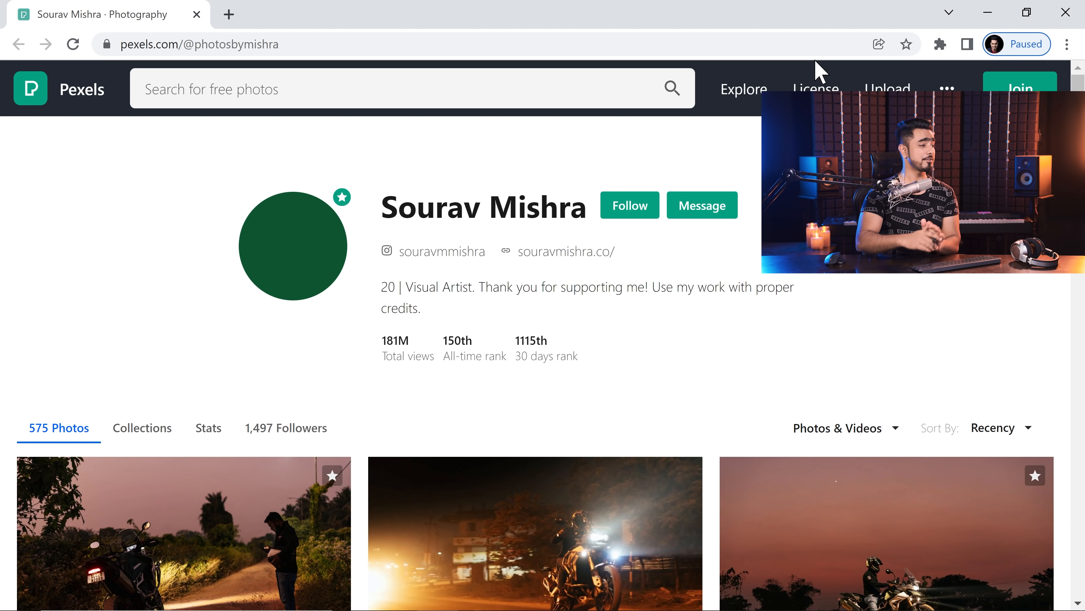
- Scroll the Pexels profile, then reopen the photographer's profile from the StockSolo credit link
scroll(down, 3)
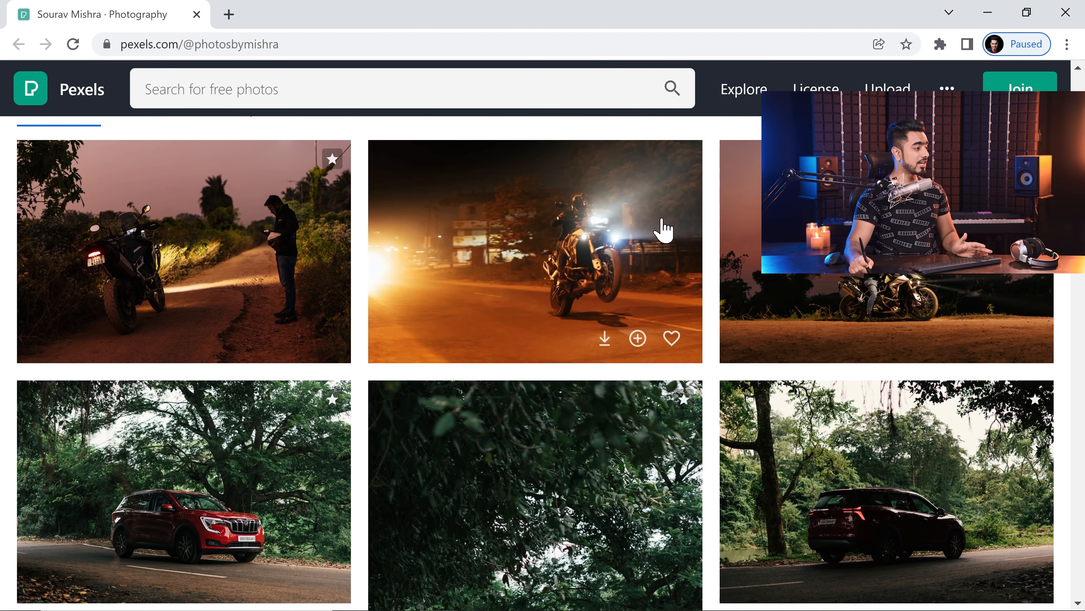
scroll(down, 3)
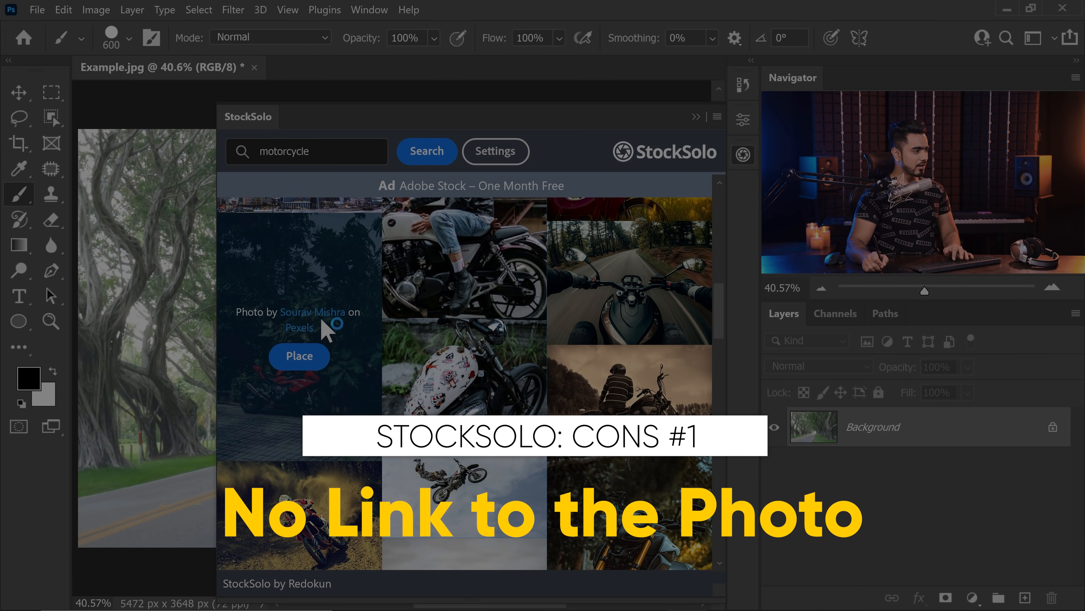
click(299, 327)
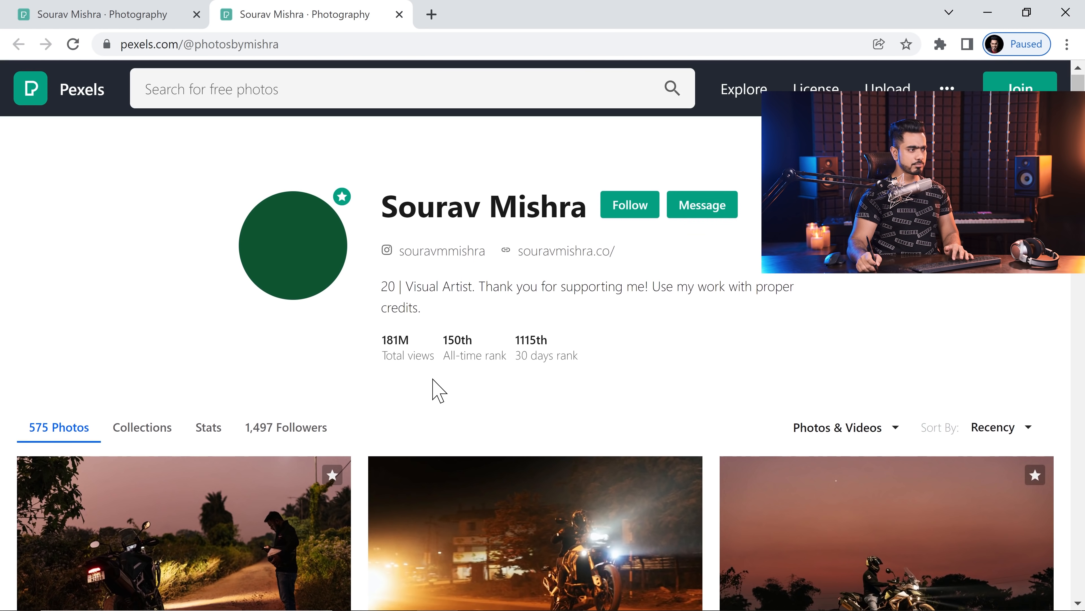
mouse_move(546, 345)
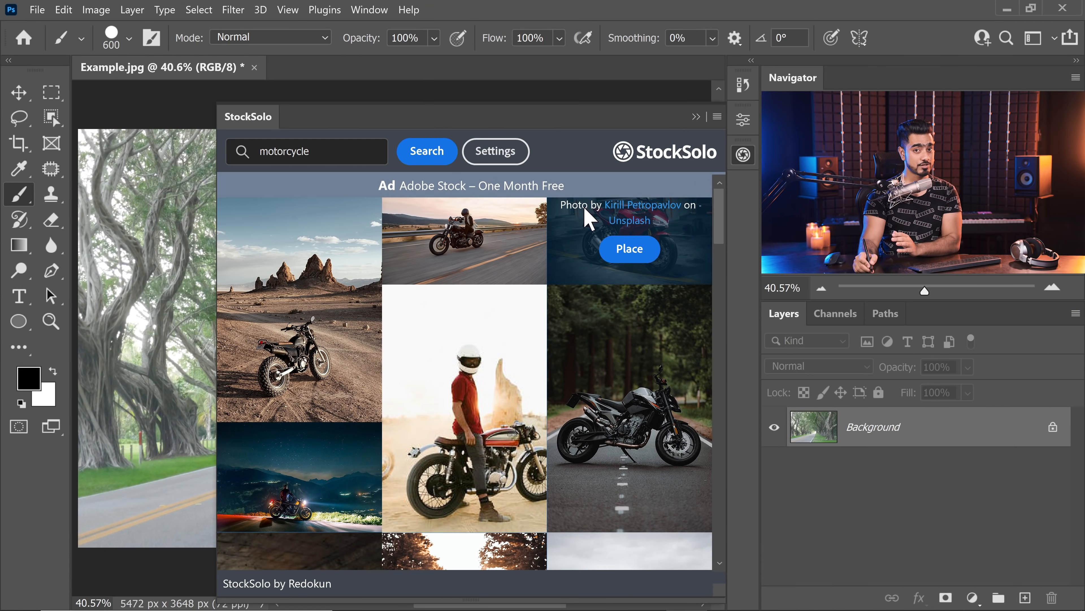
- Search StockSolo for 'trees', close Example.jpg discarding changes, and reopen it from Open Recent
text(trees)
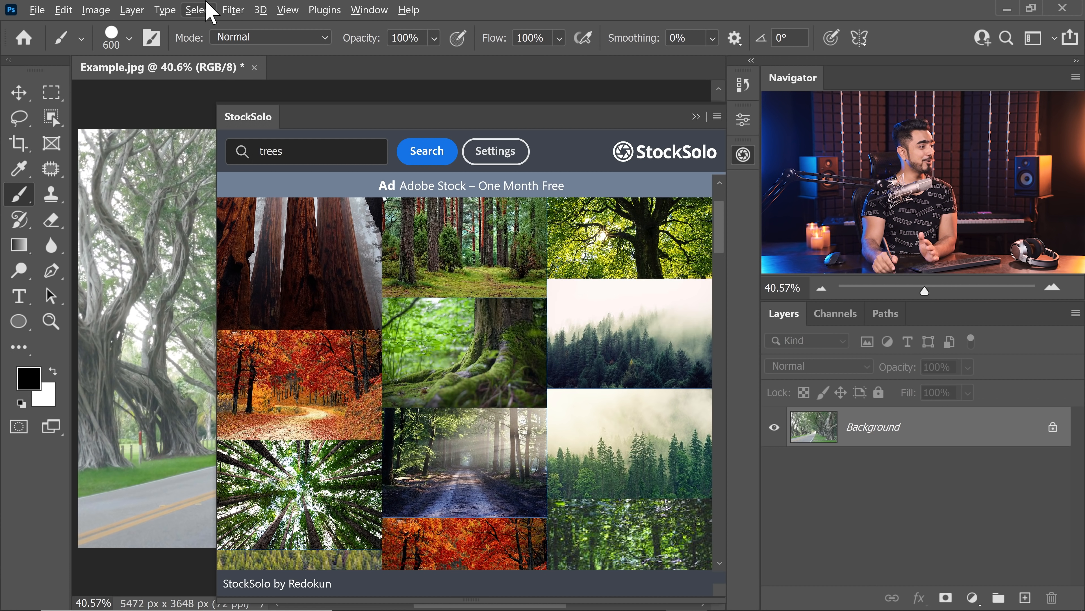
click(254, 68)
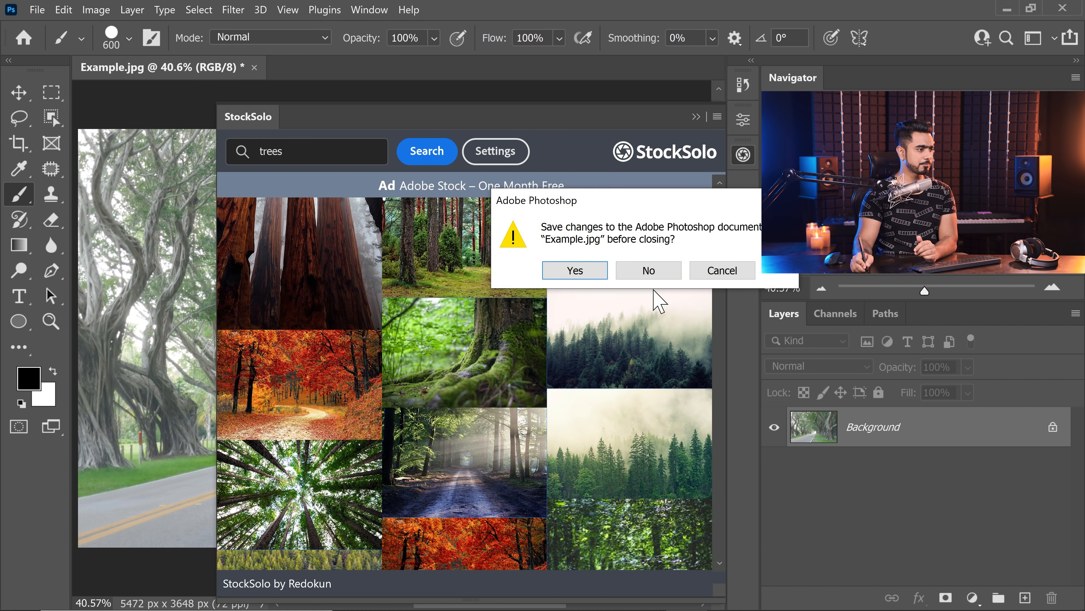
click(647, 270)
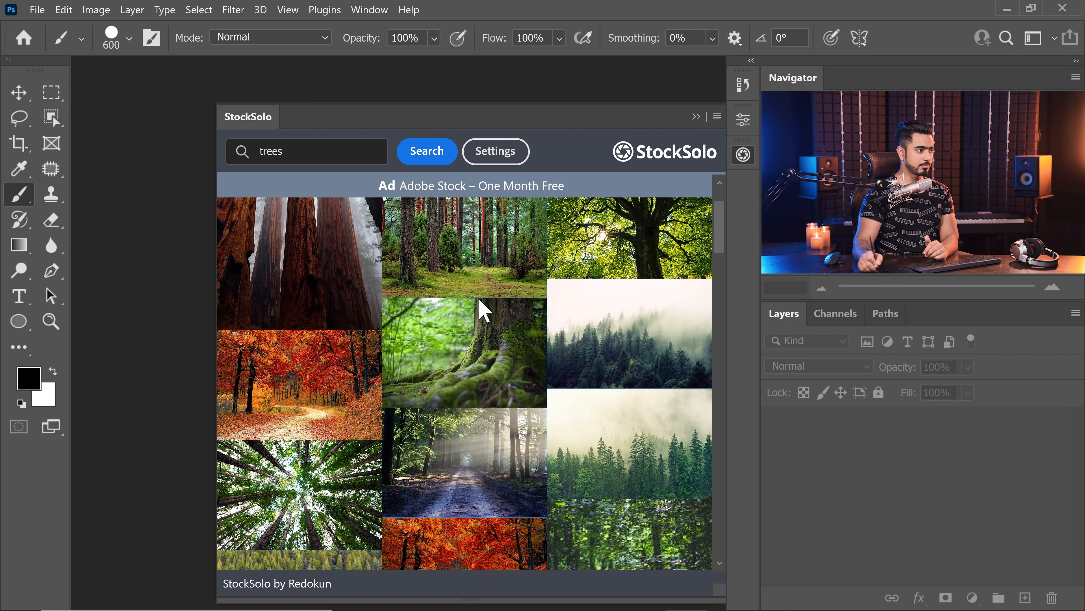
click(462, 257)
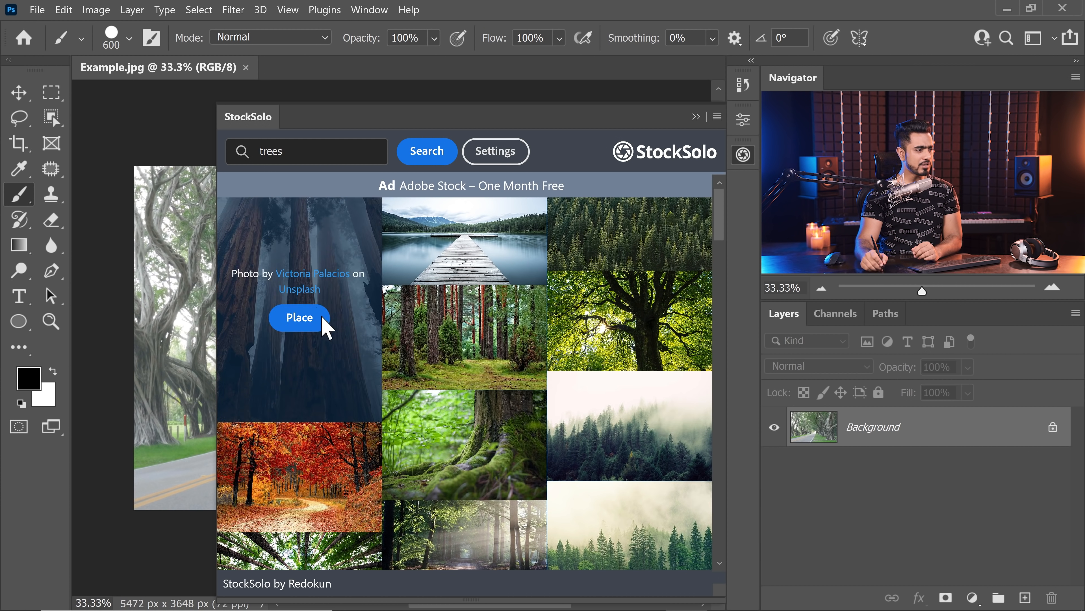
- Place the lakeside dock photo as a layer in Example.jpg and follow its Unsplash photographer credit
click(299, 317)
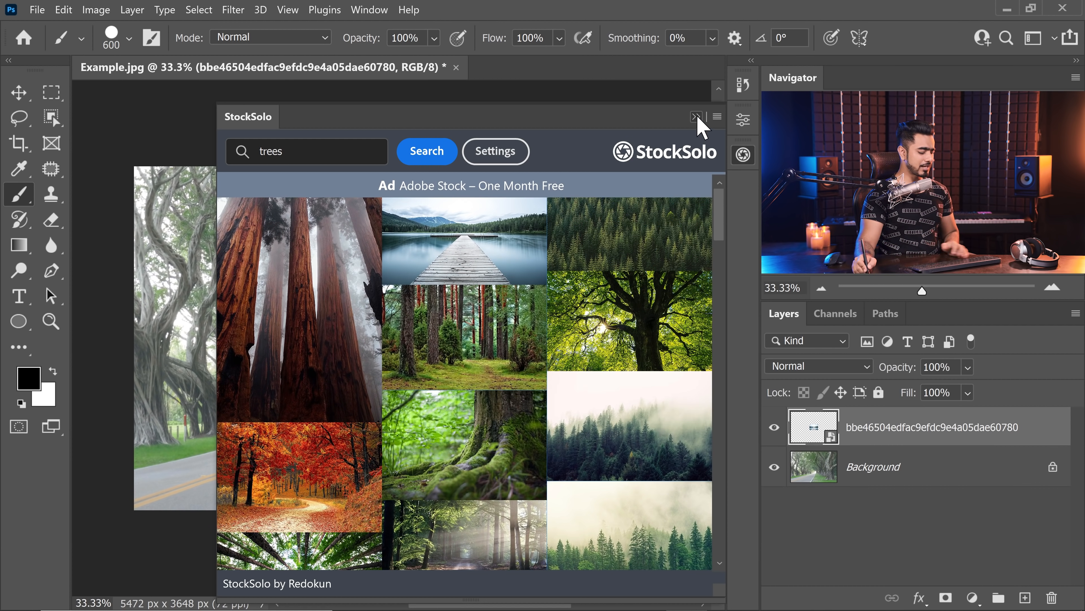
click(696, 117)
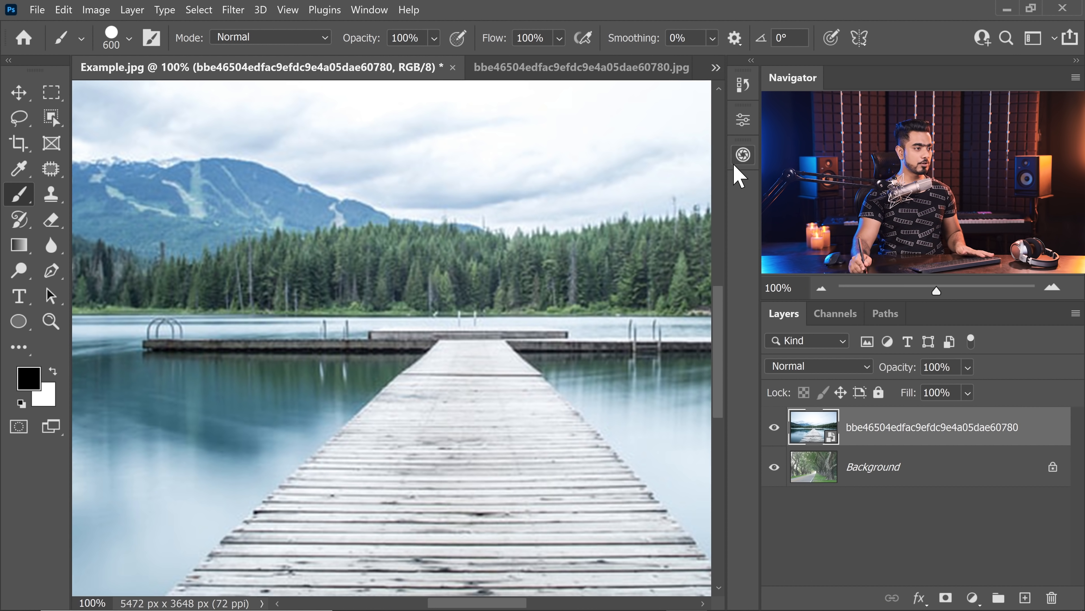
click(742, 154)
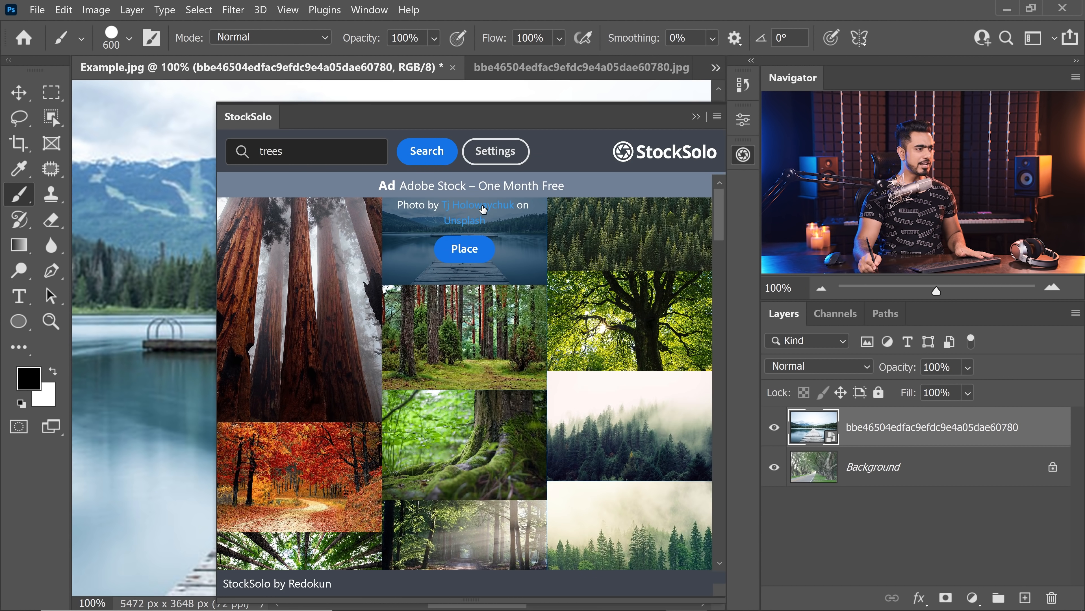
click(478, 204)
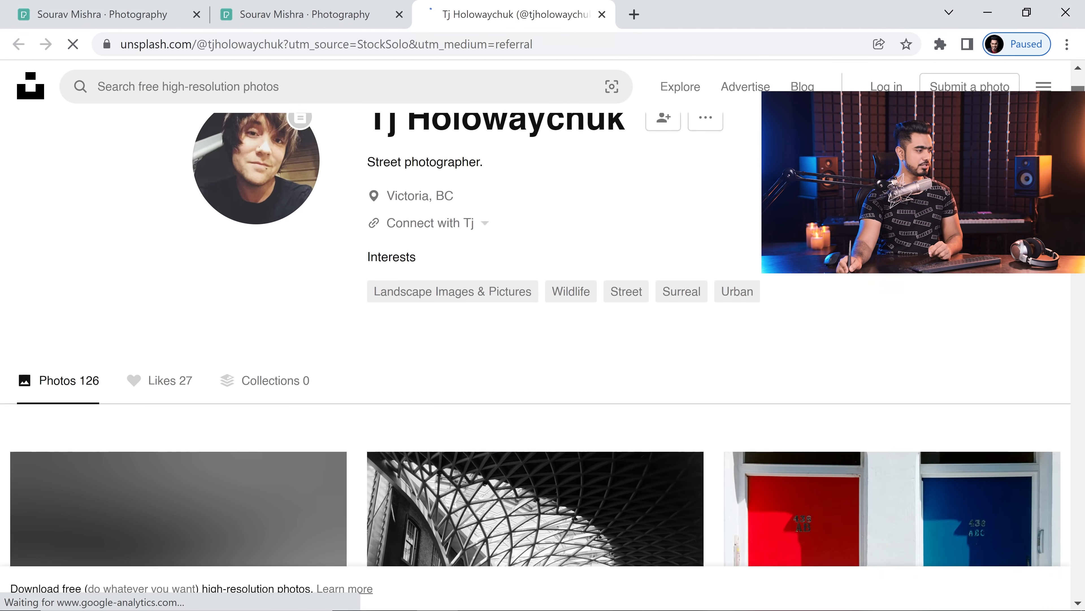
- Scroll the Unsplash photographer's profile and open the gray wooden dock photo's page
scroll(down, 3)
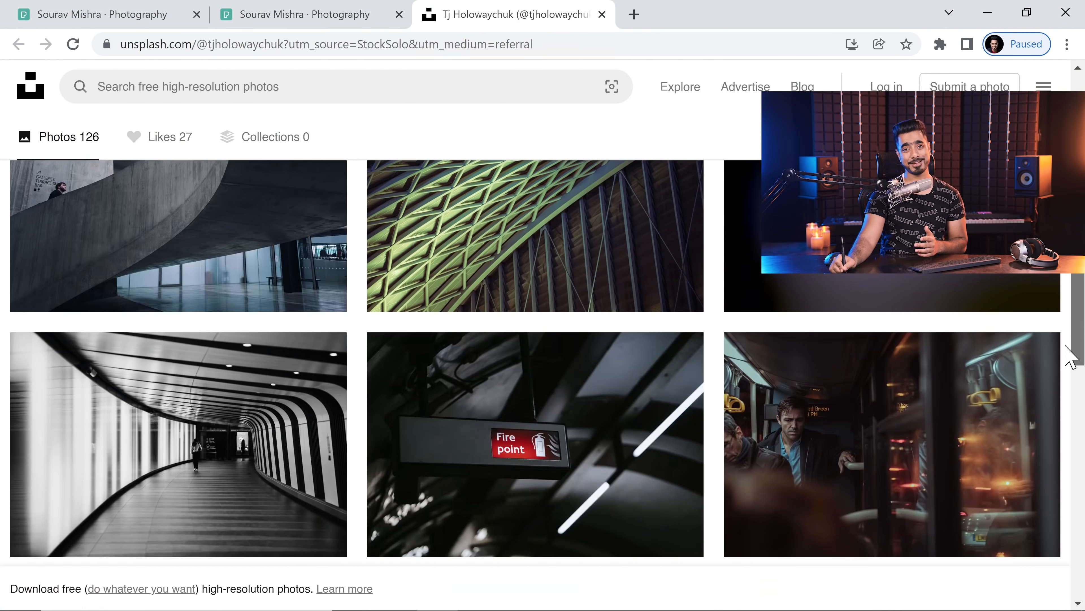
scroll(down, 3)
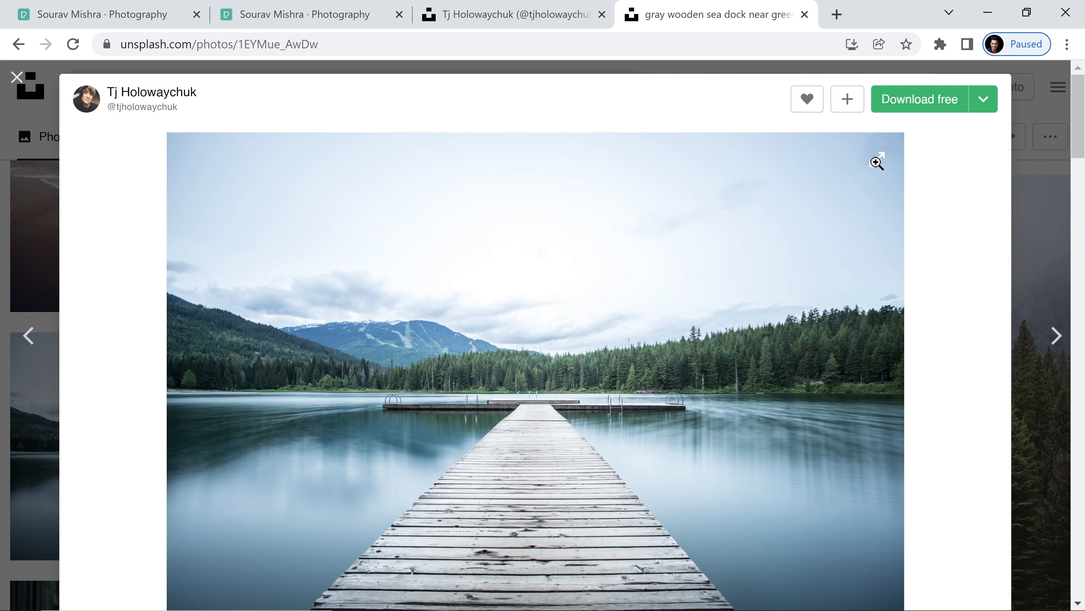
click(983, 99)
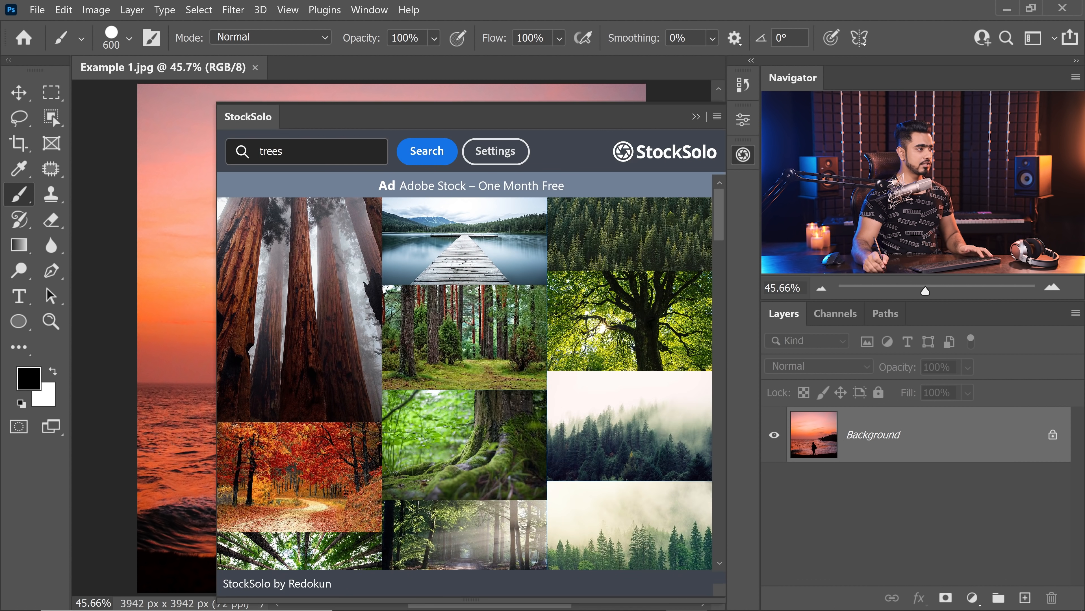
- Search StockSolo for 'birds flying' and place the flock-of-birds photo over the sunset in Example 1
text(b)
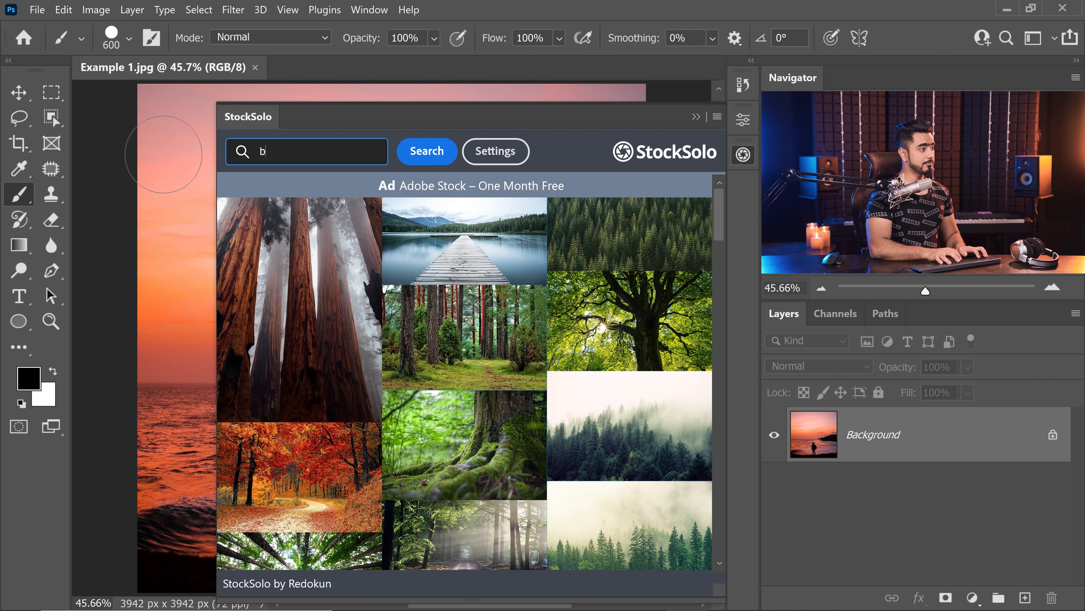
text(irds flying)
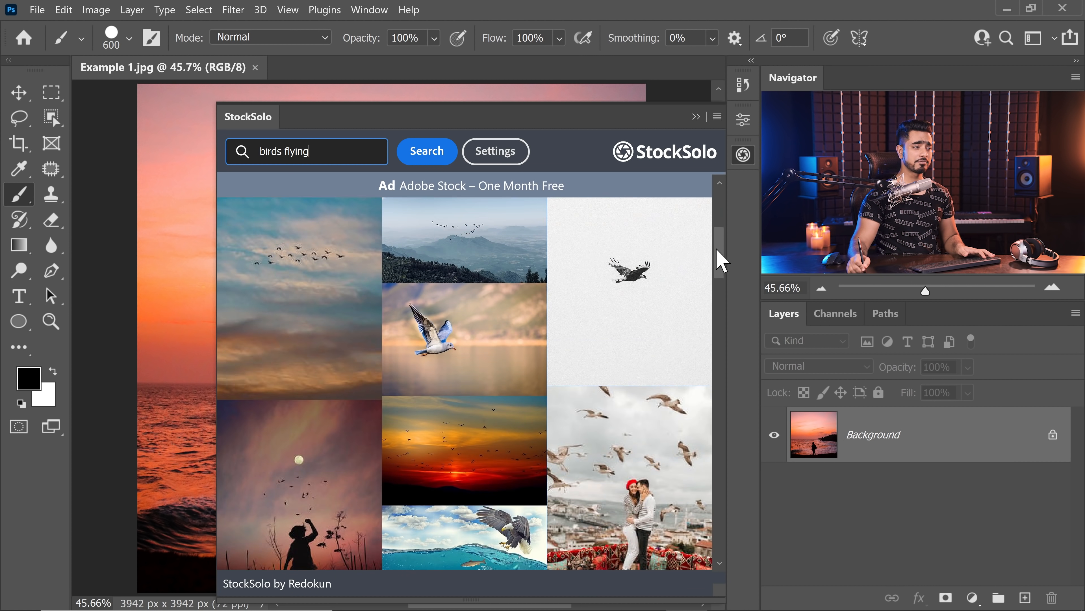
scroll(down, 3)
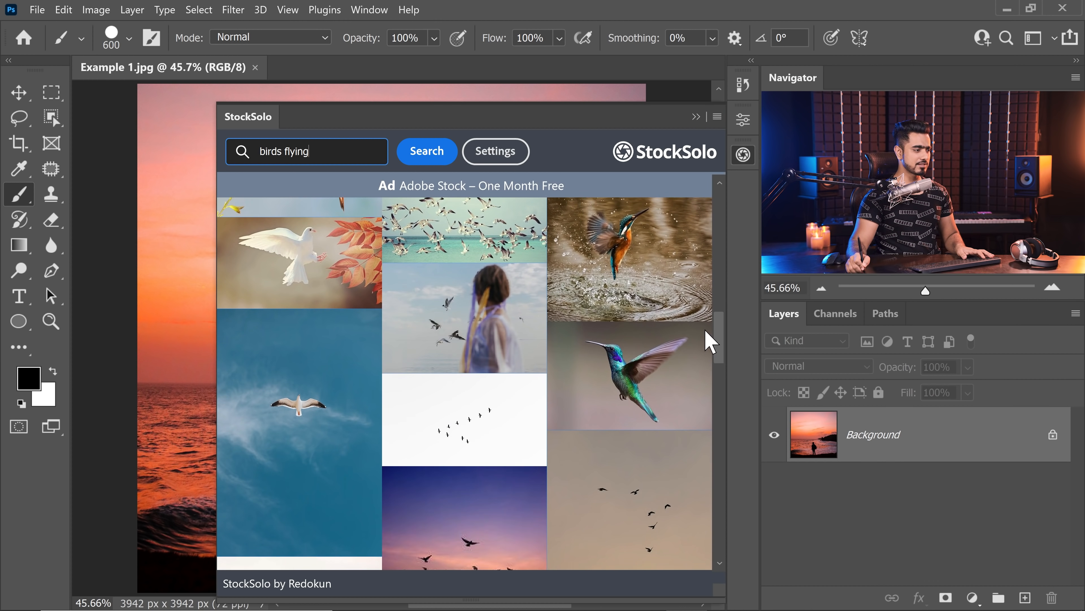
scroll(down, 3)
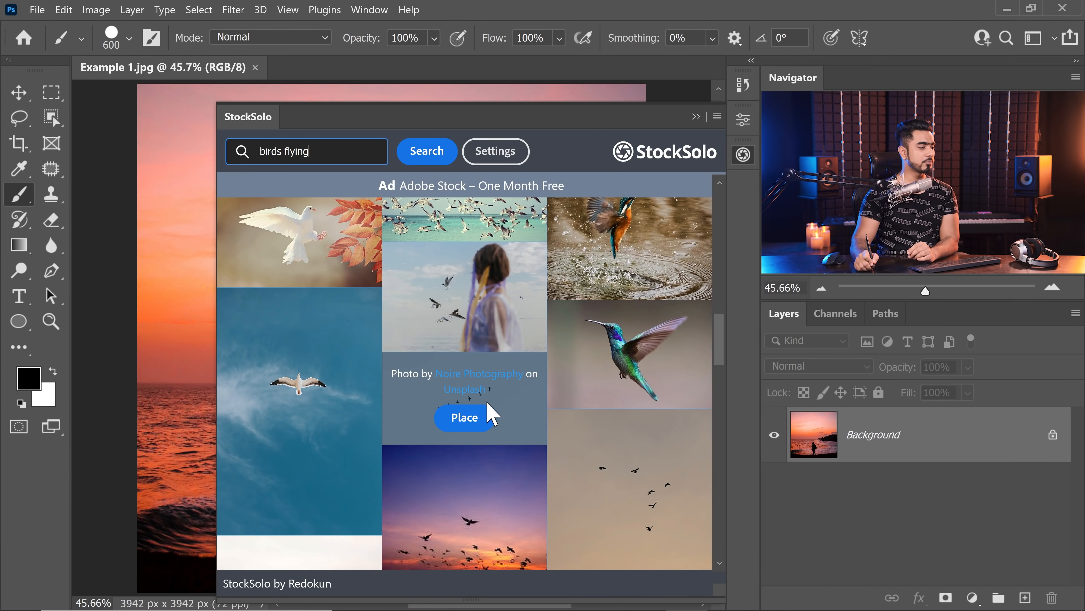
click(464, 417)
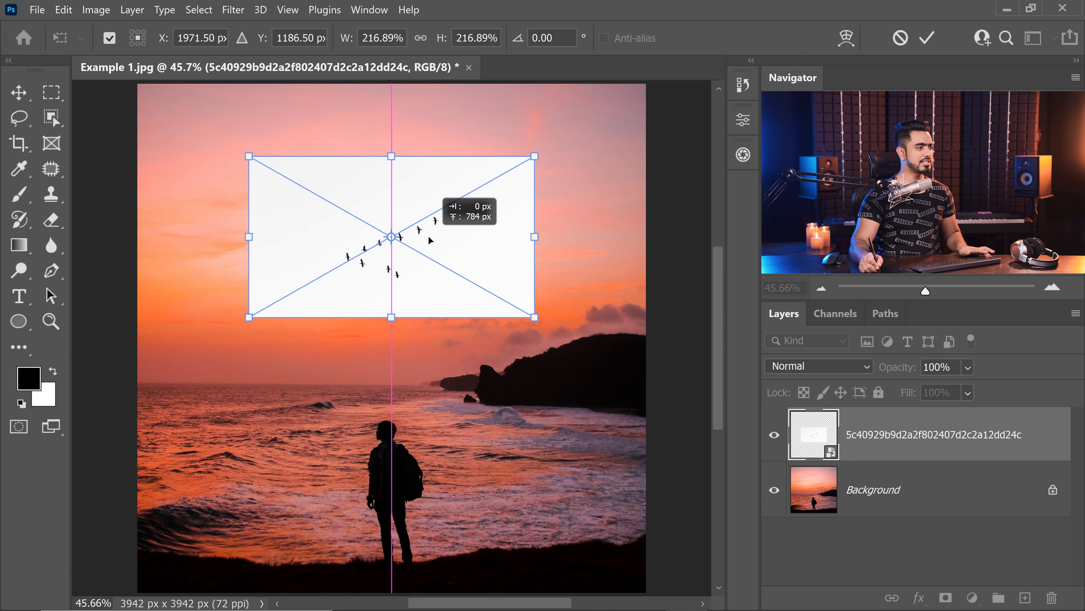
- Set the birds layer's blend mode to Multiply so its white sky disappears
click(817, 366)
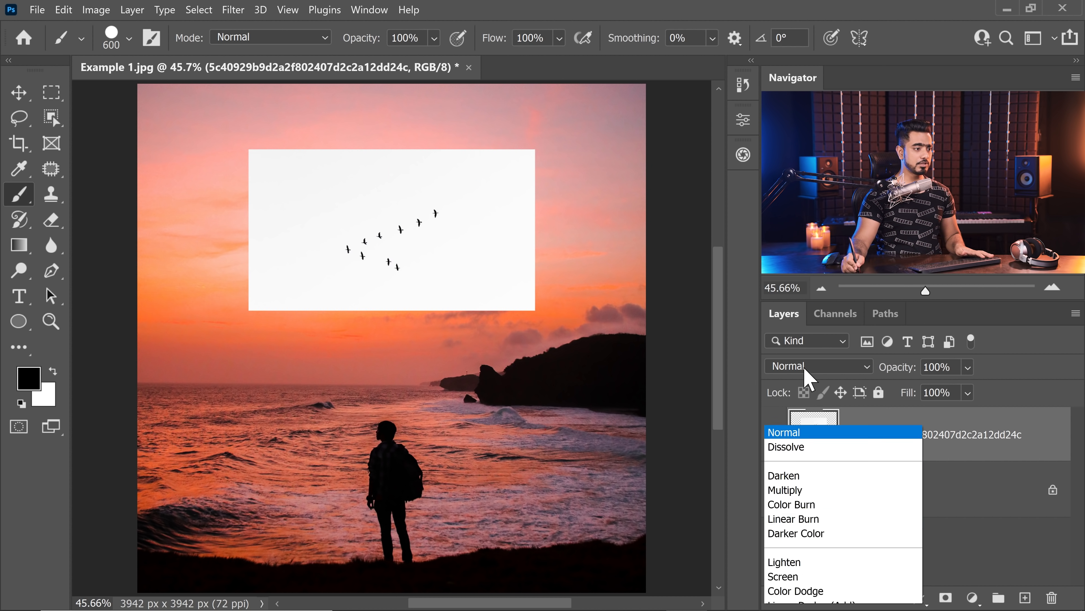
click(785, 489)
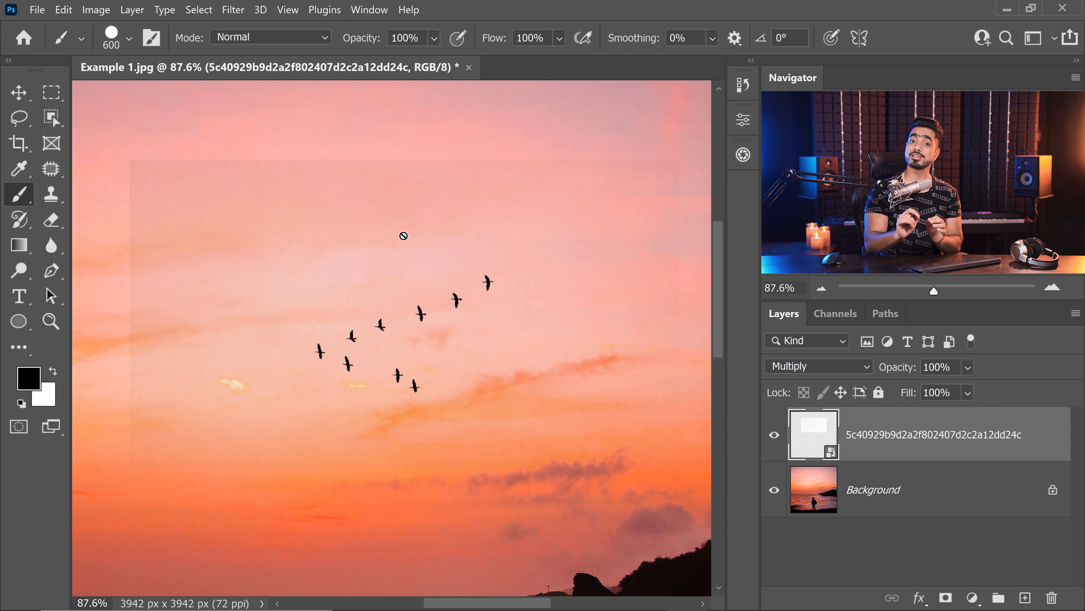
- Add a Curves adjustment to the birds layer and pull the white point inward to brighten highlights
click(975, 597)
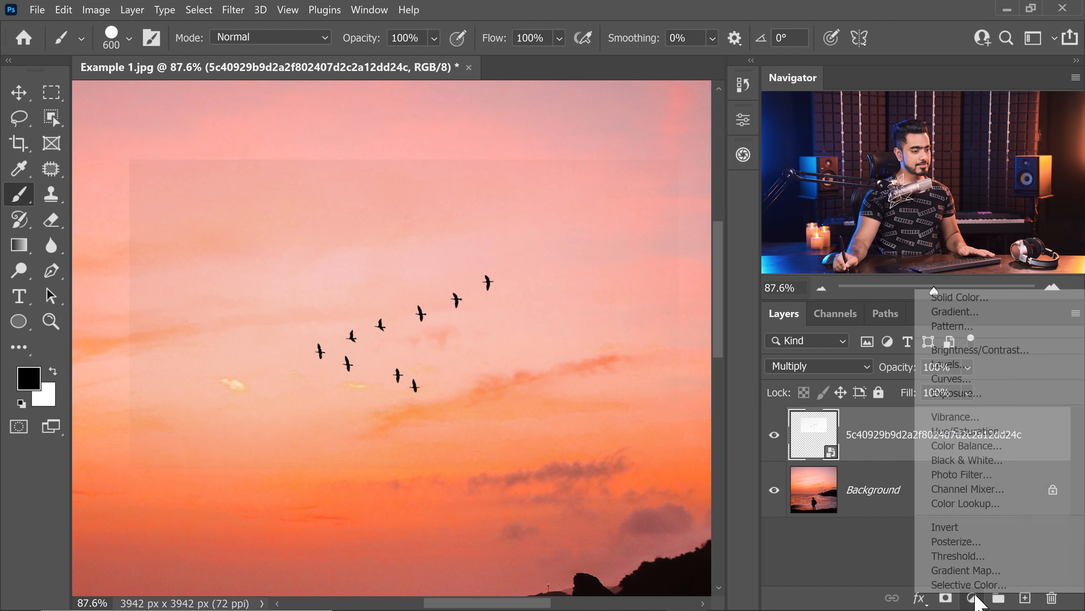
click(951, 378)
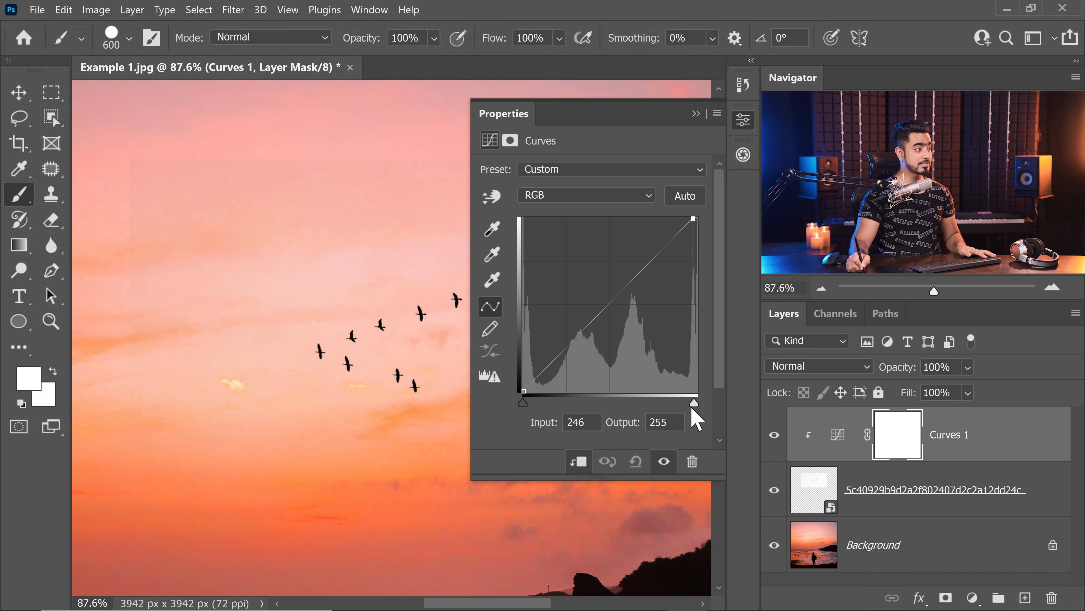
drag(694, 403, 684, 403)
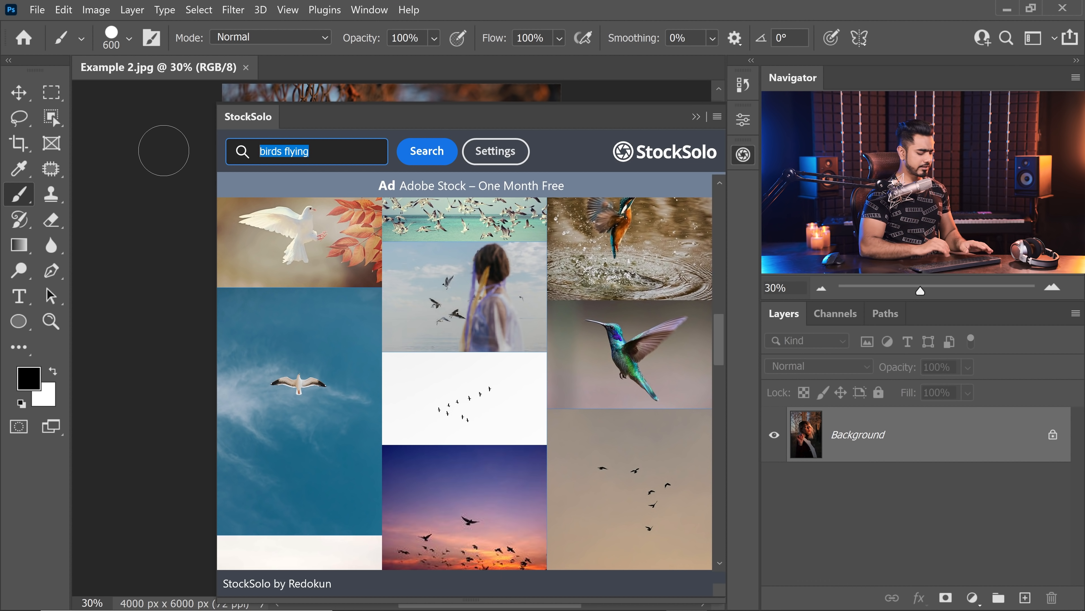
- Search 'sunset', place the seascape in Example 2 and free-transform it to fill the canvas
text(sunset)
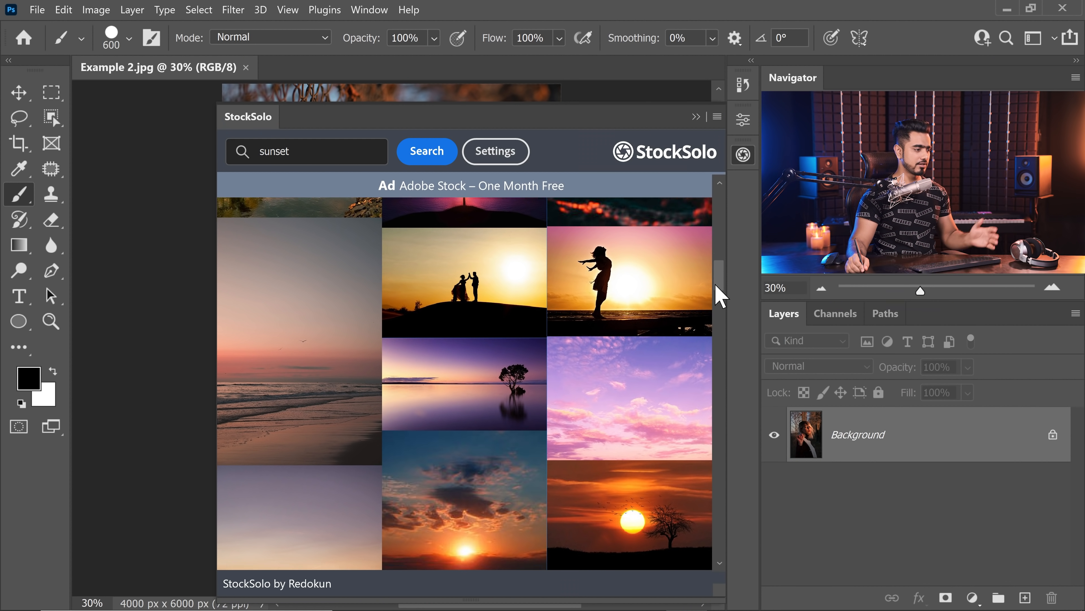
scroll(down, 3)
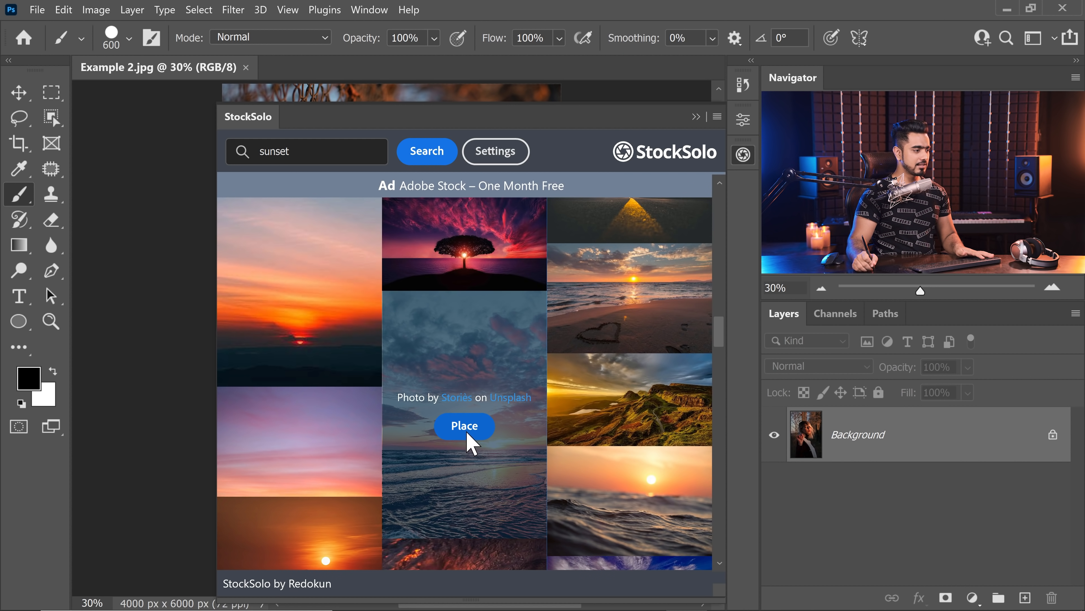
click(464, 426)
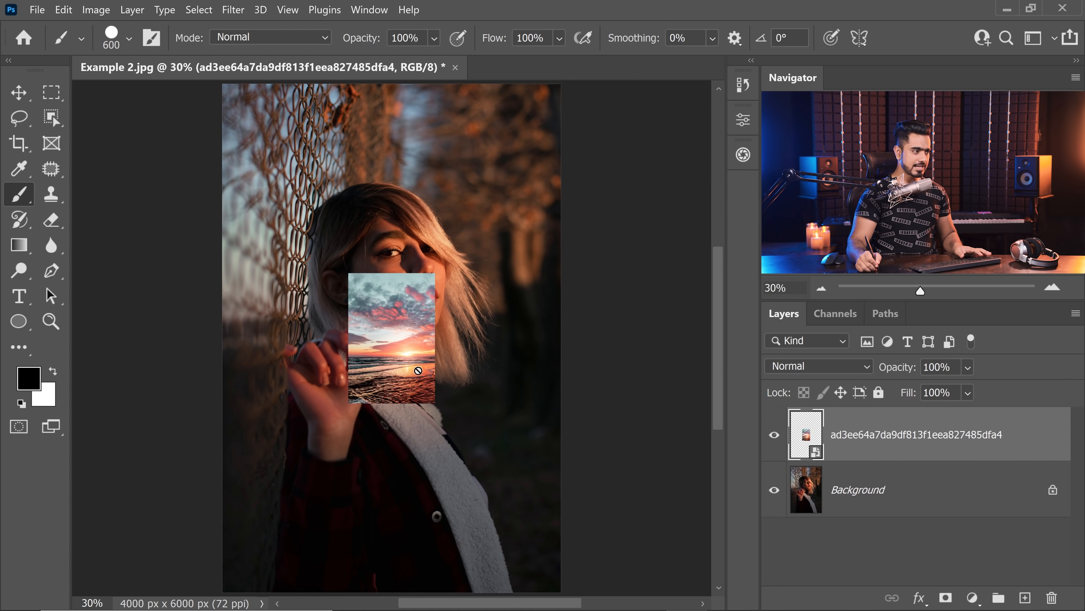
key(ctrl+t)
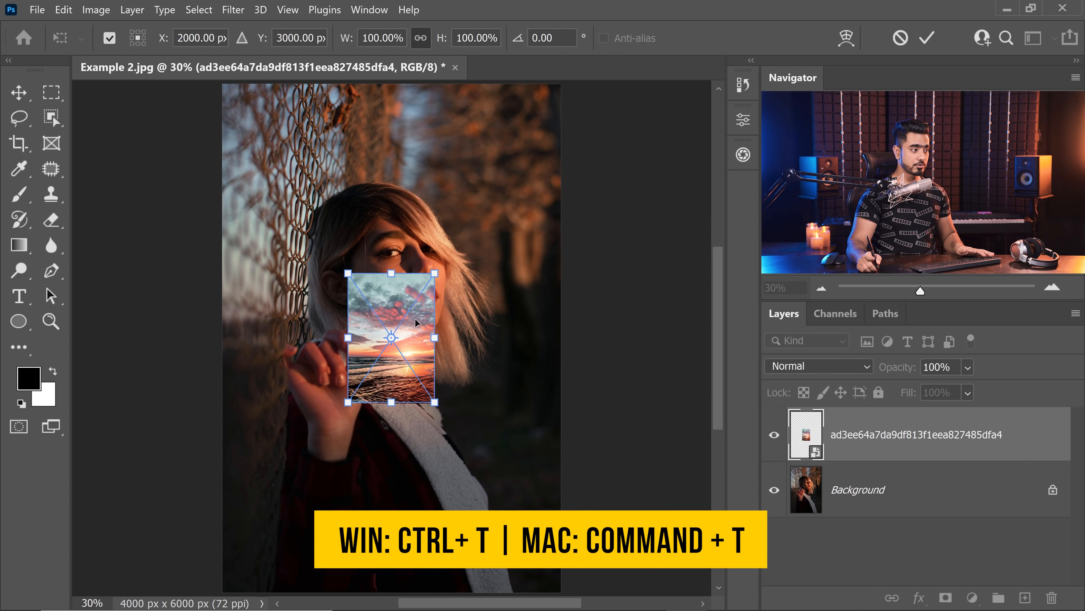
right_click(415, 323)
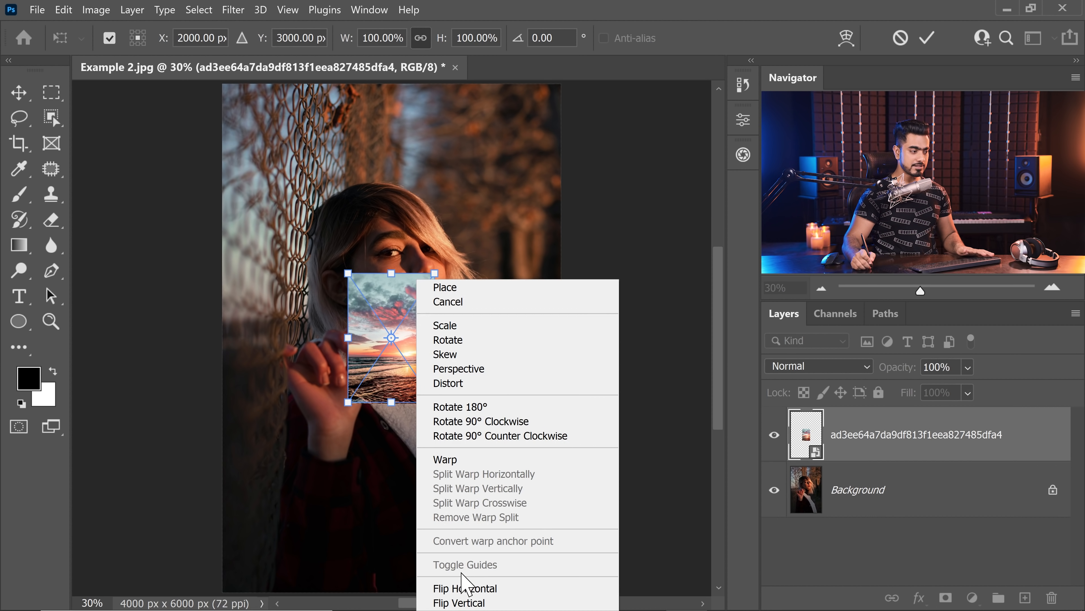
click(465, 588)
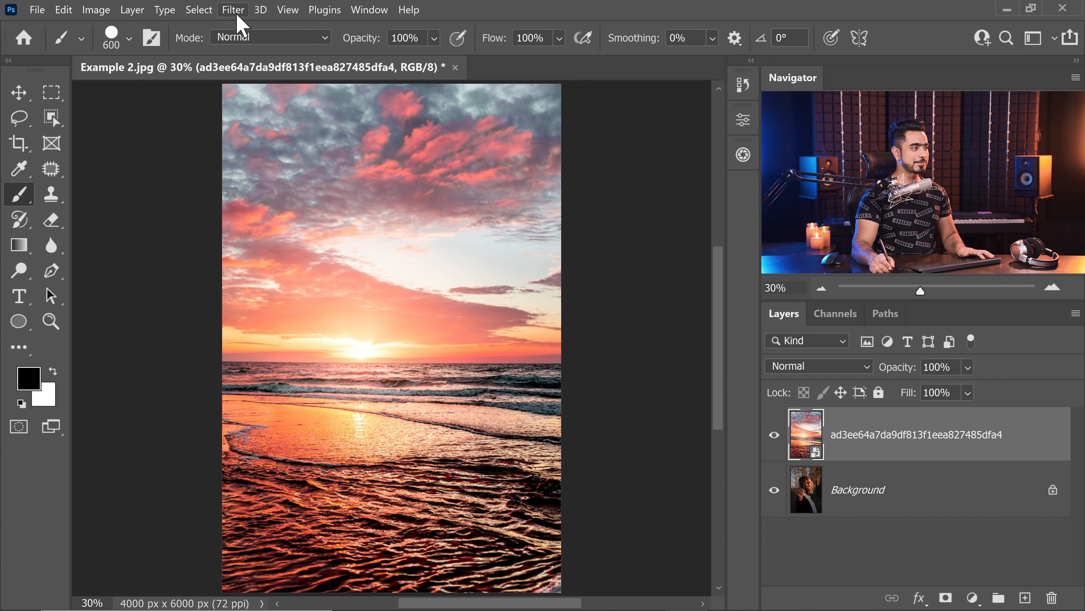
- Apply a very strong Gaussian blur (radius 500) to the sunset photo
click(234, 9)
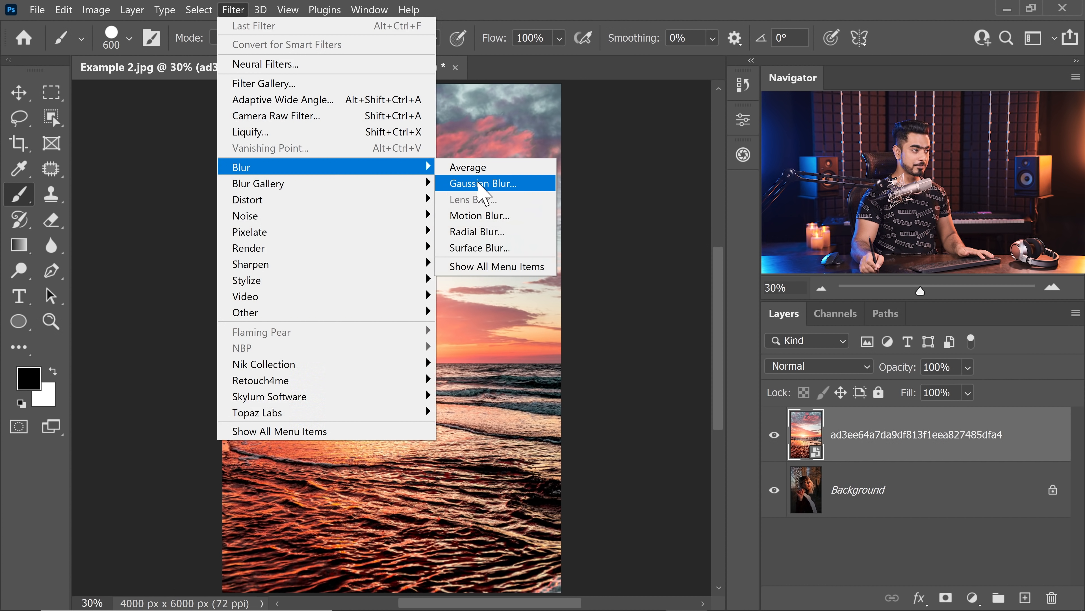
click(482, 184)
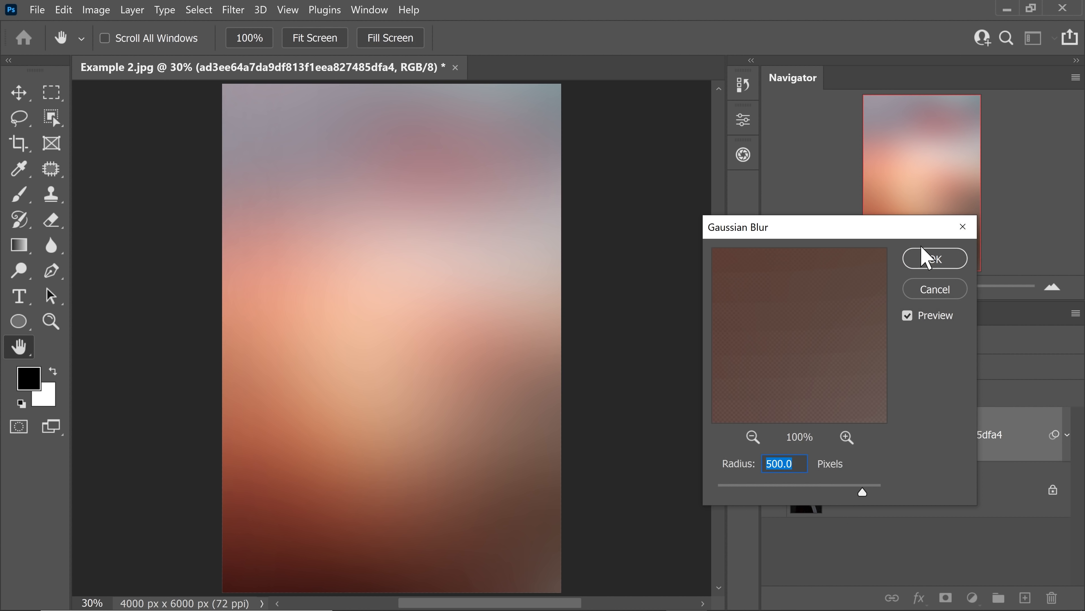
click(934, 259)
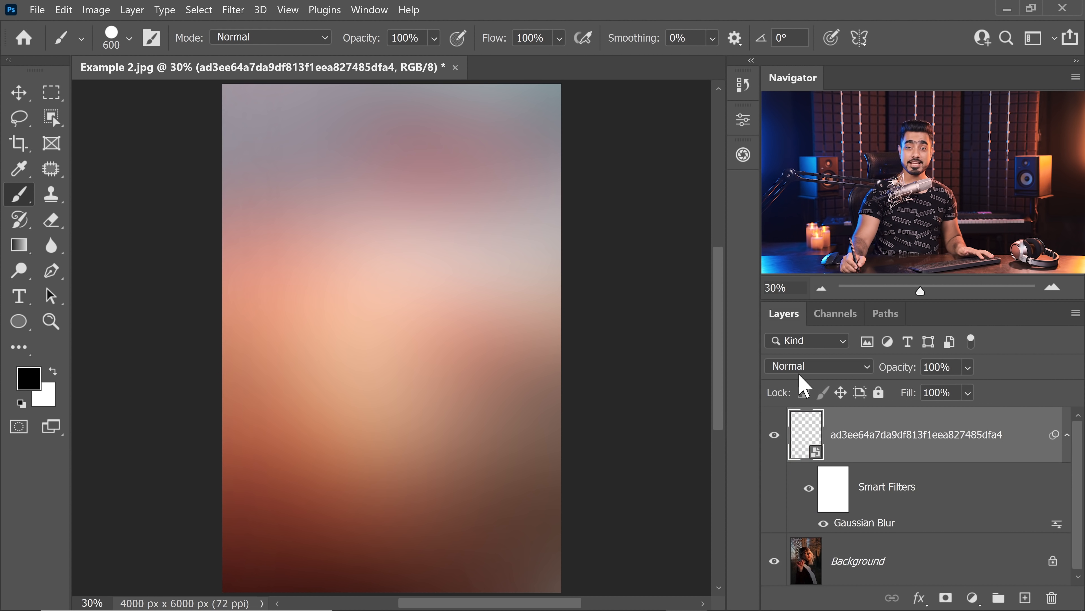
- Blend the blurred sunset in Soft Light to give the portrait a warm colour grade
click(817, 366)
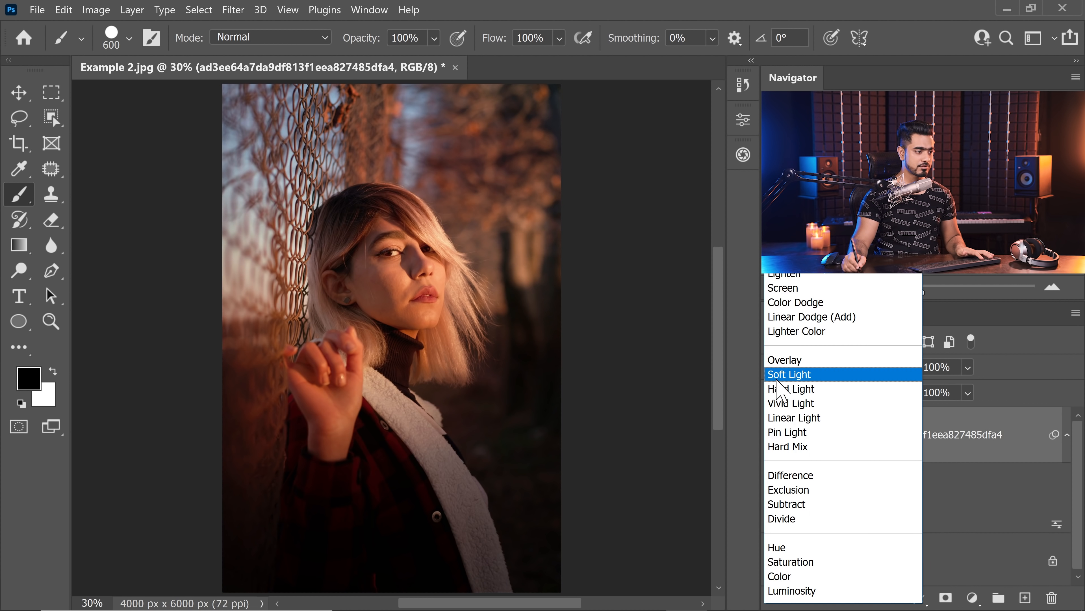
click(789, 374)
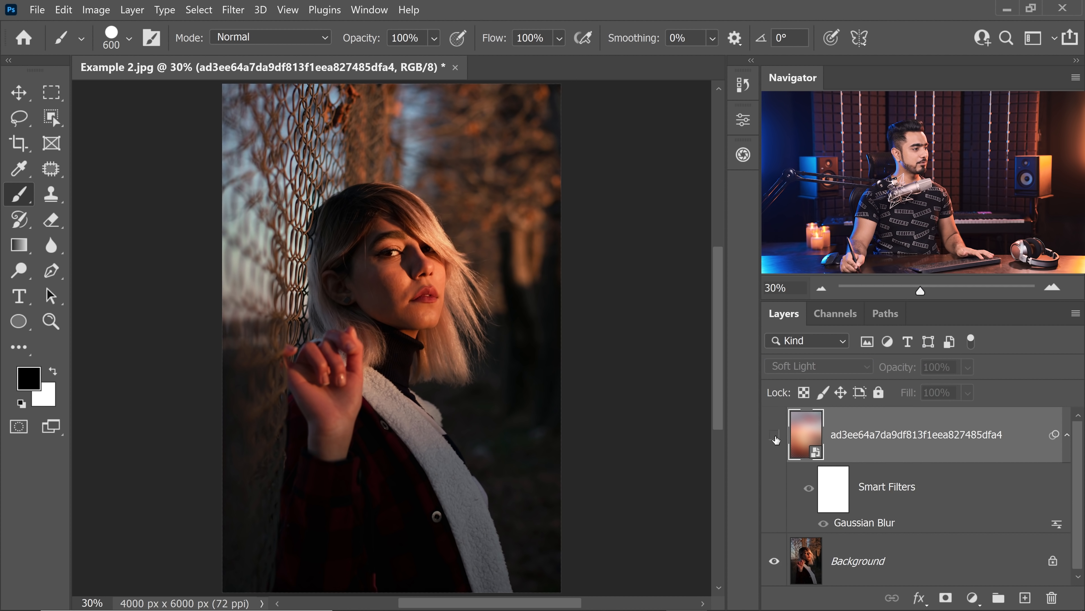
click(774, 435)
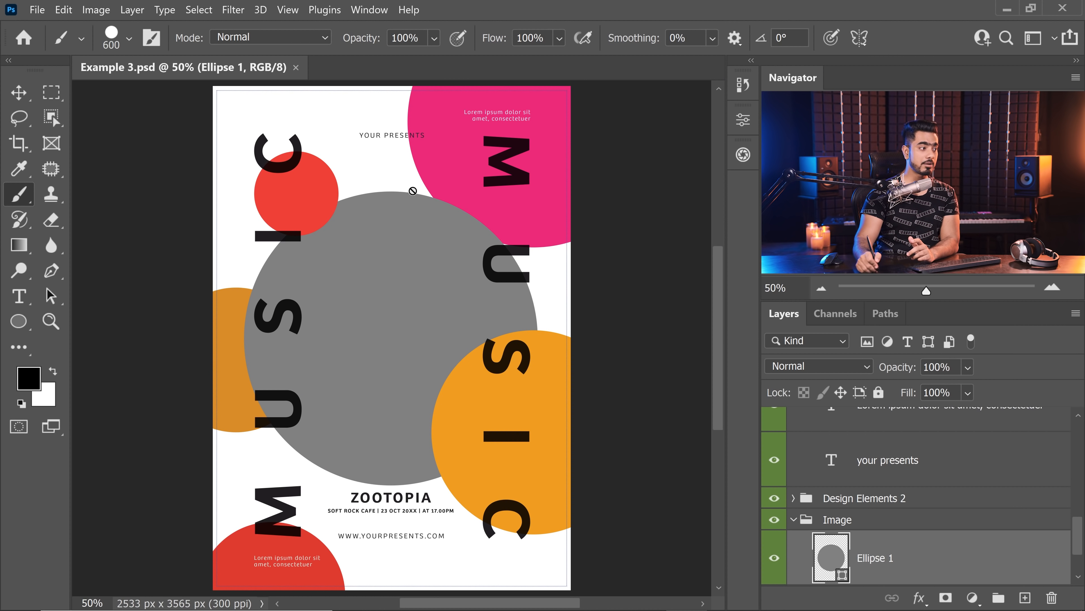
- Select Ellipse 1 and search Pexels for a drum kit photo to clip into the grey circle
click(774, 558)
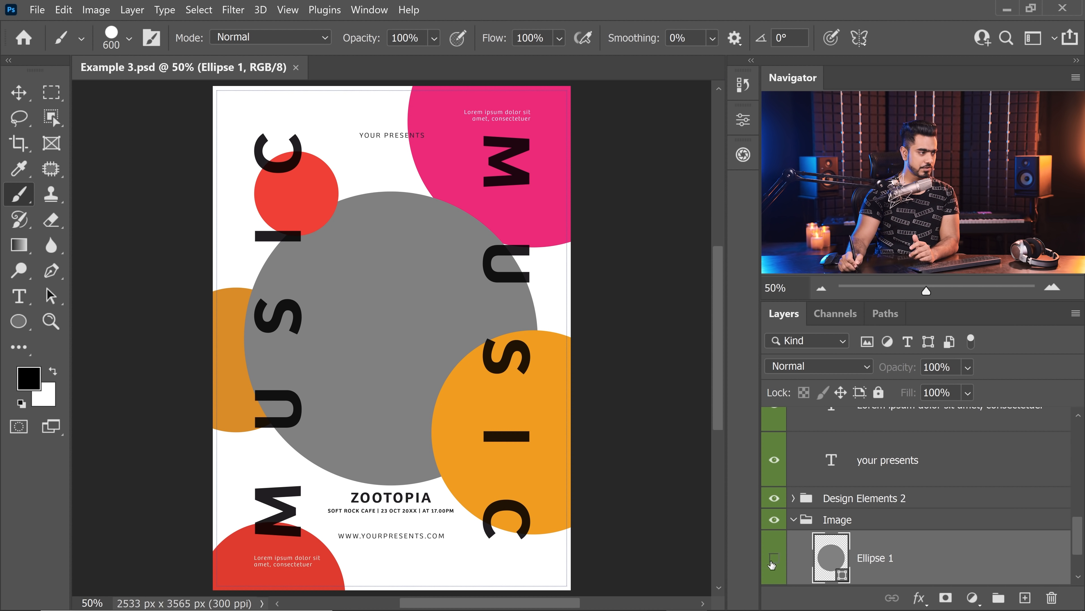
click(773, 557)
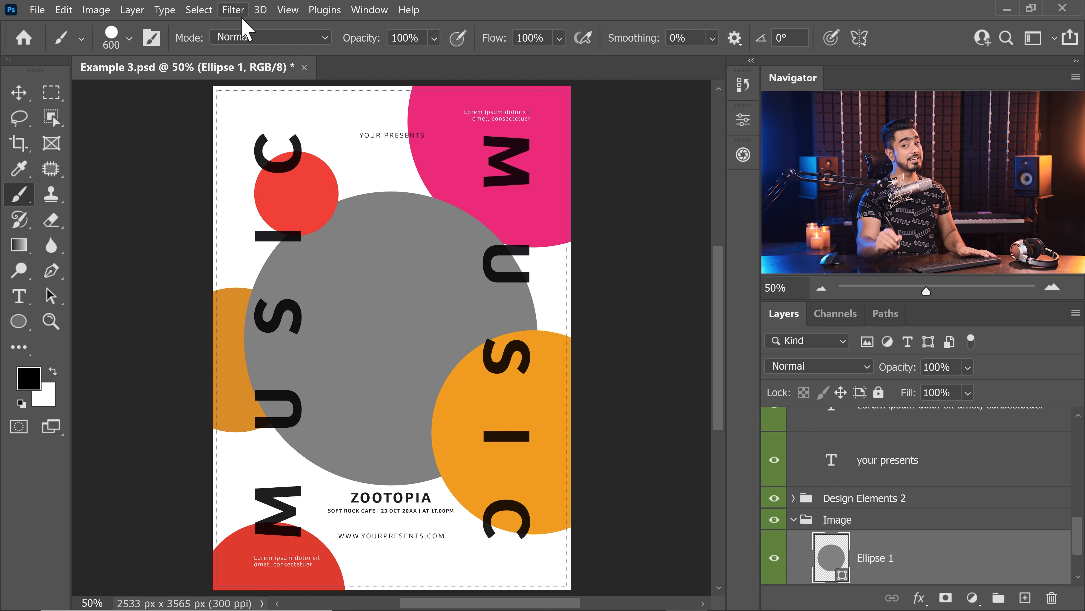
click(324, 9)
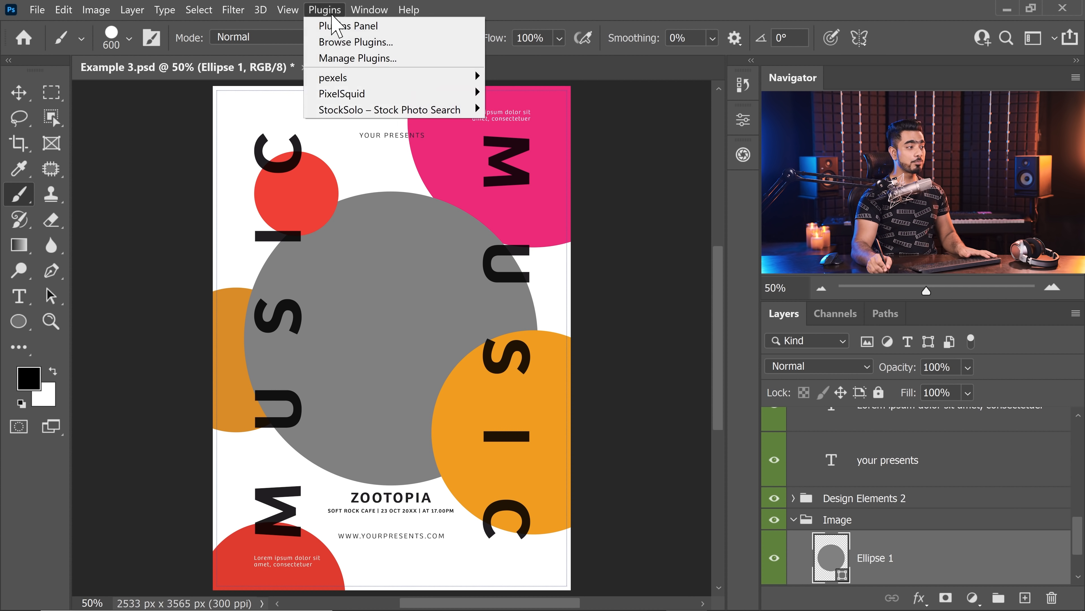
click(333, 77)
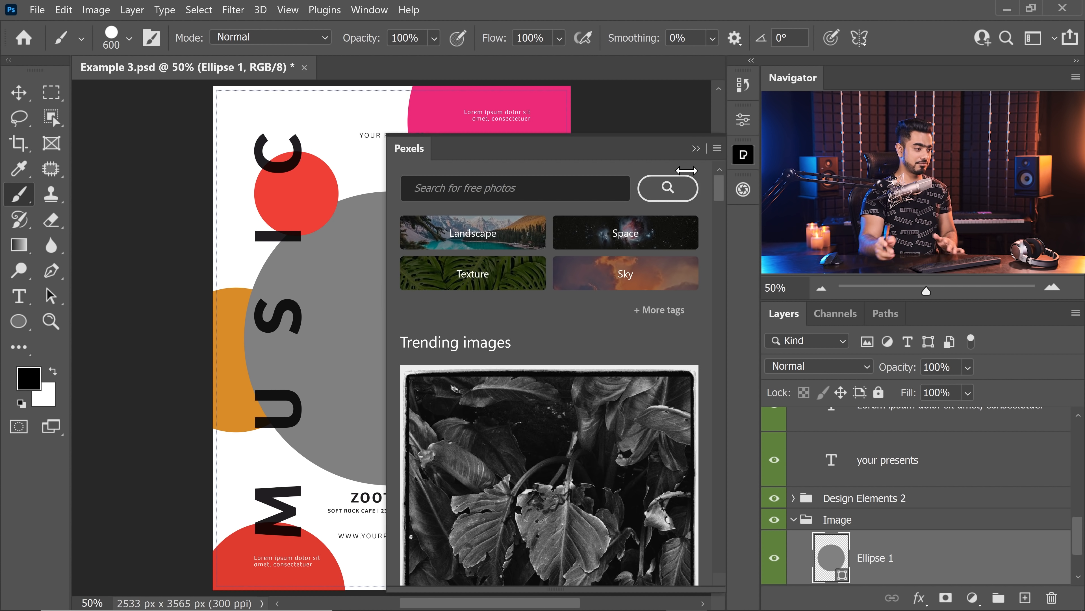
scroll(down, 3)
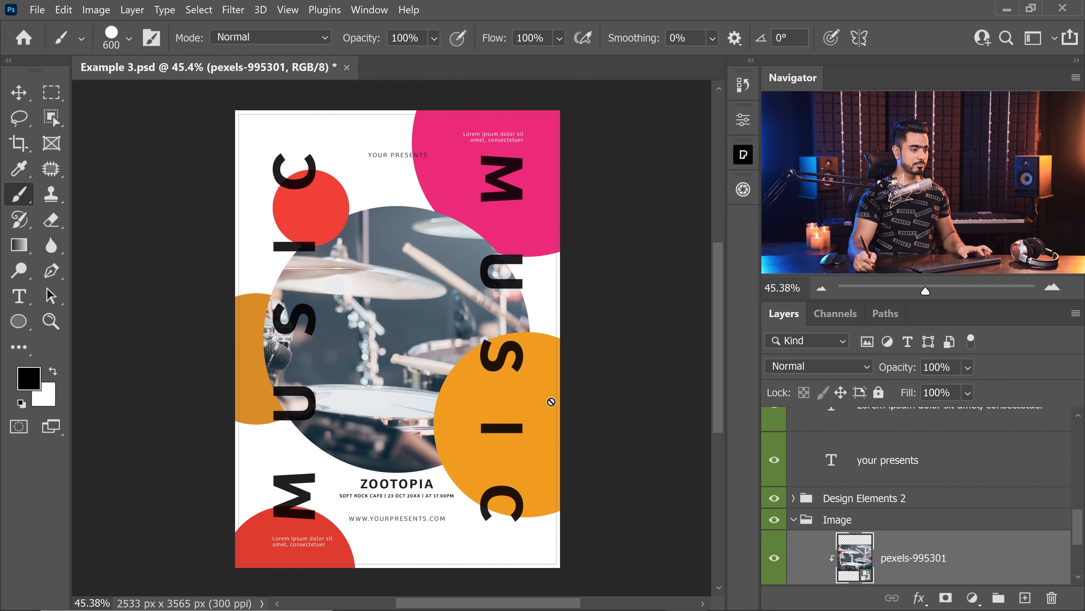
- Free-transform the drum photo, enlarging it slightly and shifting it left inside the circle
key(ctrl+t)
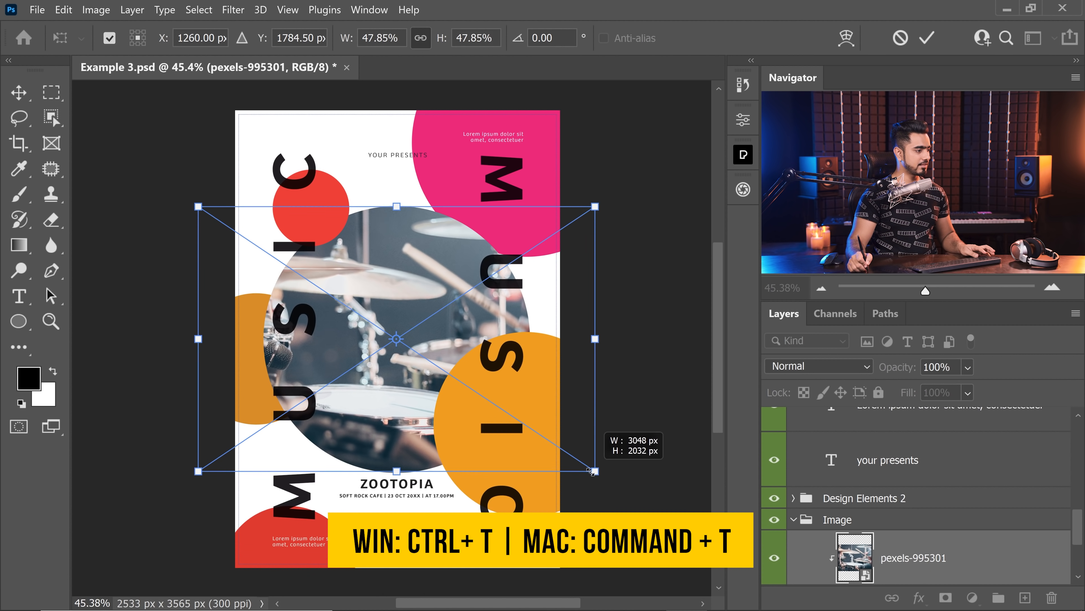
drag(592, 471, 546, 475)
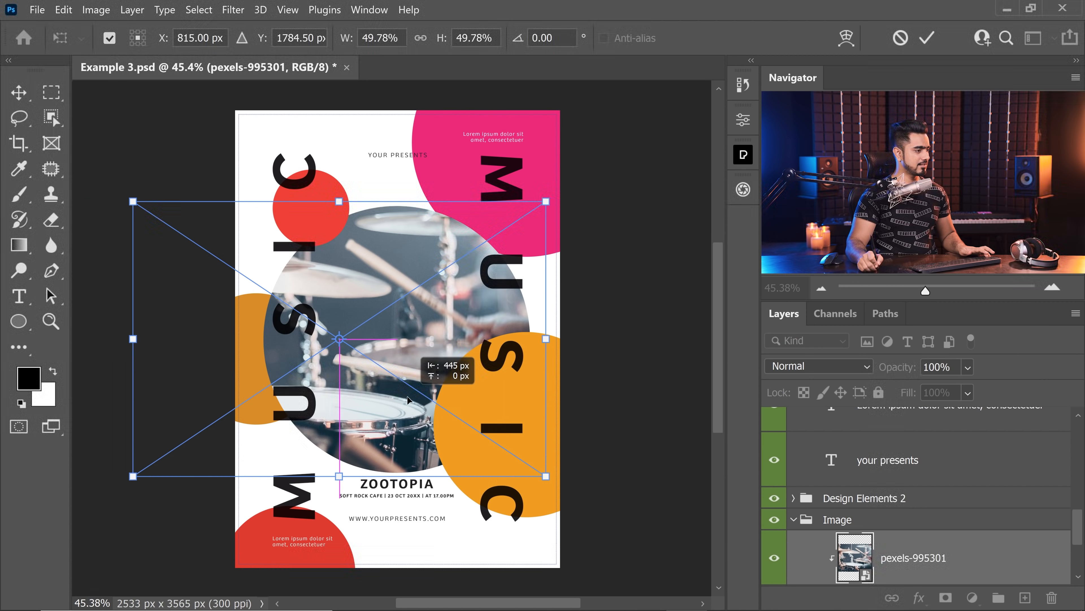